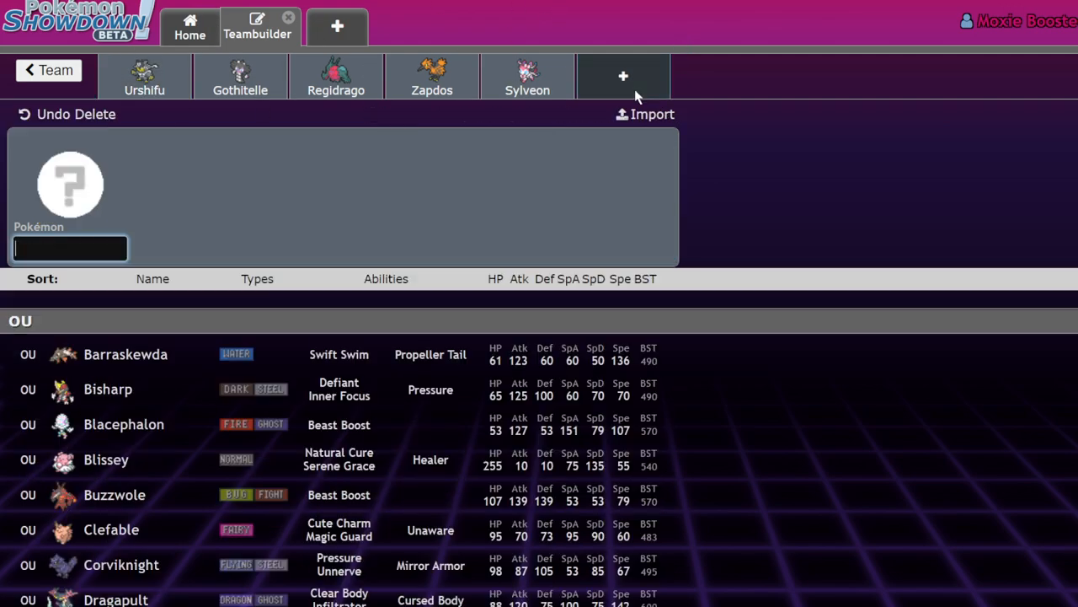
Step: Add Urshifu to the empty sixth team slot by searching 'urs'
text(urs)
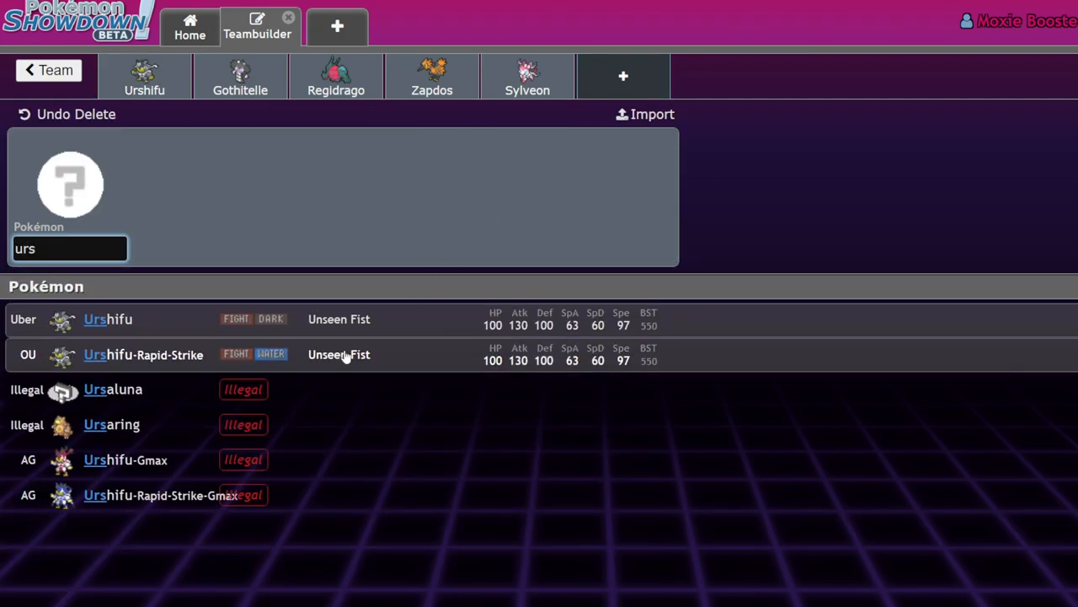
click(107, 319)
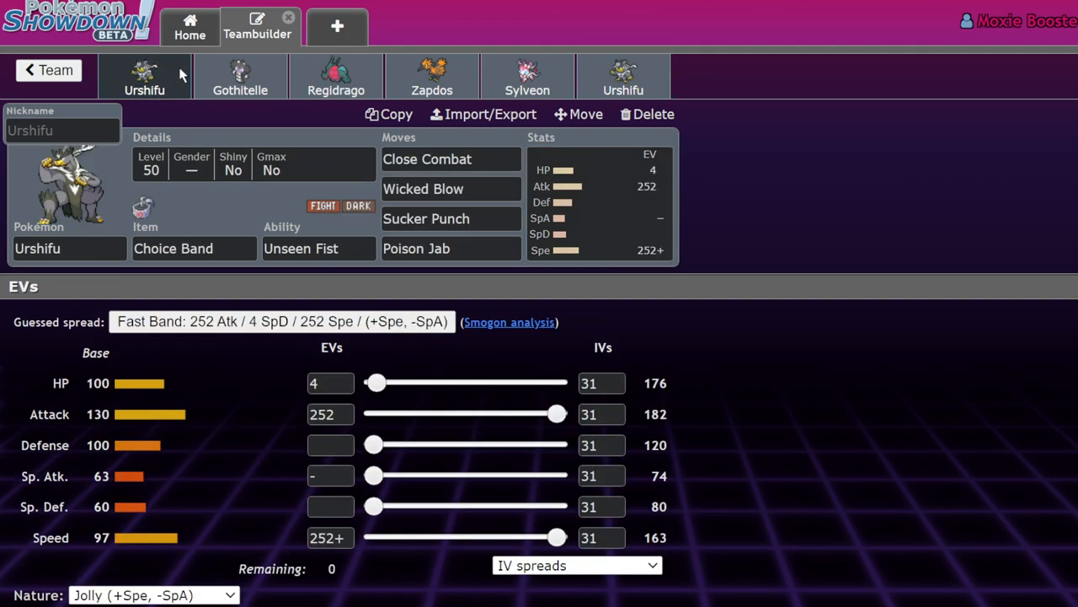
mouse_move(228, 178)
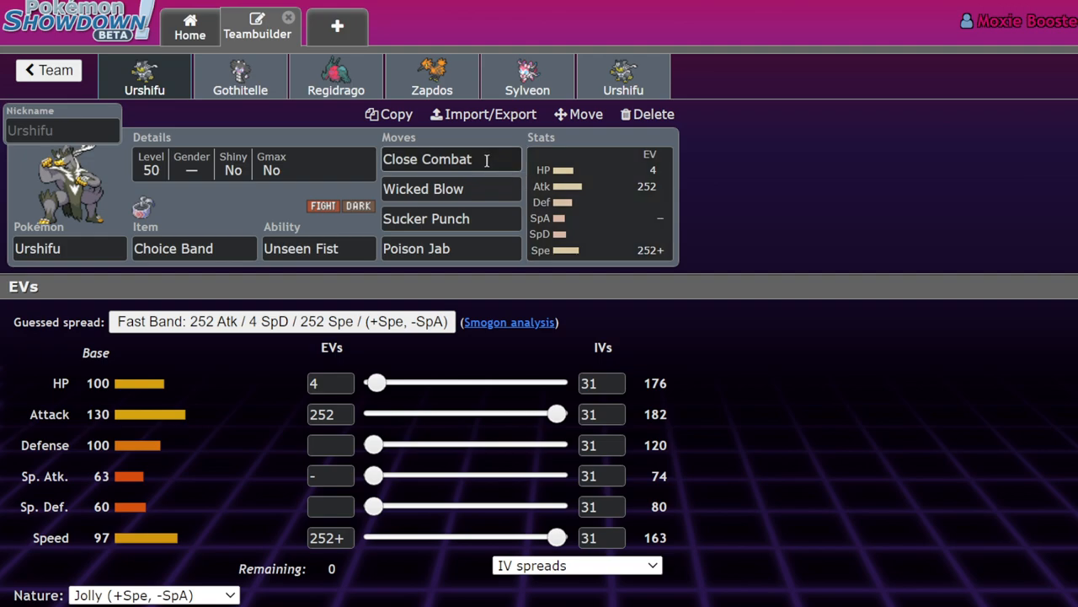
click(194, 248)
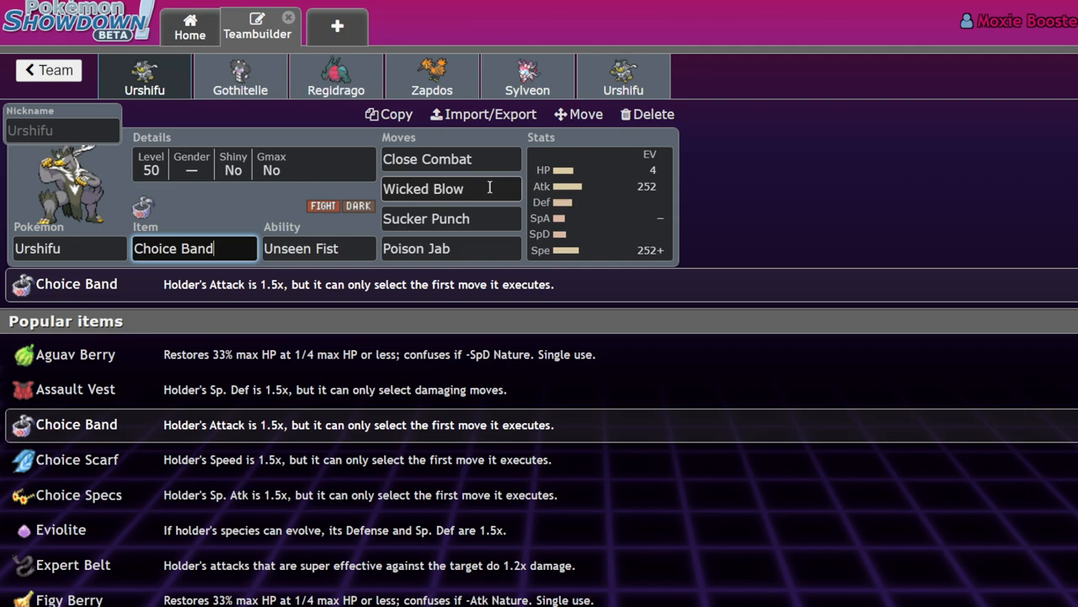
click(452, 158)
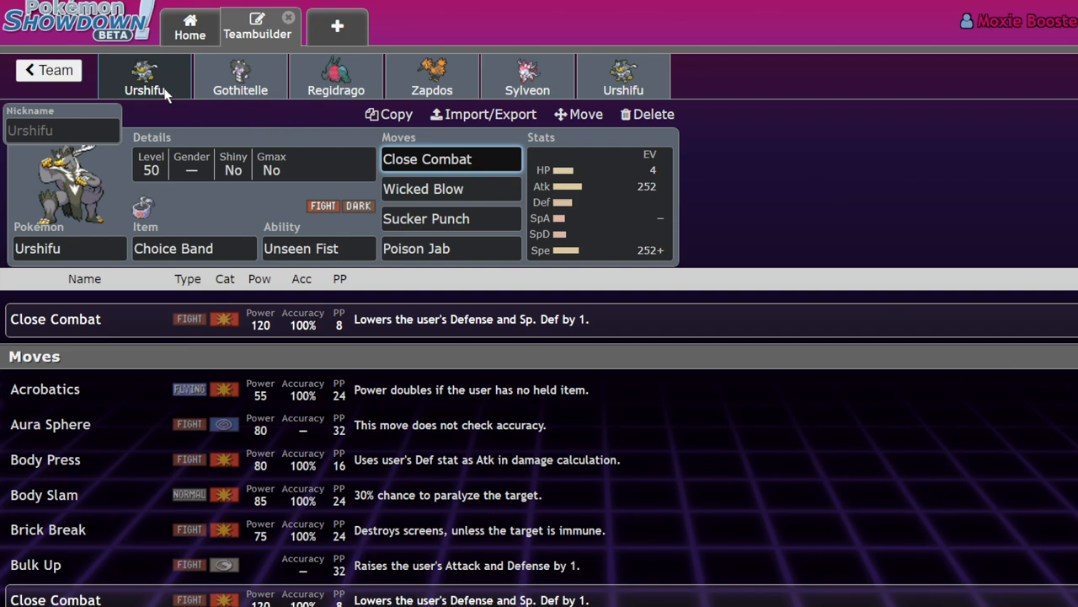
mouse_move(721, 201)
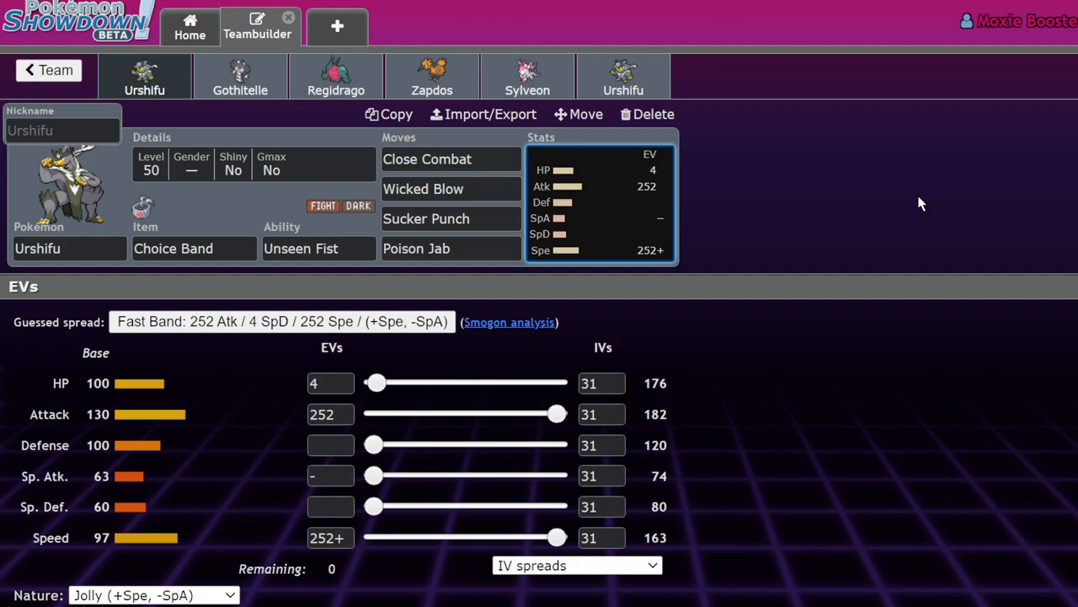
mouse_move(762, 96)
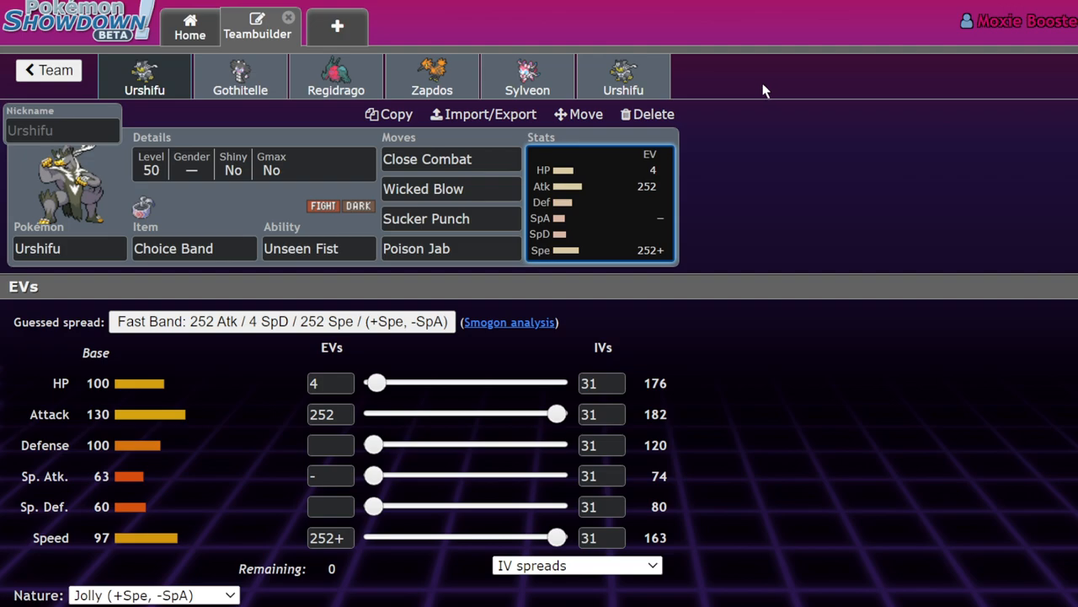
Step: Remove the duplicate Urshifu and bring up Gothitelle's set for editing
click(69, 247)
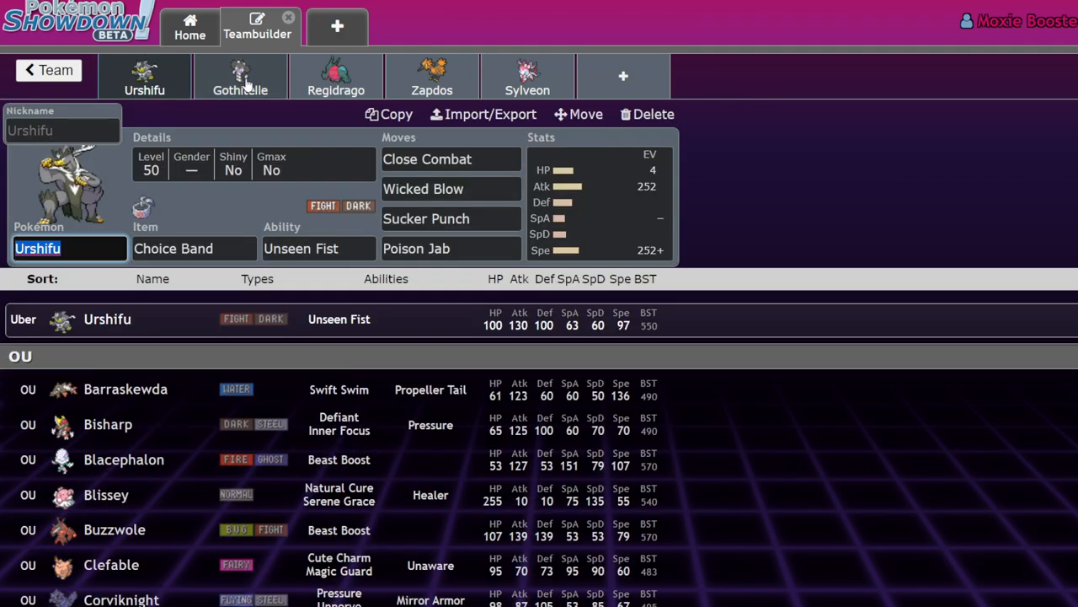
click(239, 76)
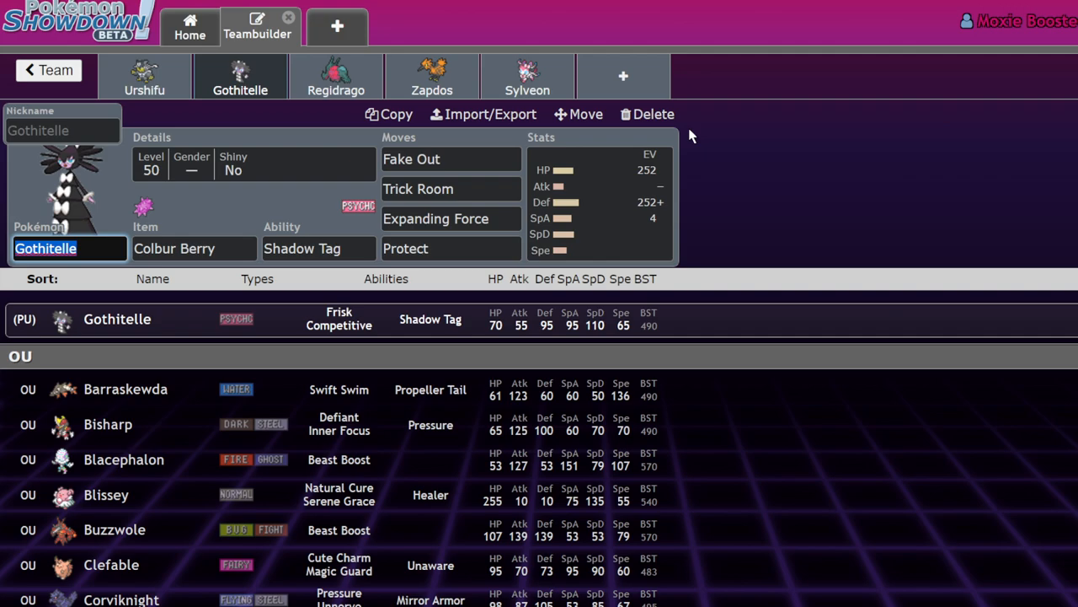
click(598, 202)
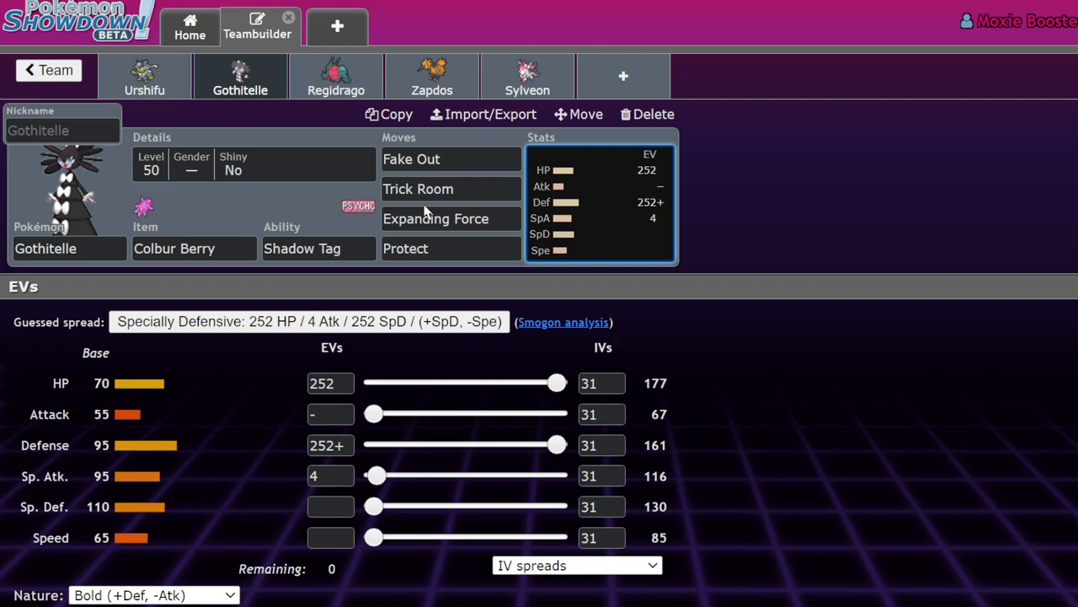
Step: Replace Gothitelle's fourth move with Ally Switch, searched as 'ally'
click(434, 219)
text(Taunt)
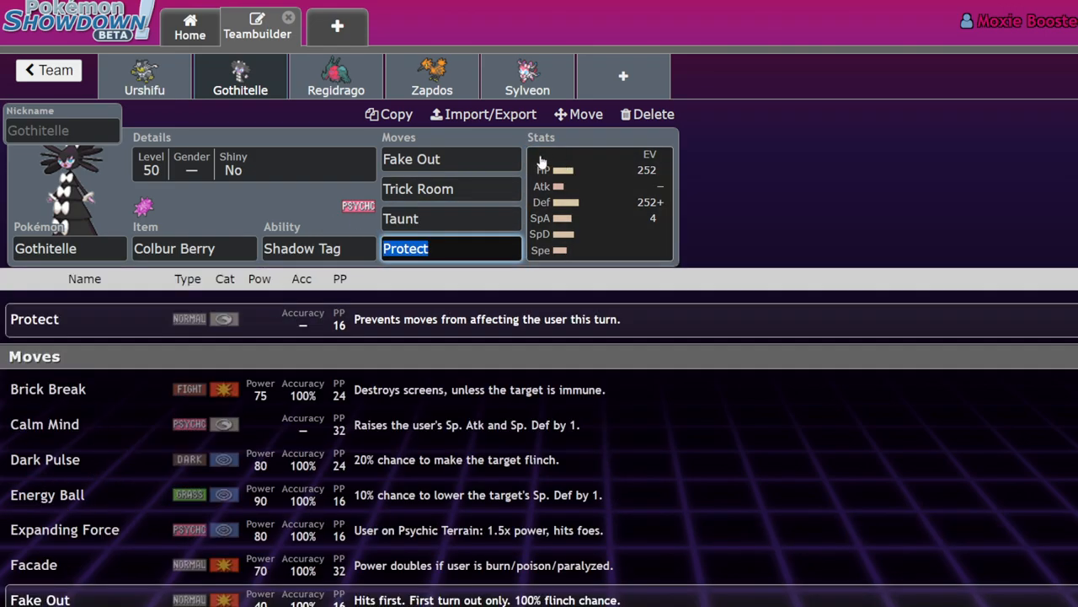
text(ally)
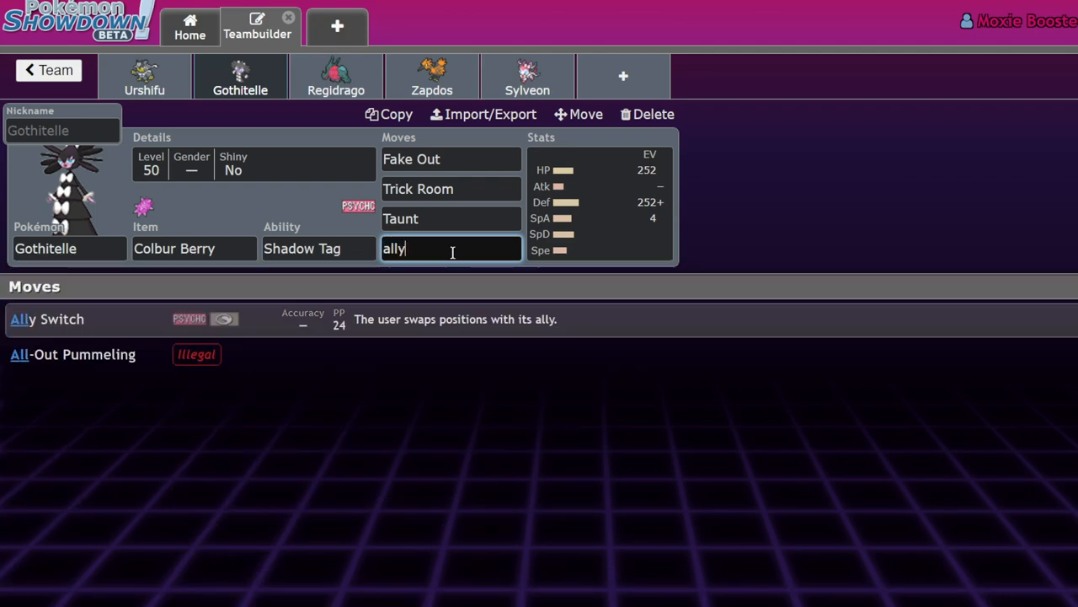
click(47, 319)
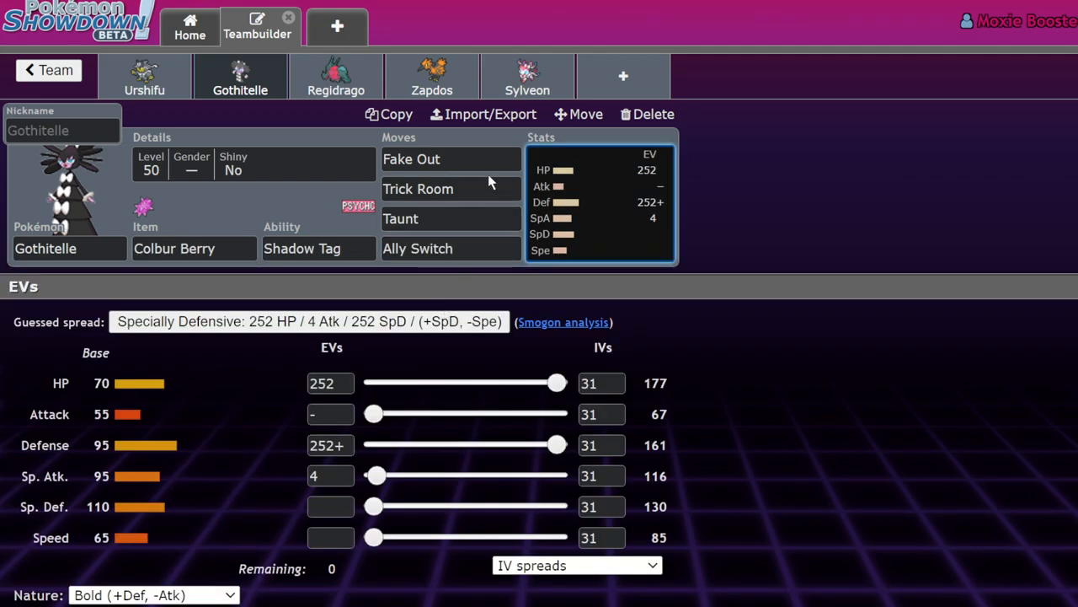
mouse_move(670, 204)
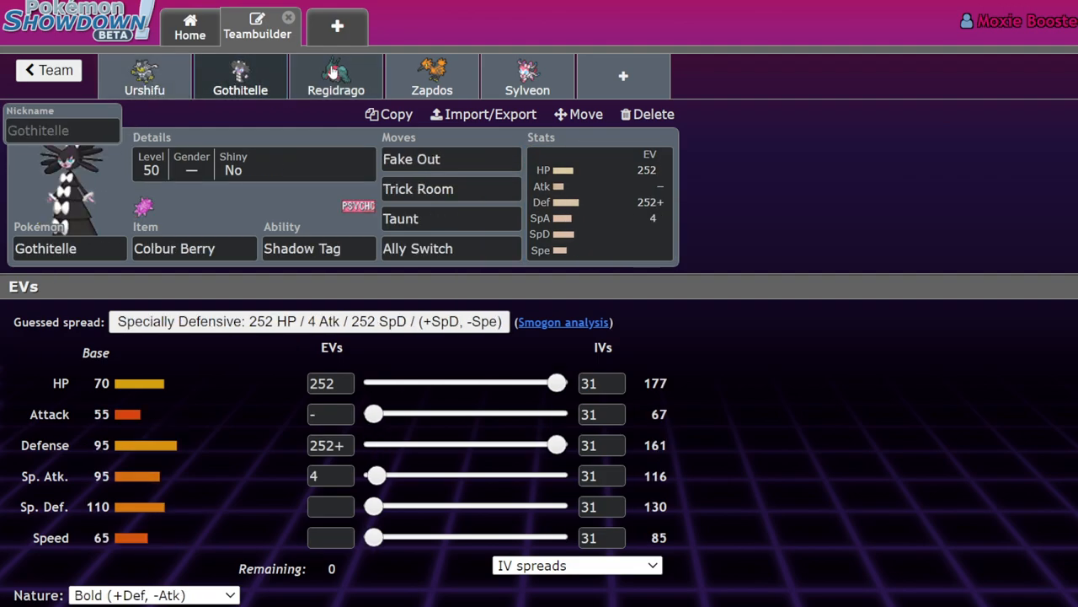
click(335, 76)
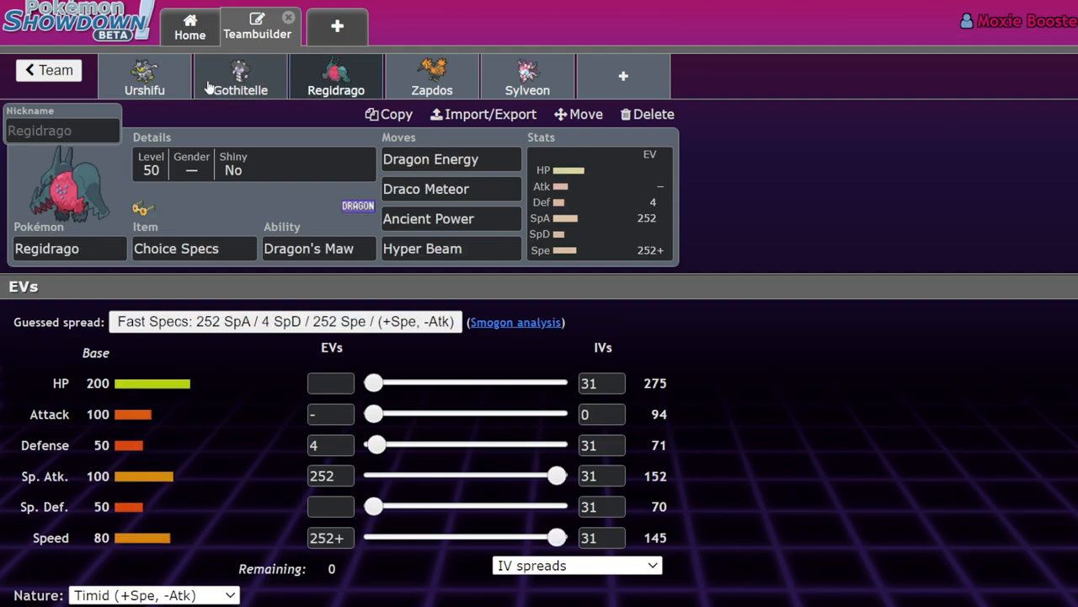
click(240, 76)
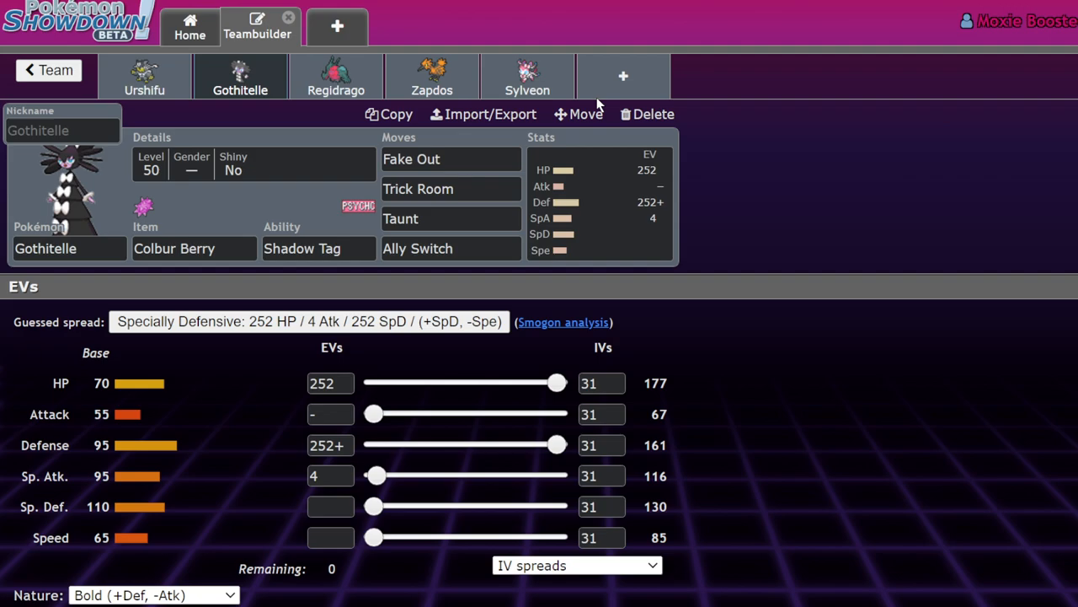
Step: Change Gothitelle's fourth move to Hypnosis, then search 'help' for Helping Hand
click(451, 248)
text(hyp)
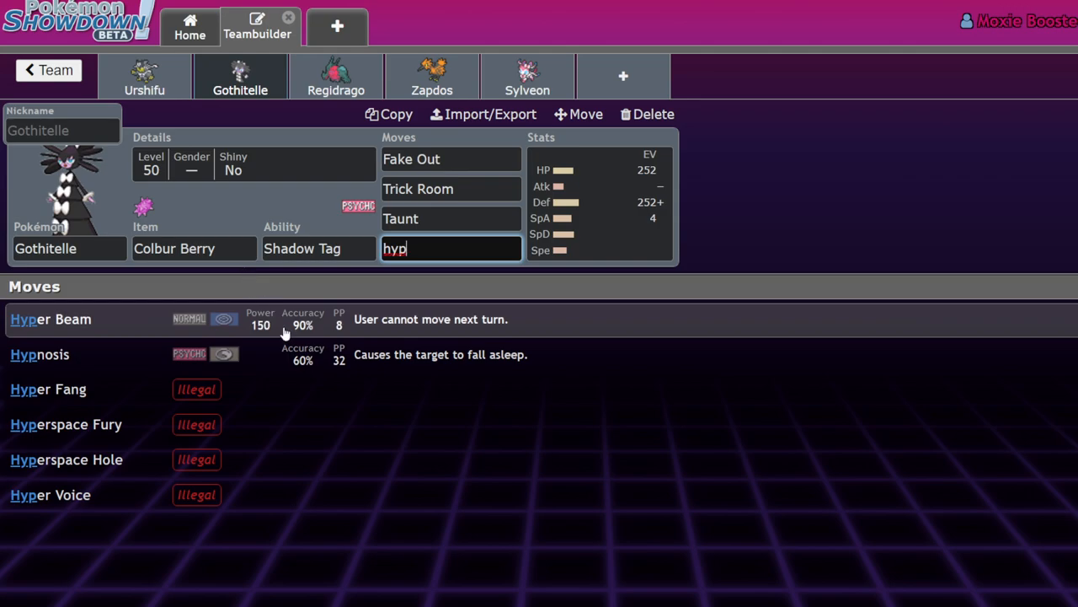
click(40, 353)
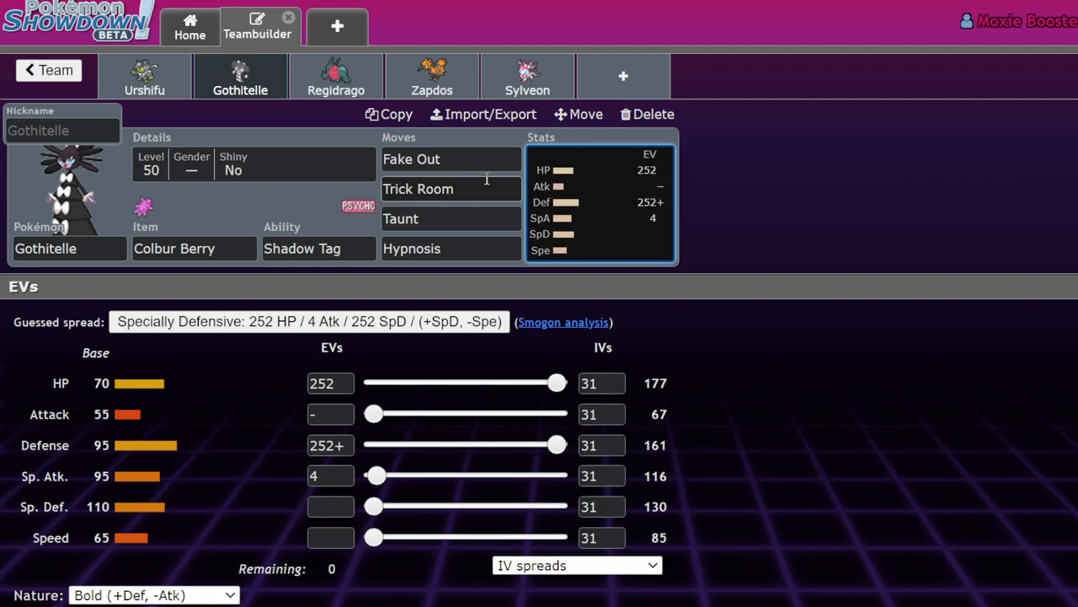
mouse_move(475, 215)
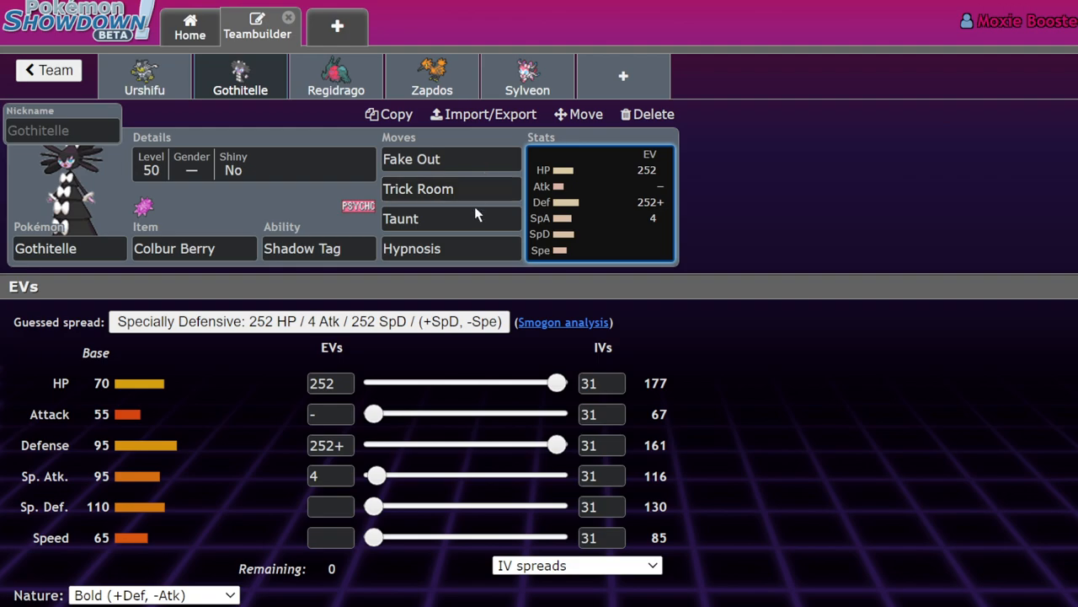
text(help)
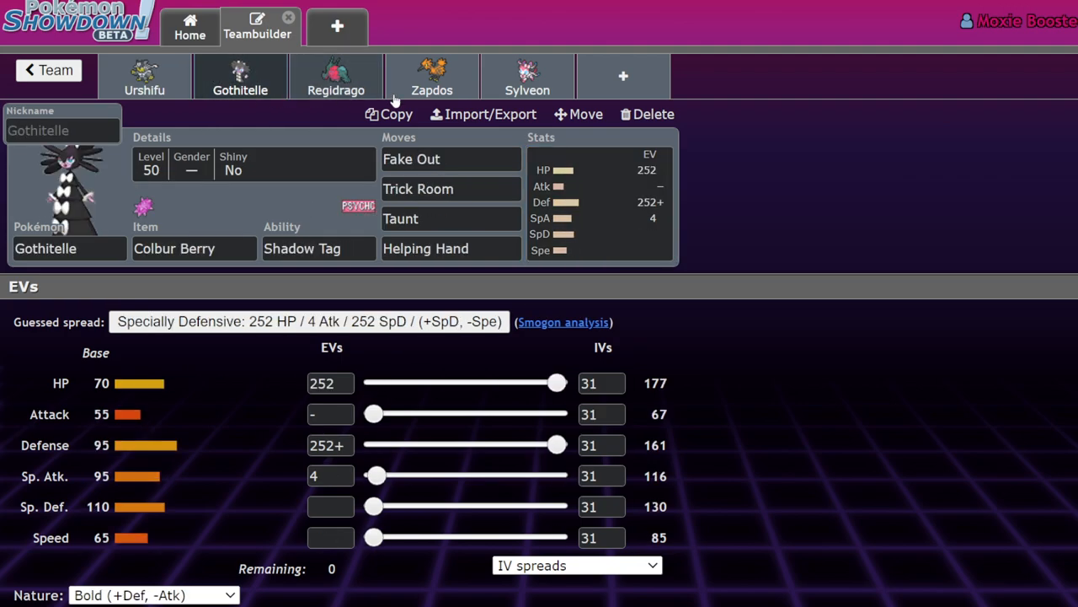
mouse_move(145, 76)
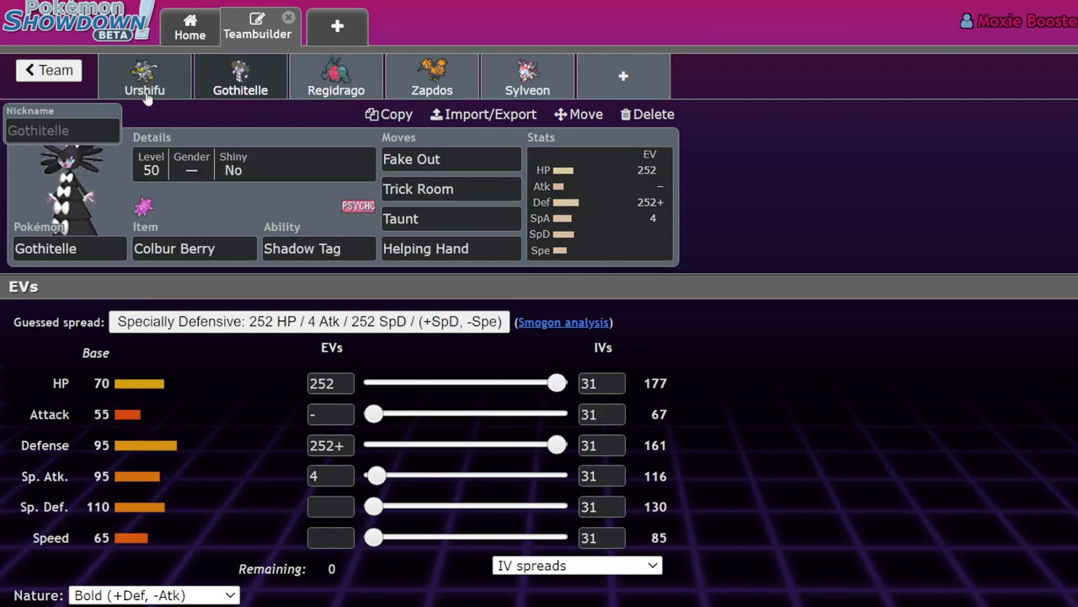
mouse_move(879, 250)
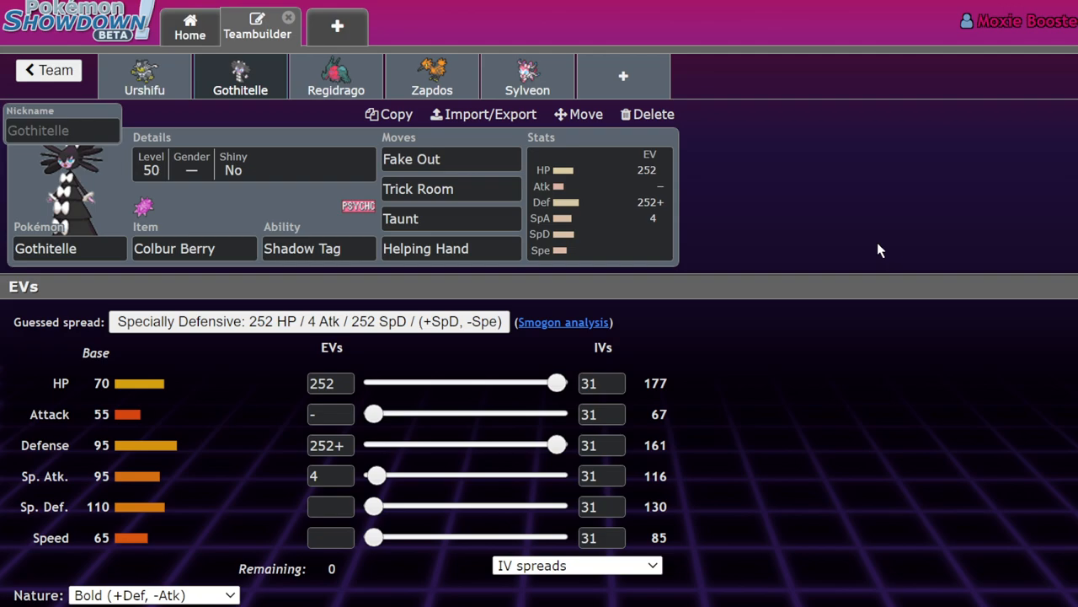
Step: Show Regidrago's Choice Specs, Dragon's Maw set in the editor
click(336, 75)
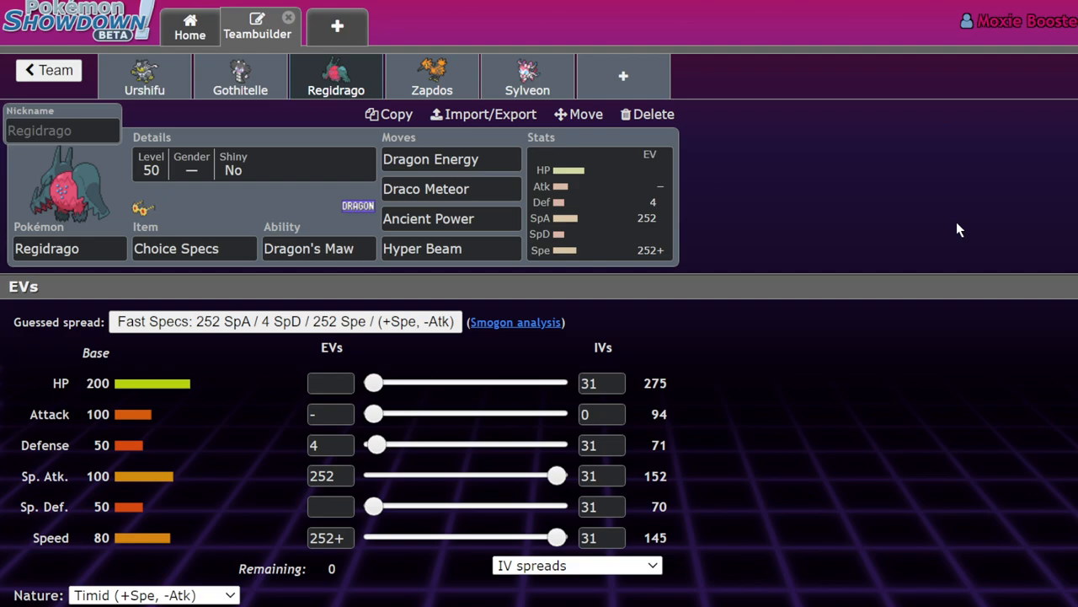
mouse_move(379, 256)
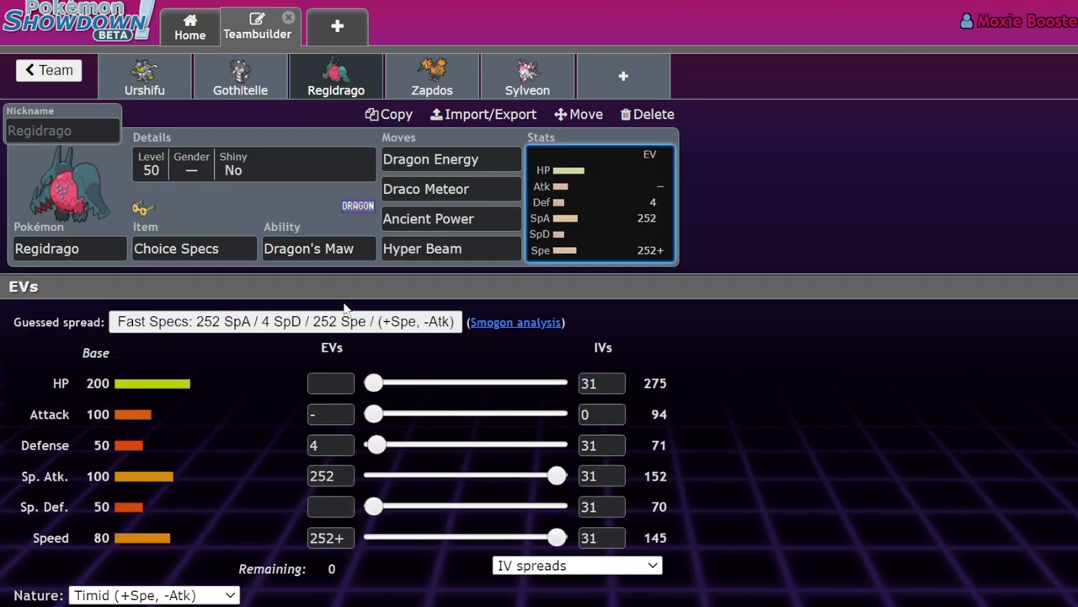
Step: Review Regidrago's first-move and Dragon's Maw ability choices without changing them
click(452, 158)
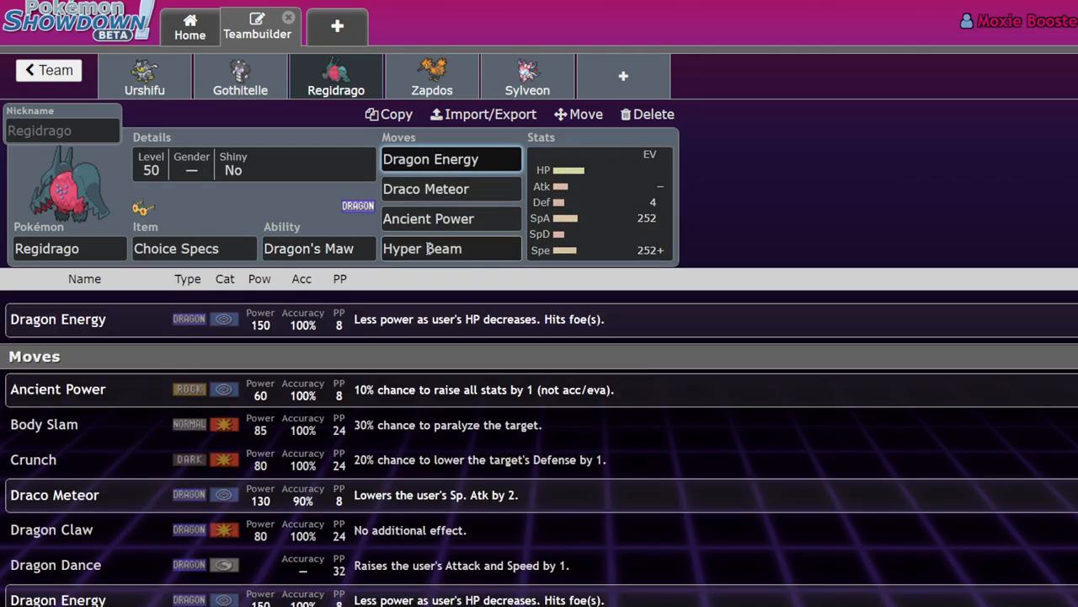
click(318, 248)
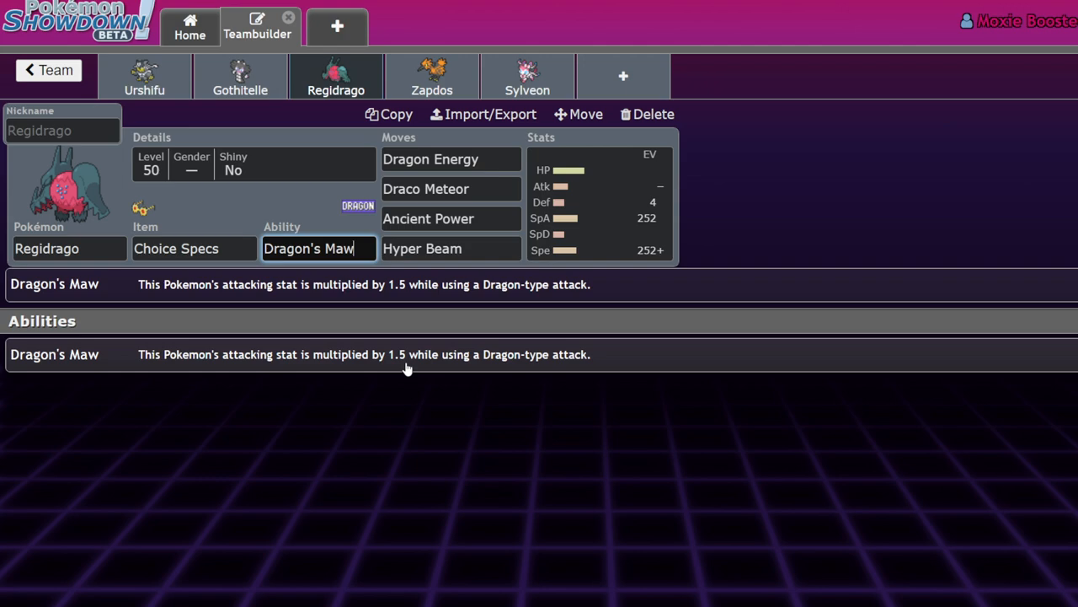
click(598, 202)
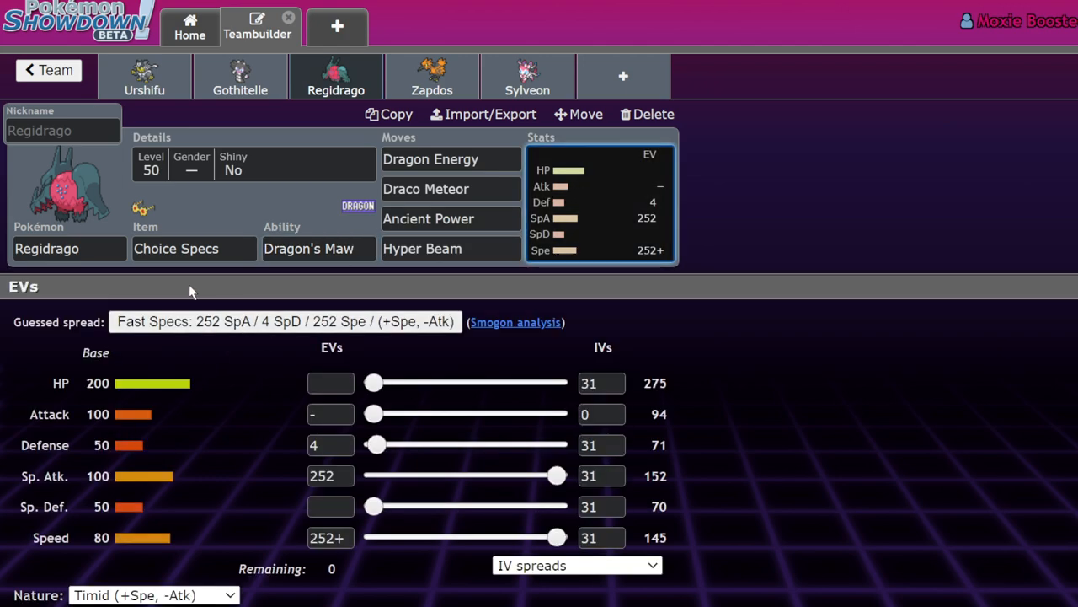
Step: Replace Regidrago's Choice Specs with Choice Scarf, then search items for 'ch'
click(194, 248)
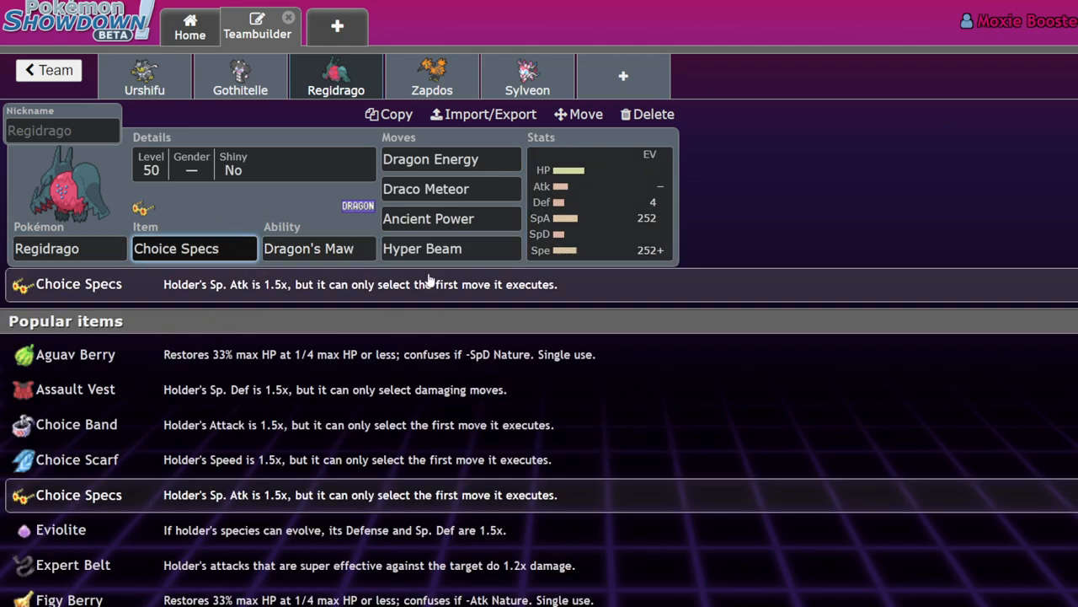
triple_click(194, 248)
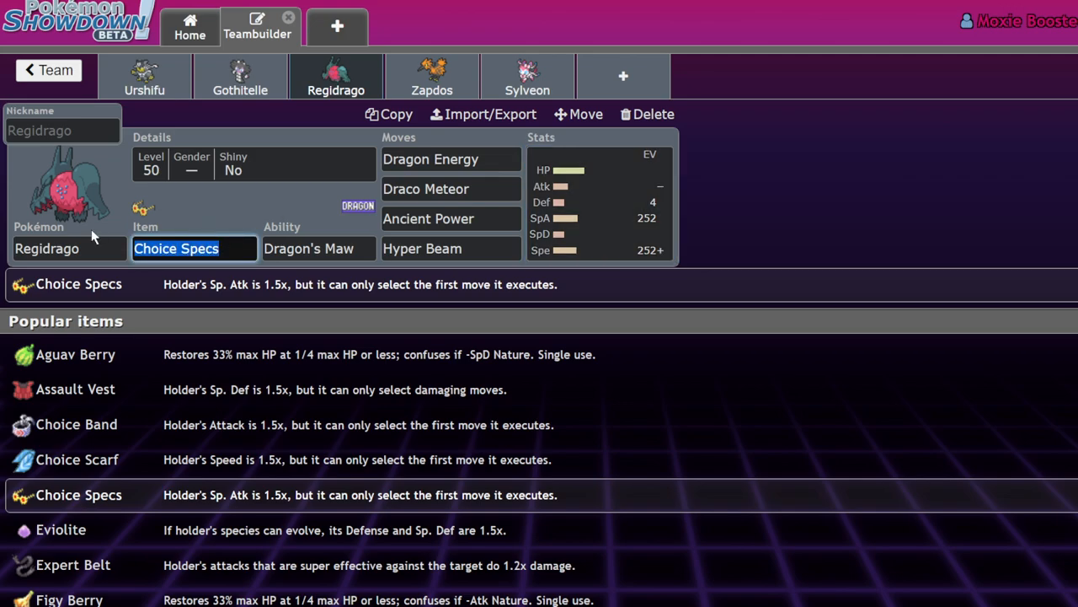
click(78, 458)
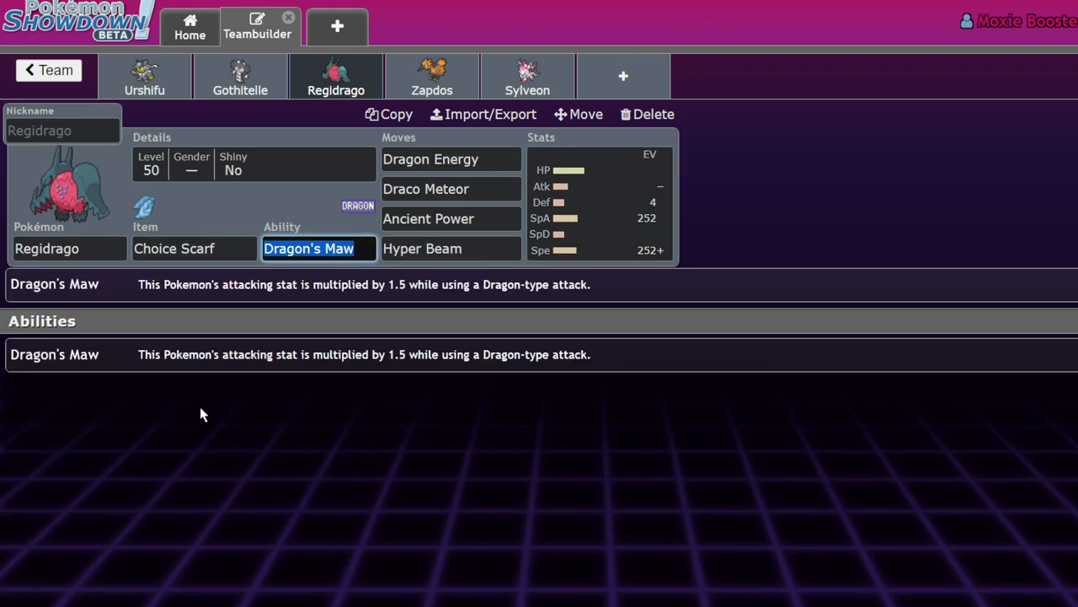
click(194, 248)
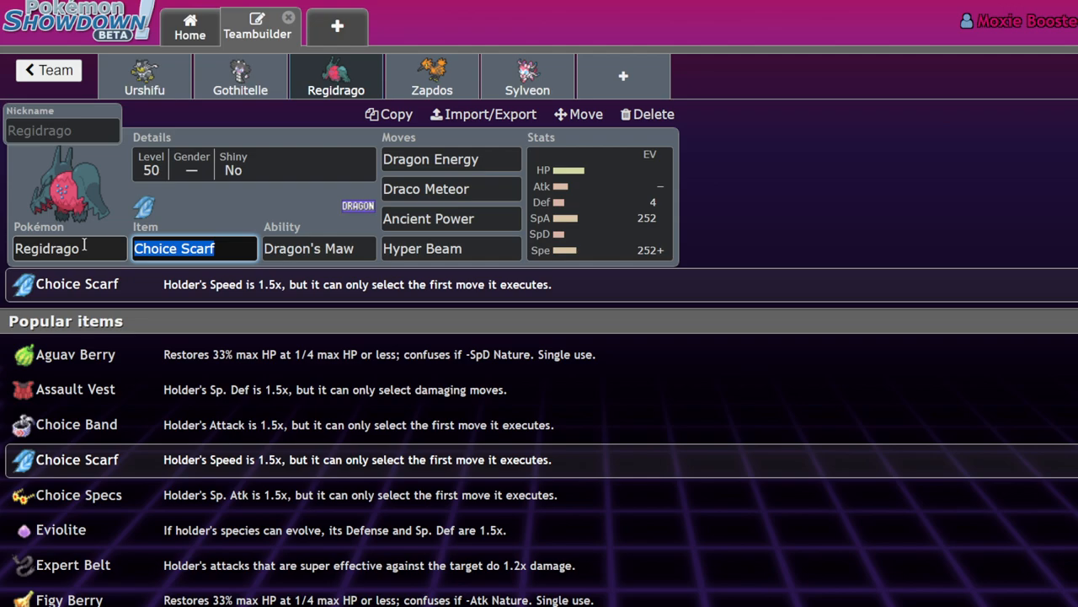
text(ch)
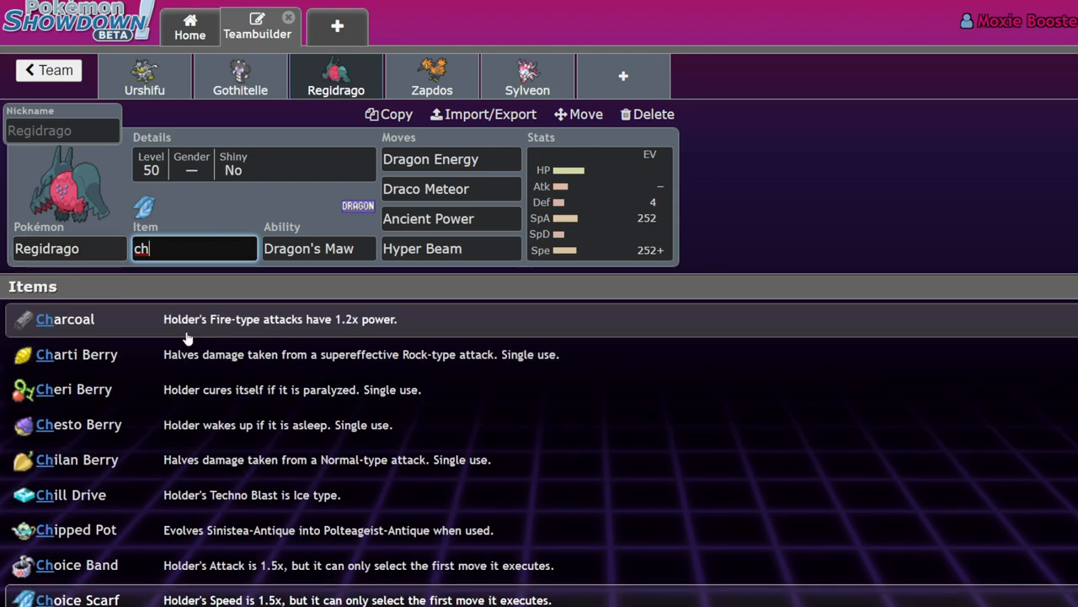
mouse_move(188, 337)
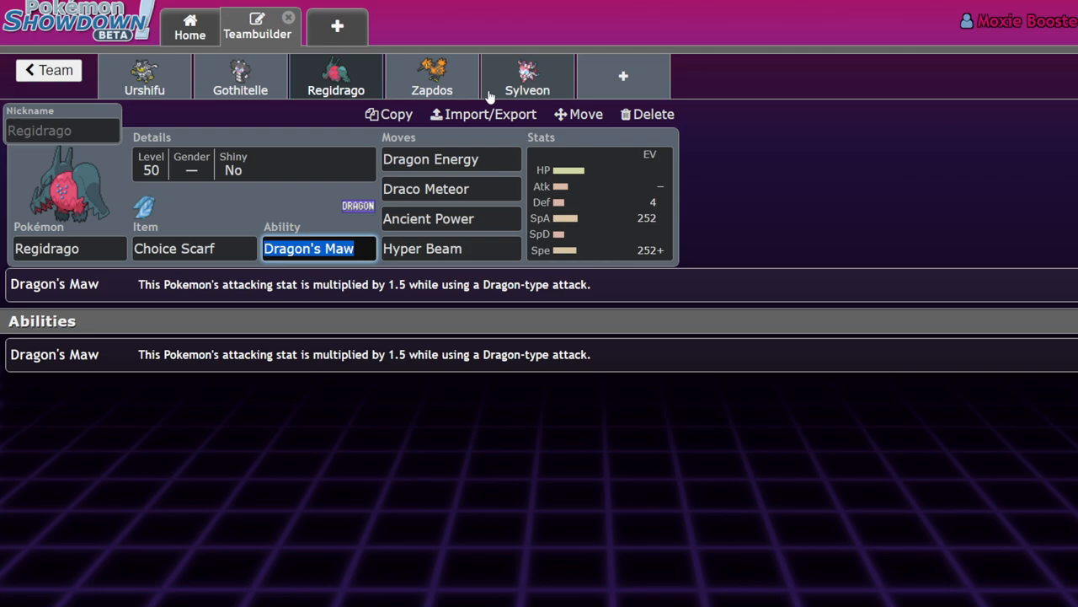
mouse_move(626, 204)
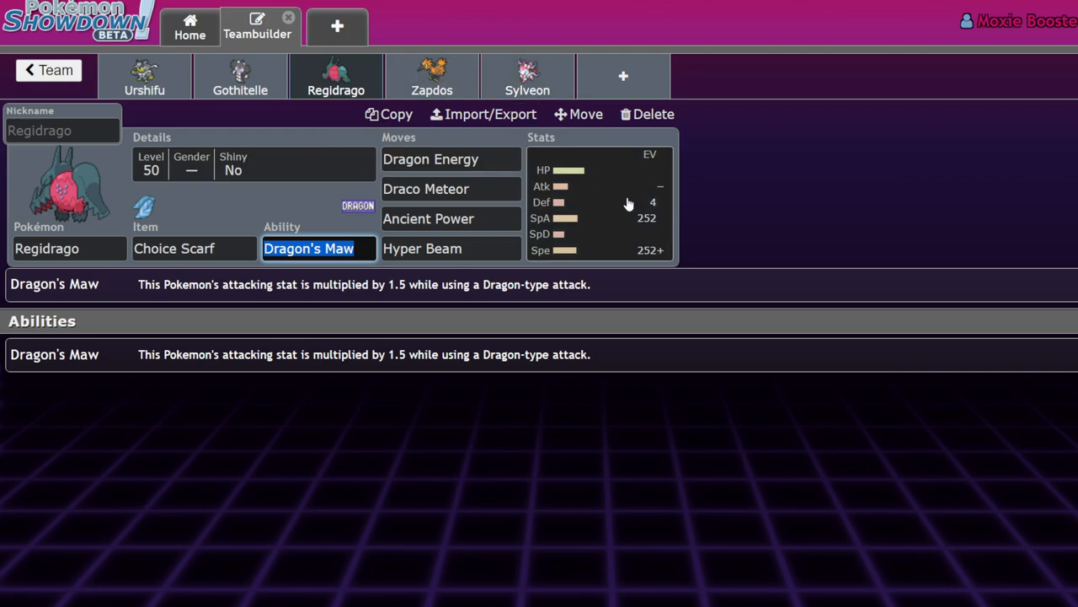
click(451, 159)
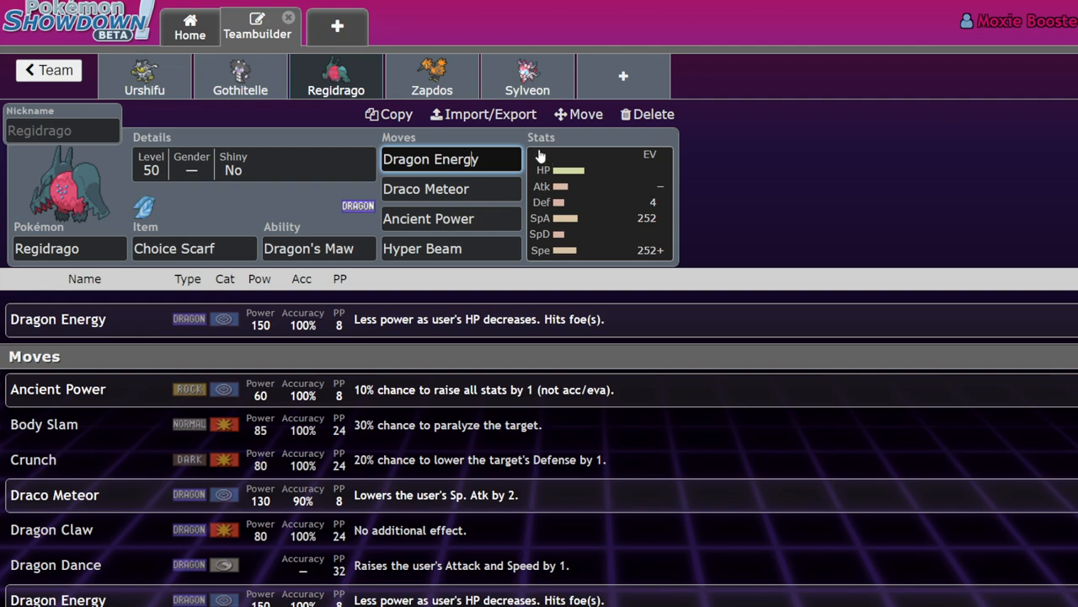
mouse_move(320, 105)
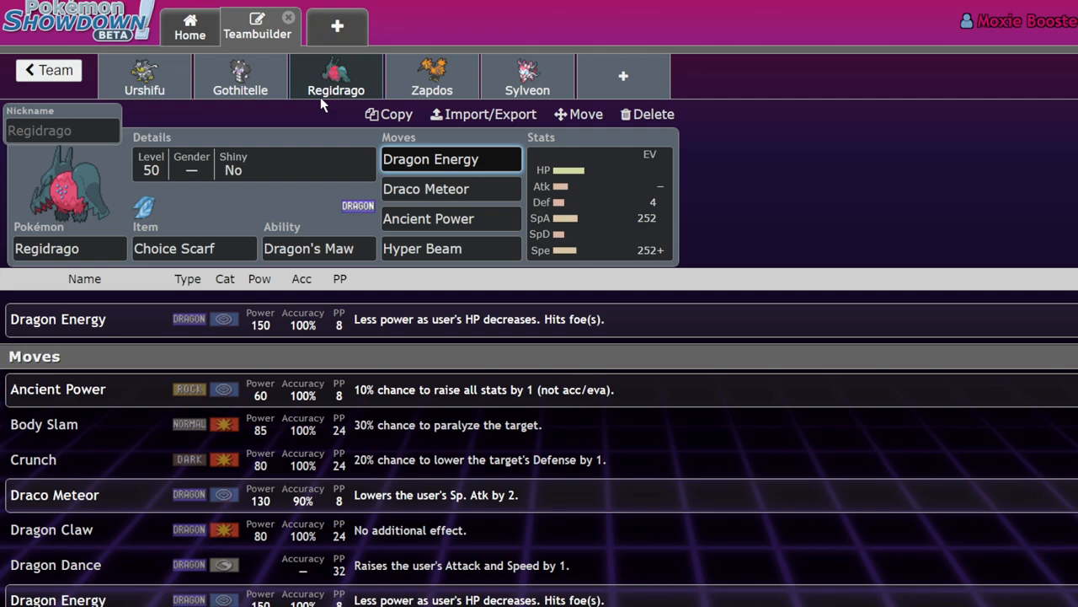
click(452, 158)
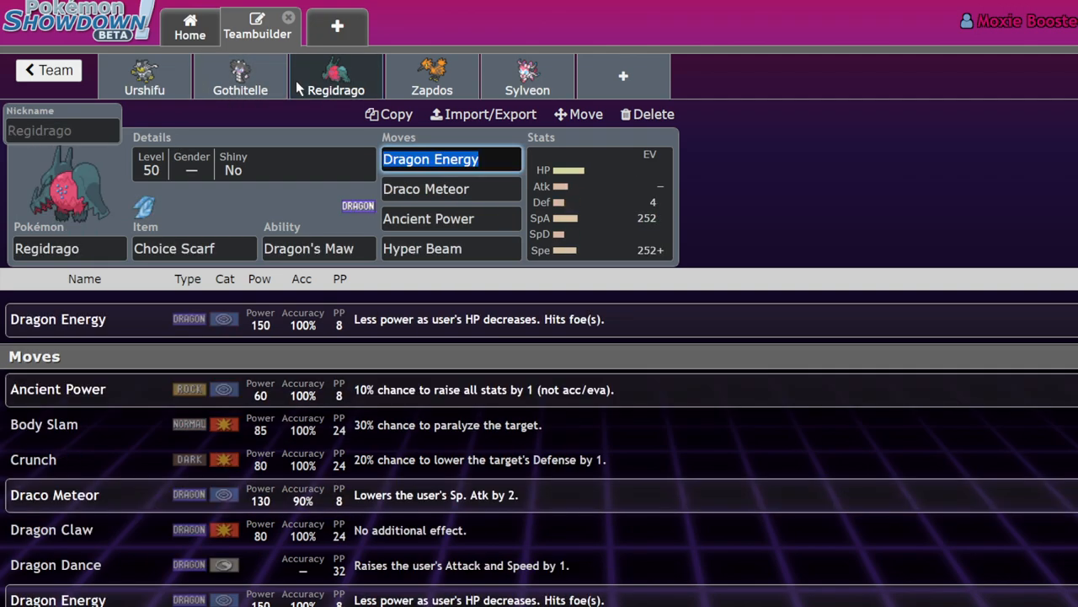
click(240, 76)
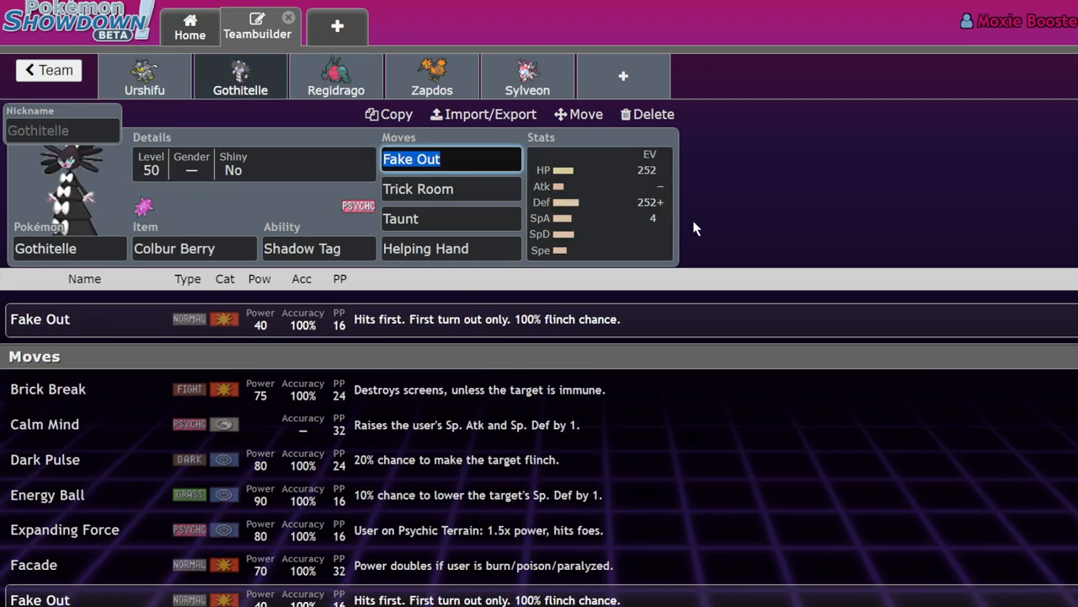
mouse_move(683, 198)
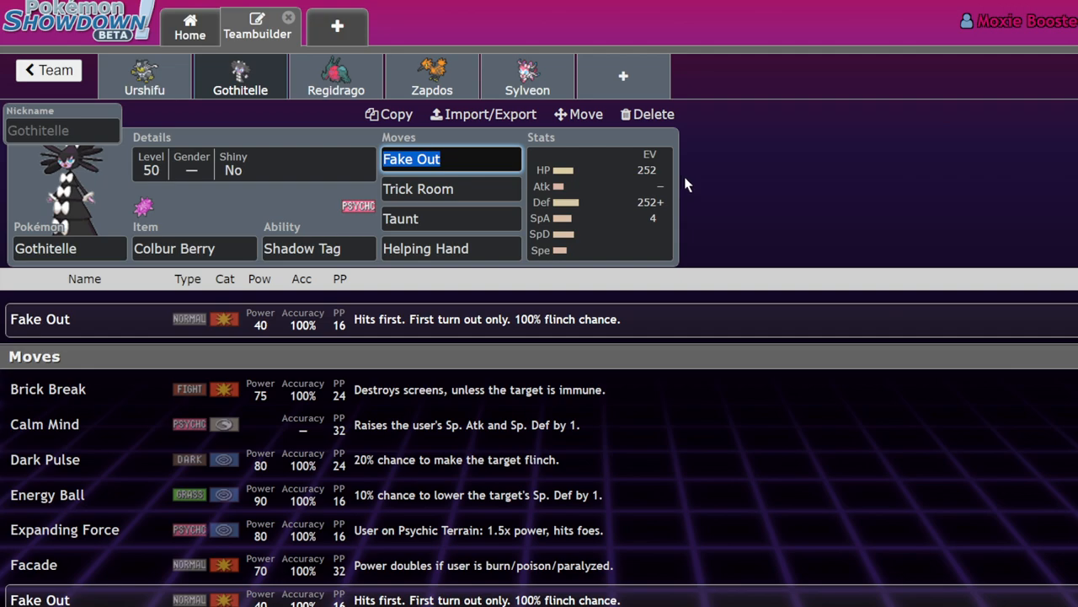
mouse_move(688, 179)
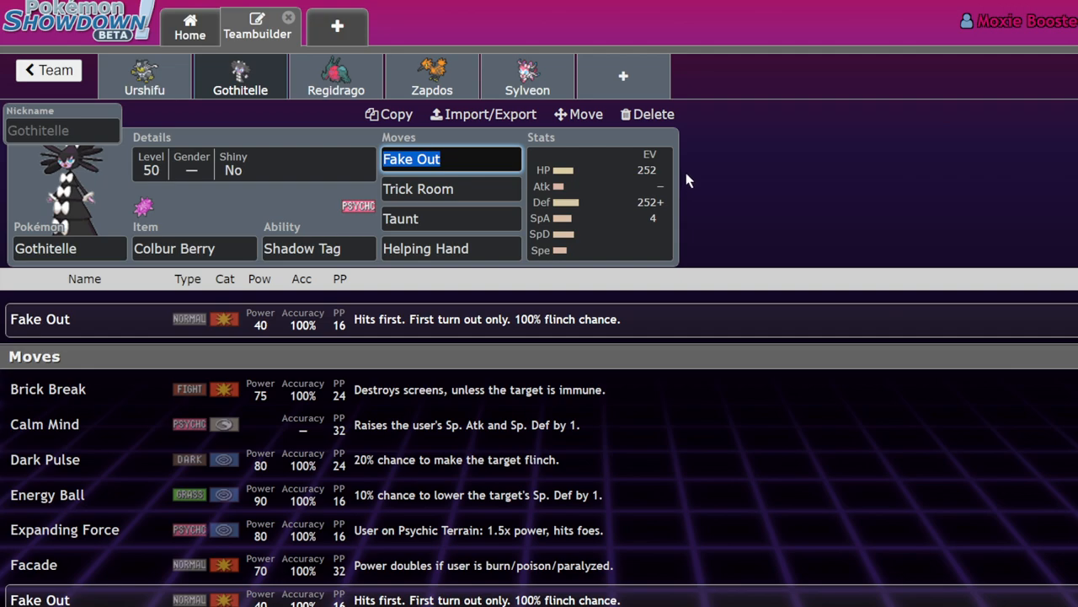
mouse_move(489, 138)
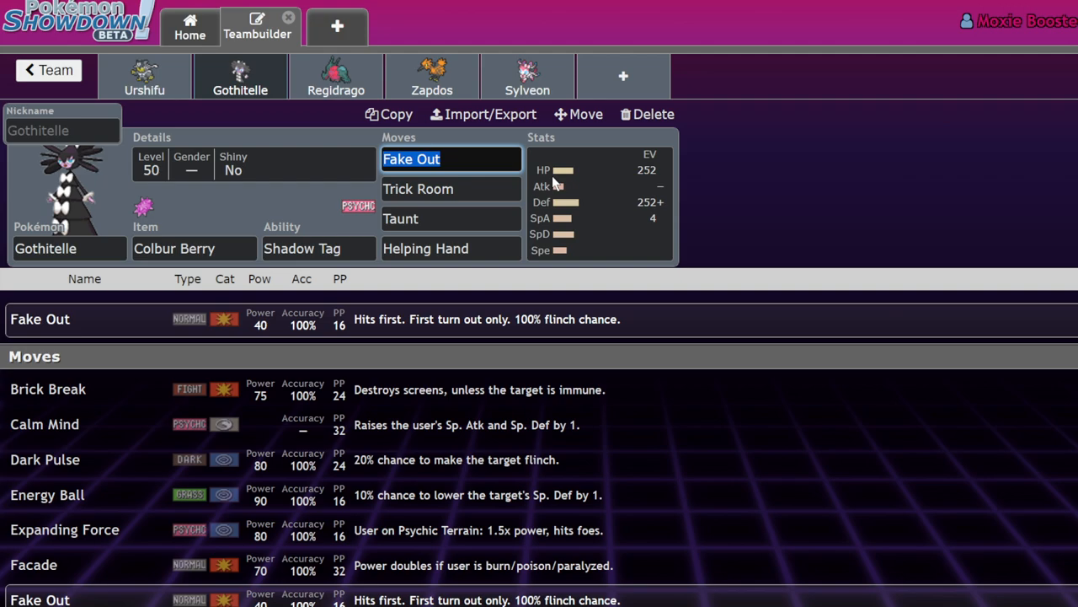
mouse_move(768, 145)
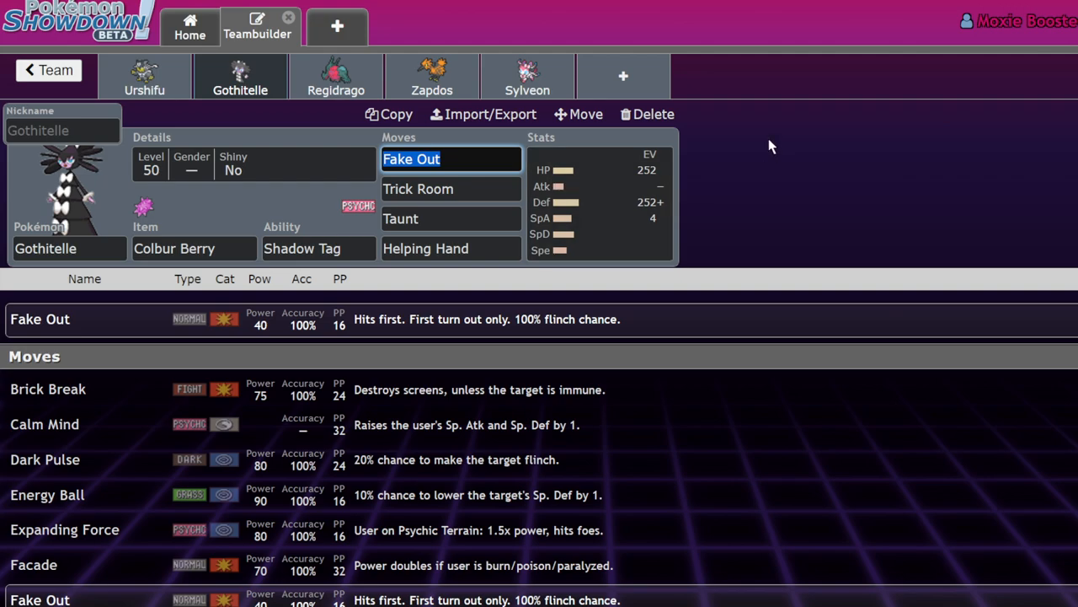
click(335, 76)
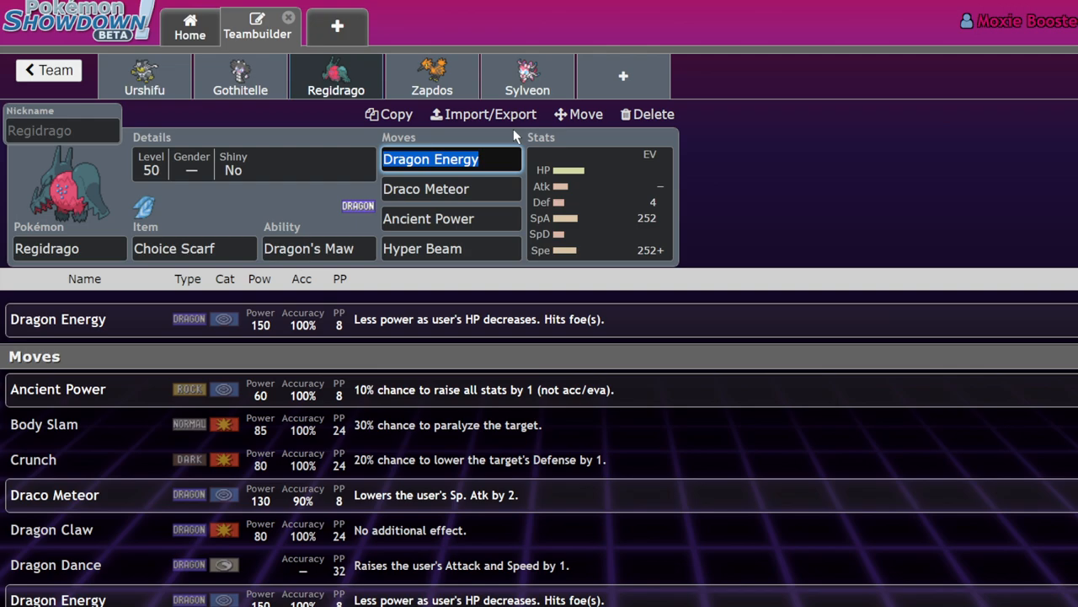
mouse_move(997, 91)
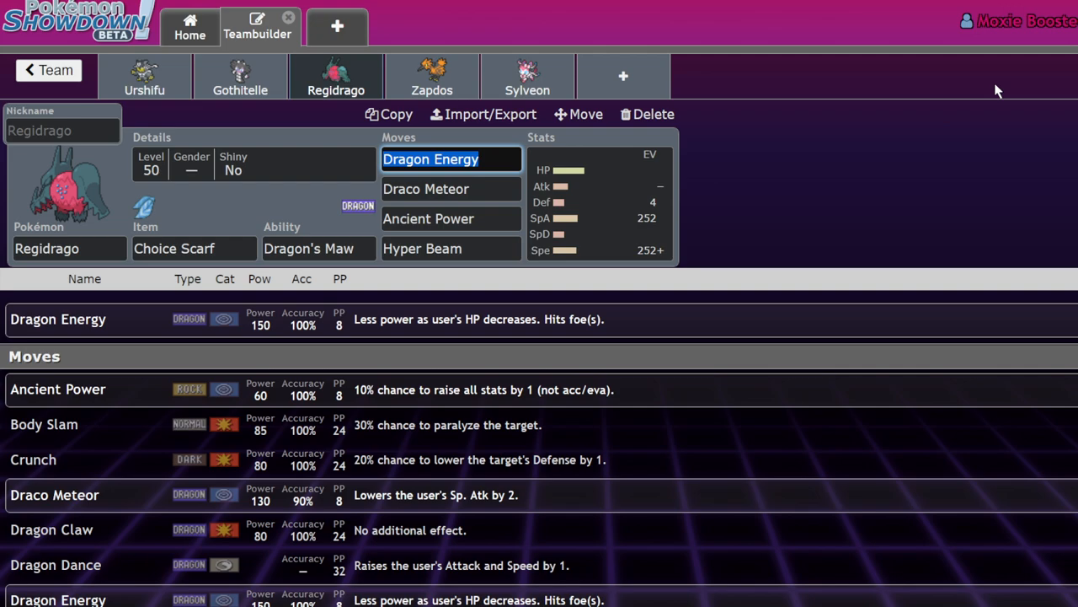
mouse_move(240, 76)
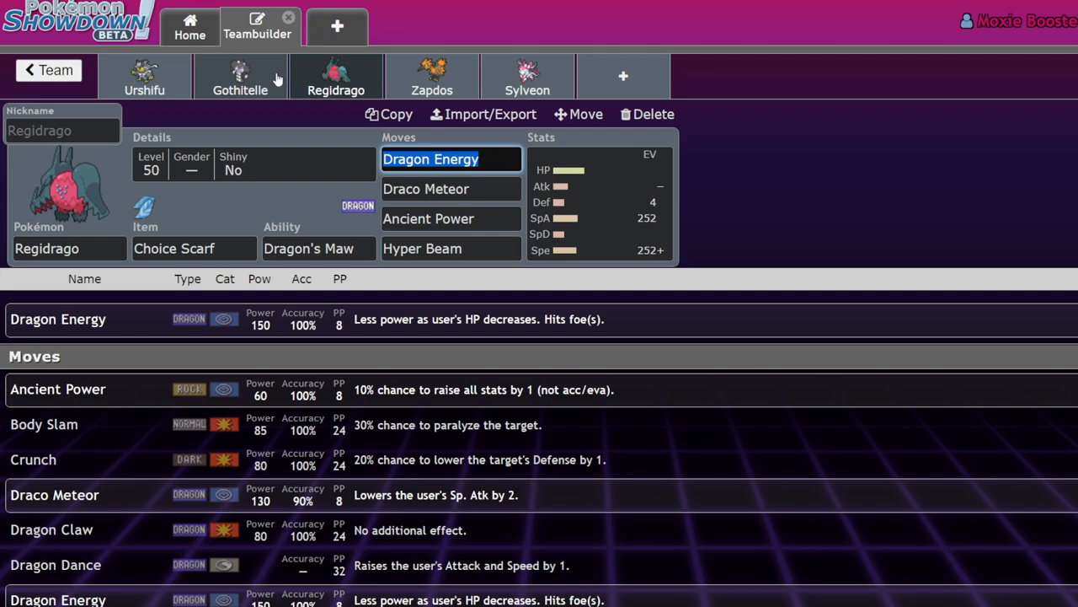
click(240, 75)
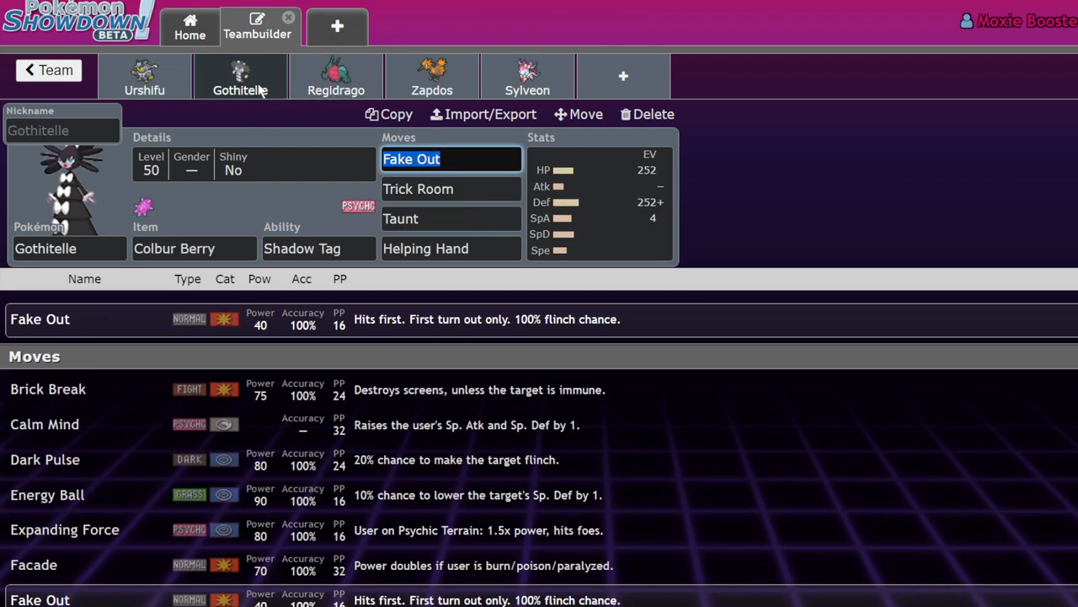
click(335, 76)
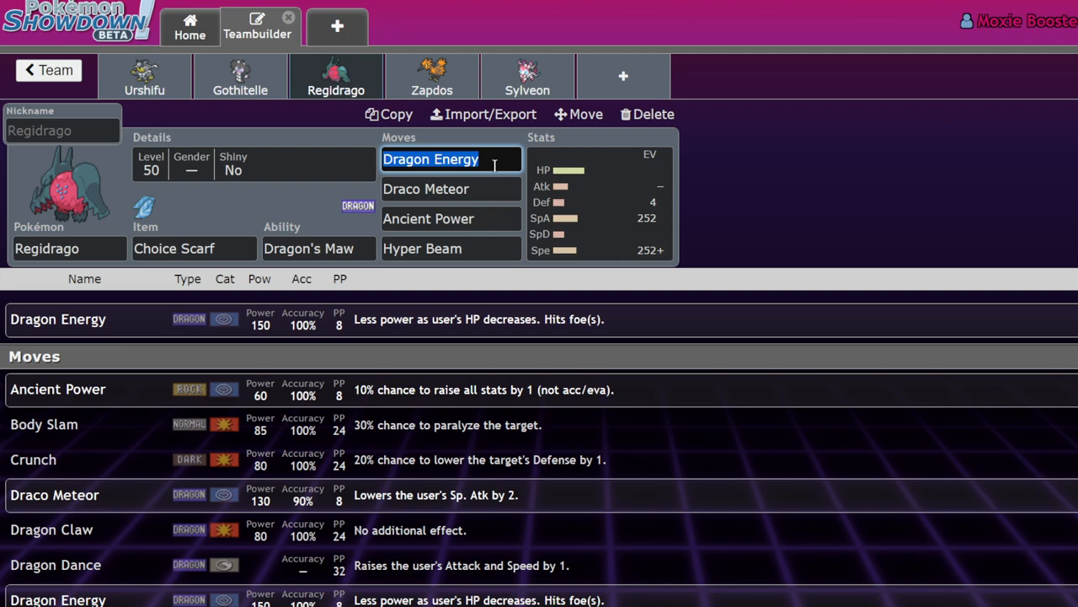
mouse_move(367, 91)
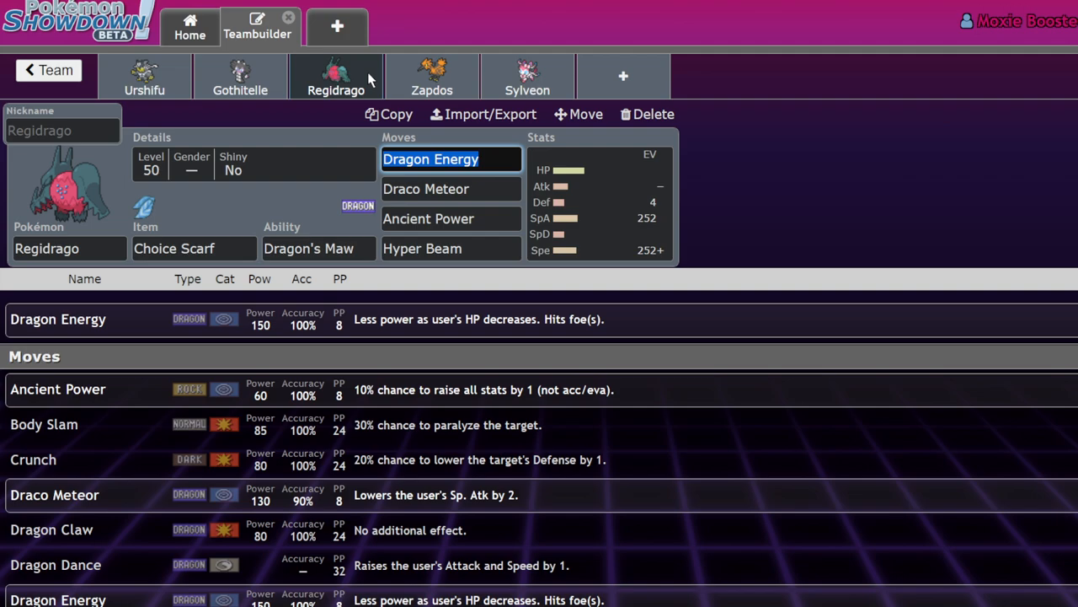
click(528, 75)
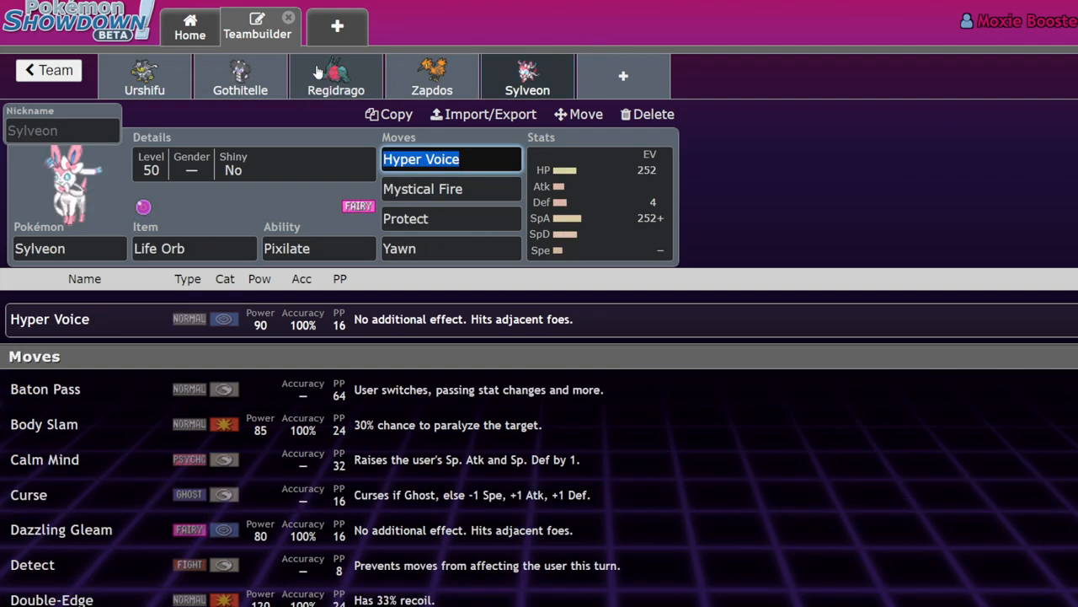
click(335, 76)
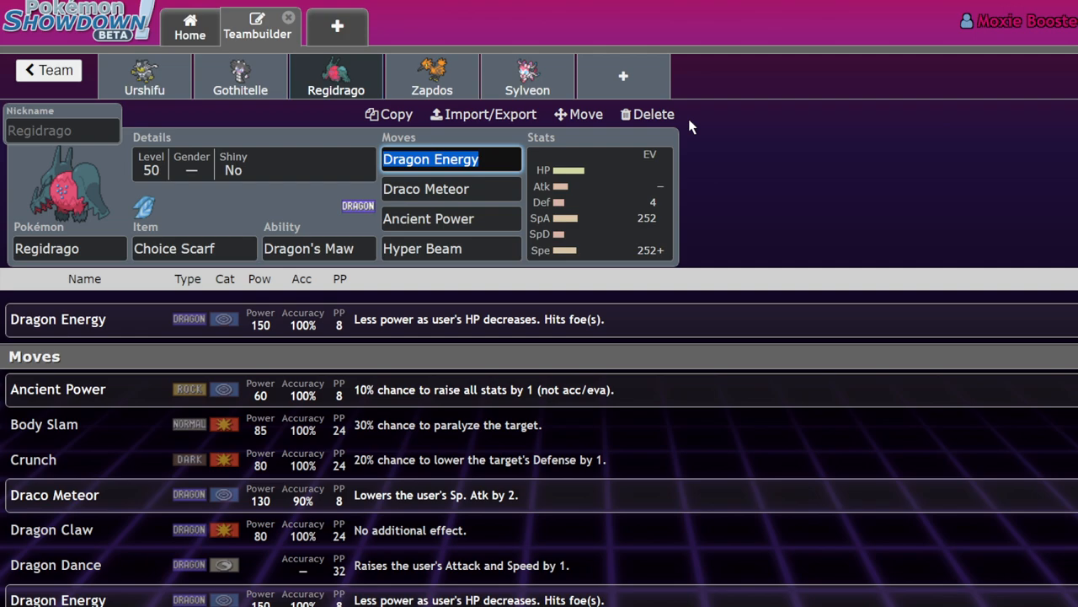
mouse_move(286, 126)
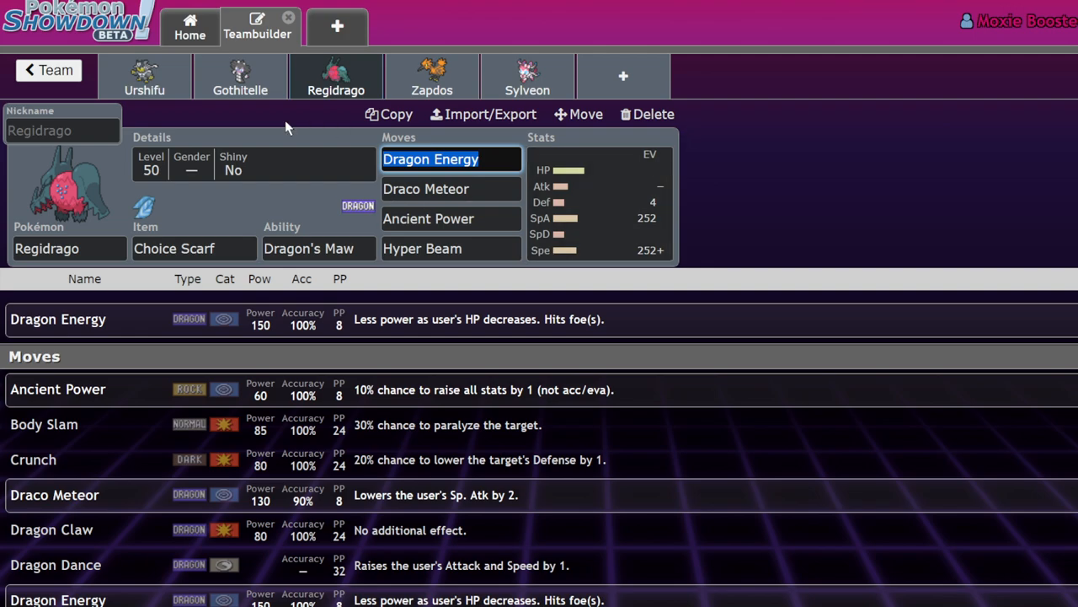
mouse_move(263, 91)
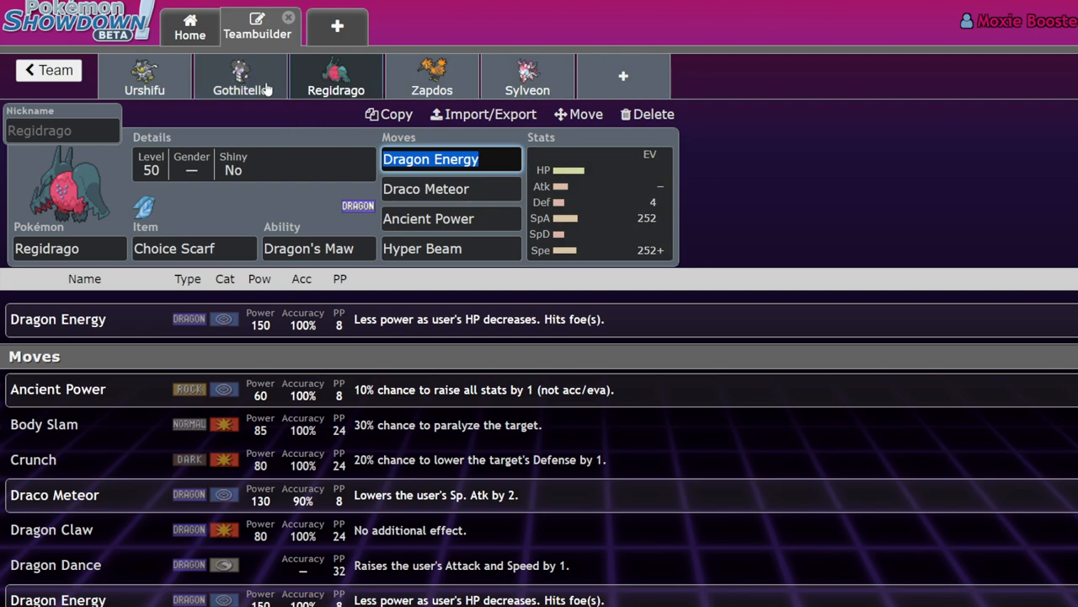
click(239, 76)
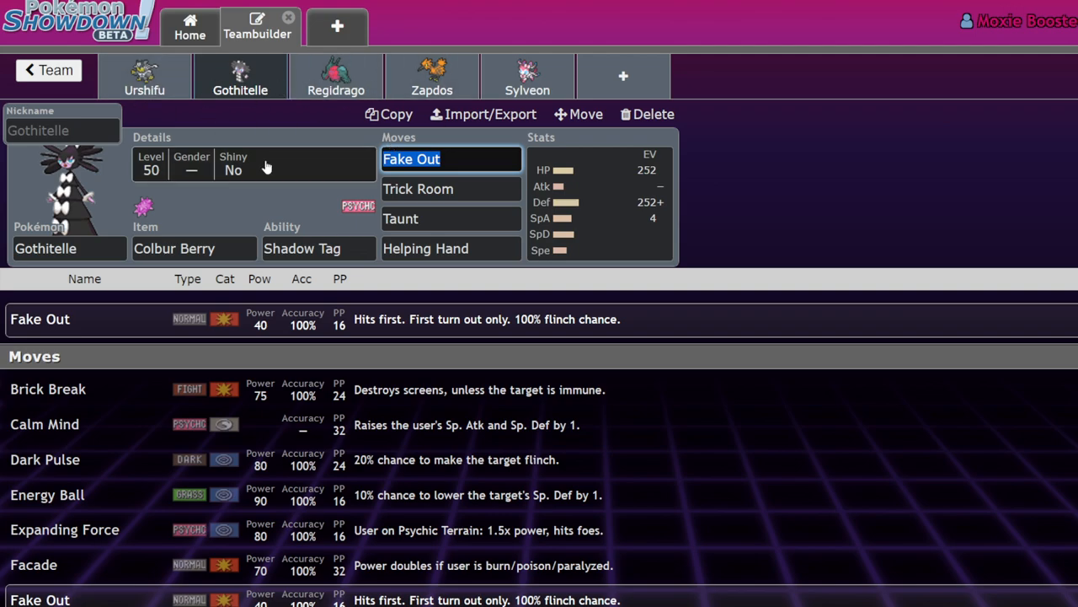
mouse_move(287, 105)
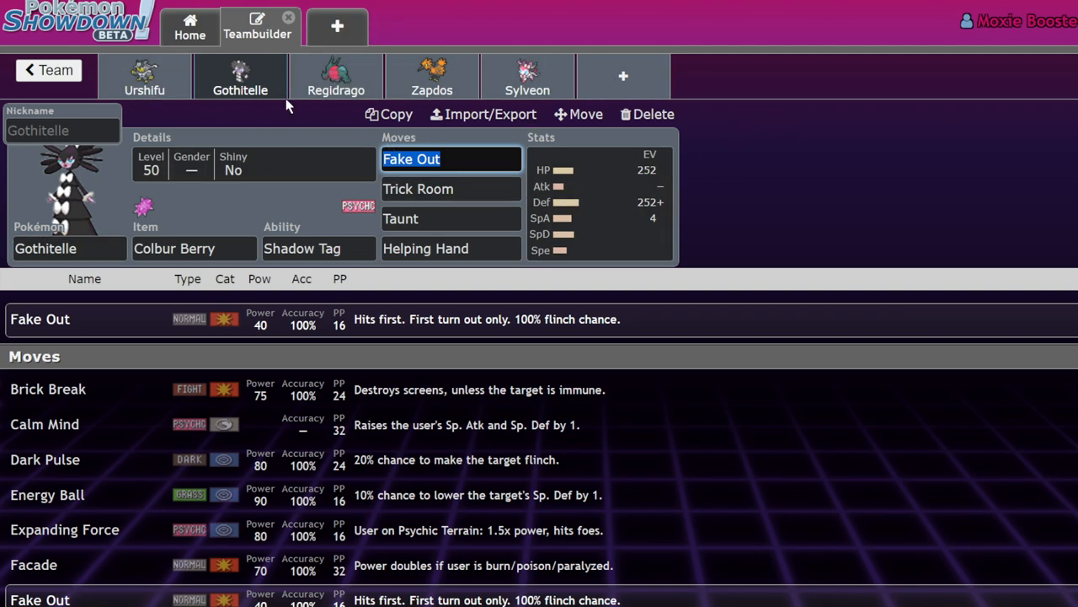
click(335, 76)
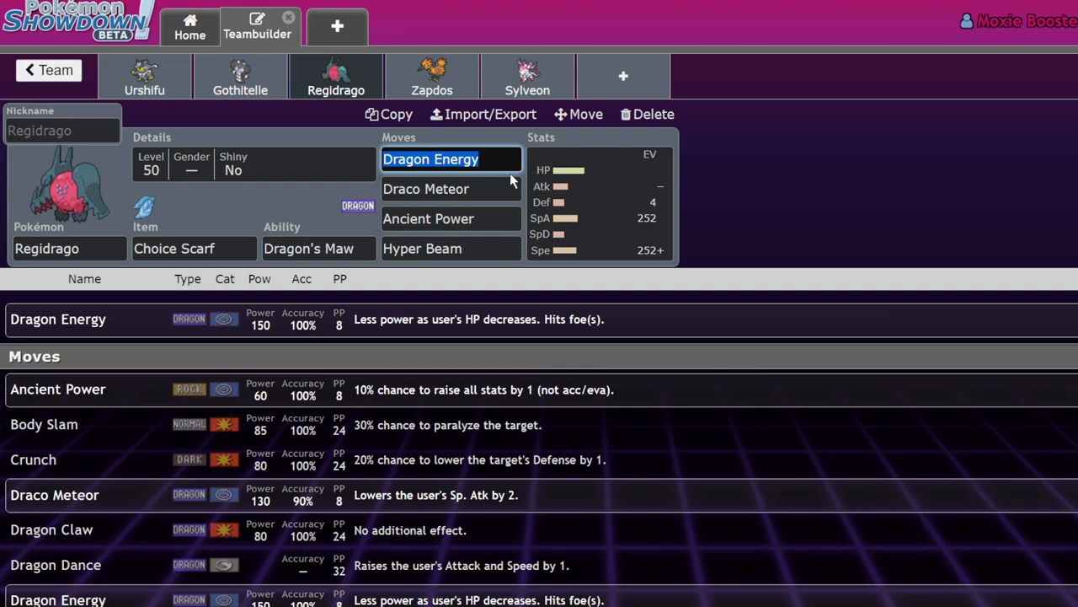
mouse_move(344, 111)
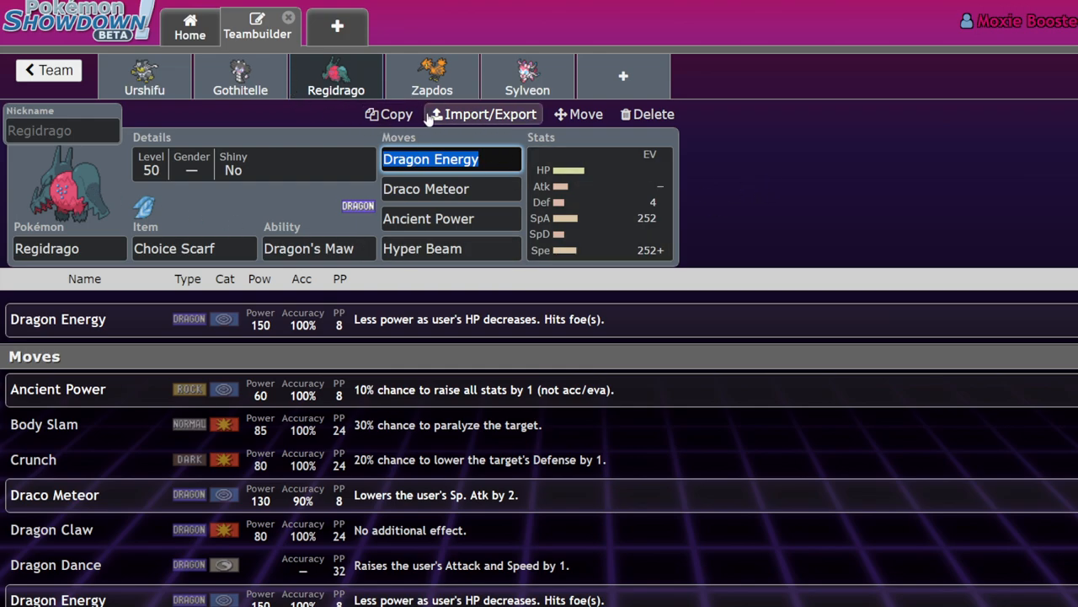
mouse_move(674, 155)
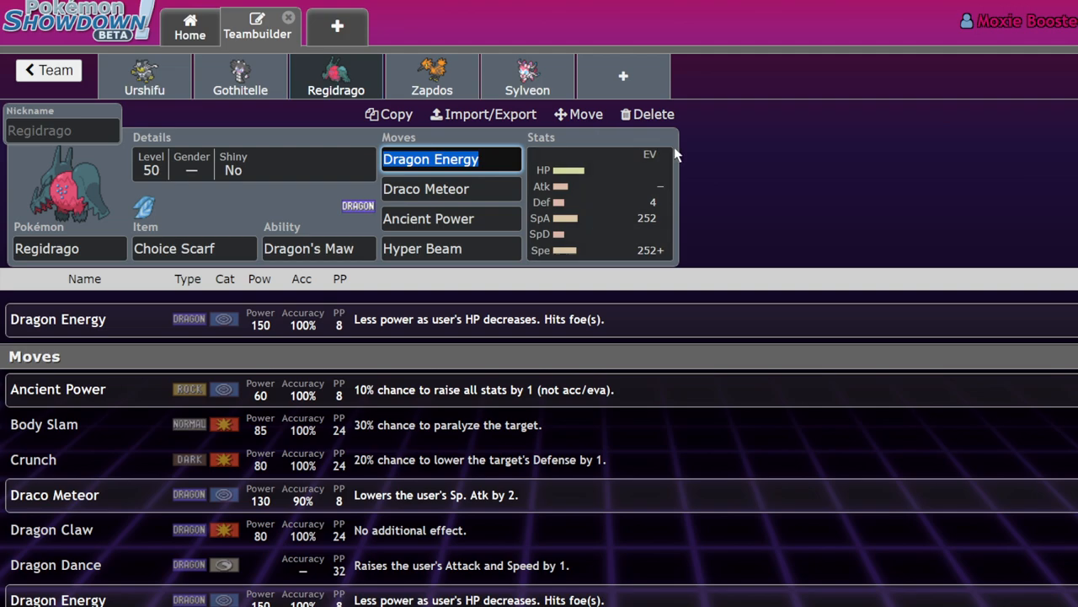
mouse_move(677, 167)
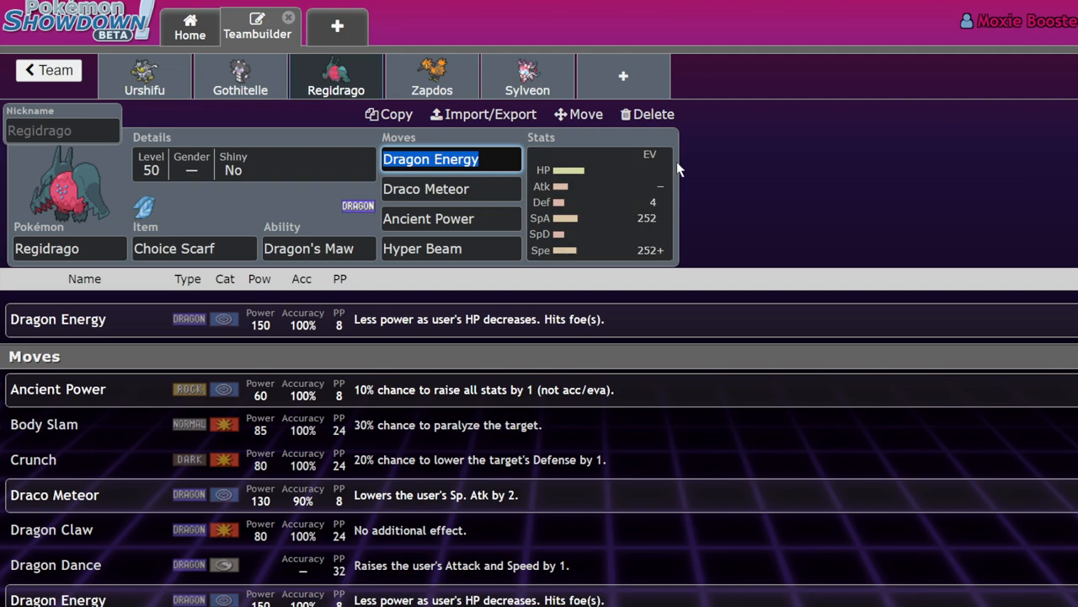
mouse_move(680, 175)
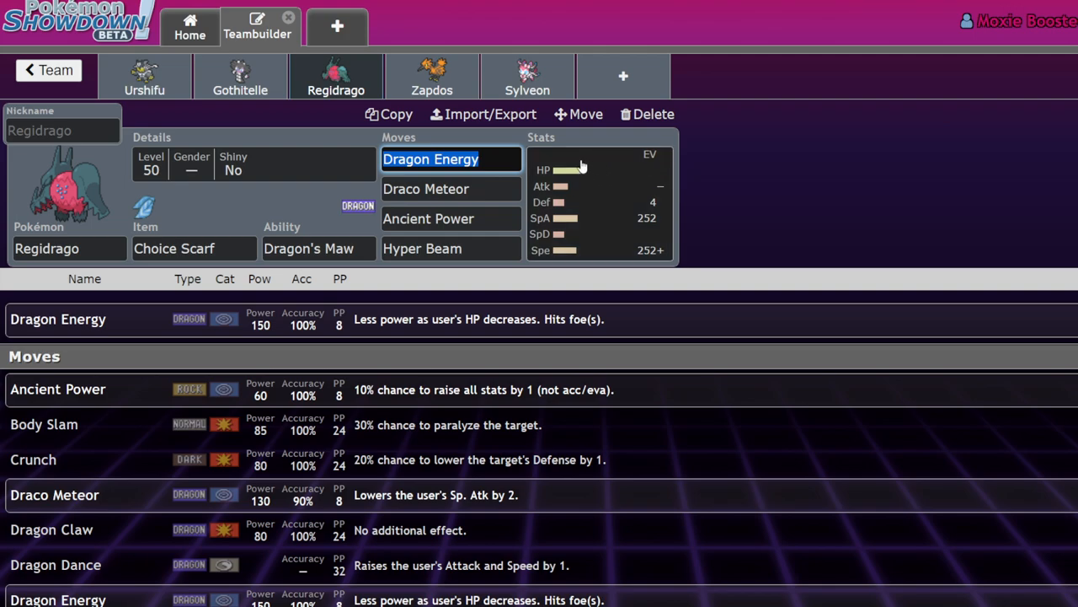
mouse_move(290, 66)
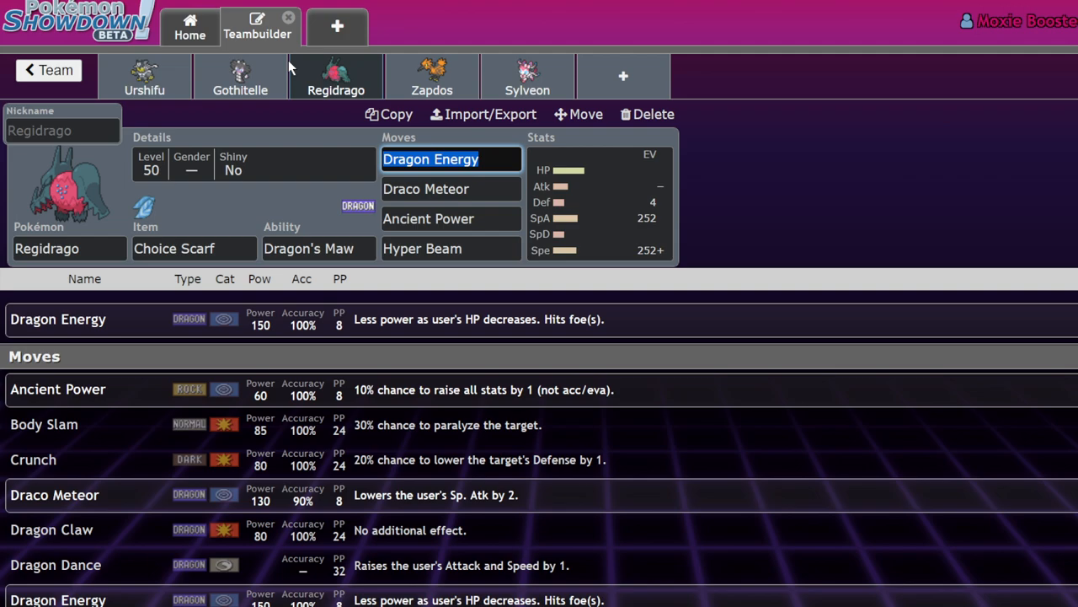
mouse_move(514, 158)
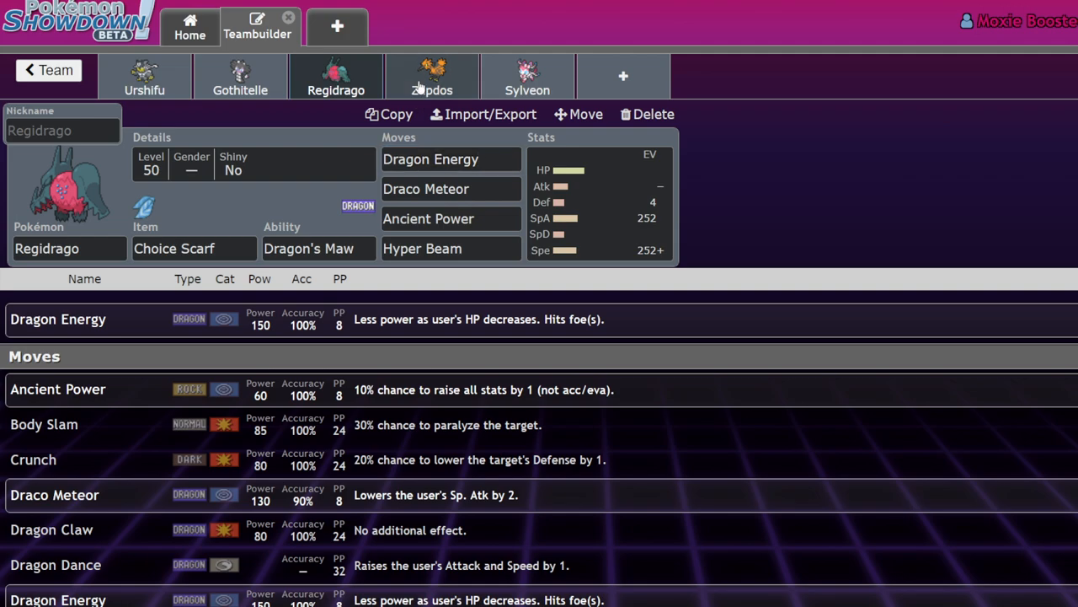
Step: Bring up Zapdos-Galar's Safety Goggles, Defiant, Jolly set for editing
click(432, 75)
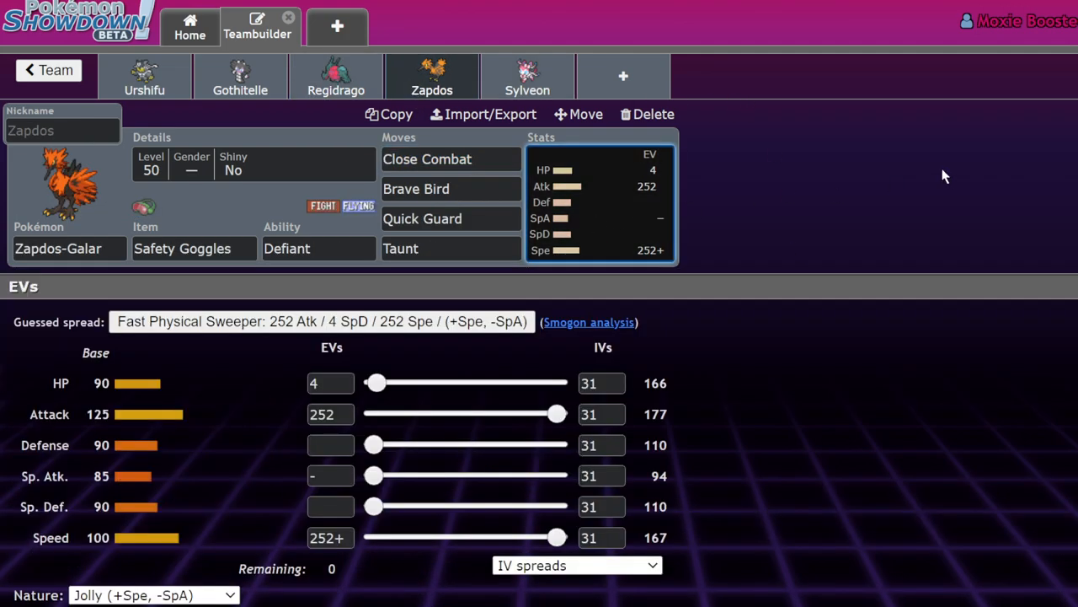
mouse_move(660, 138)
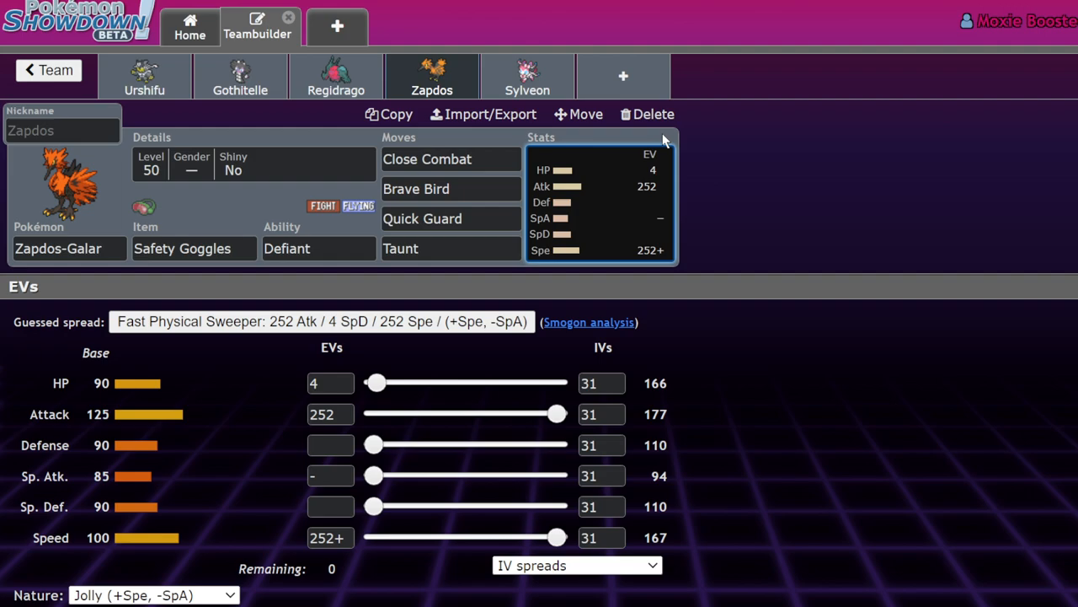
mouse_move(1015, 93)
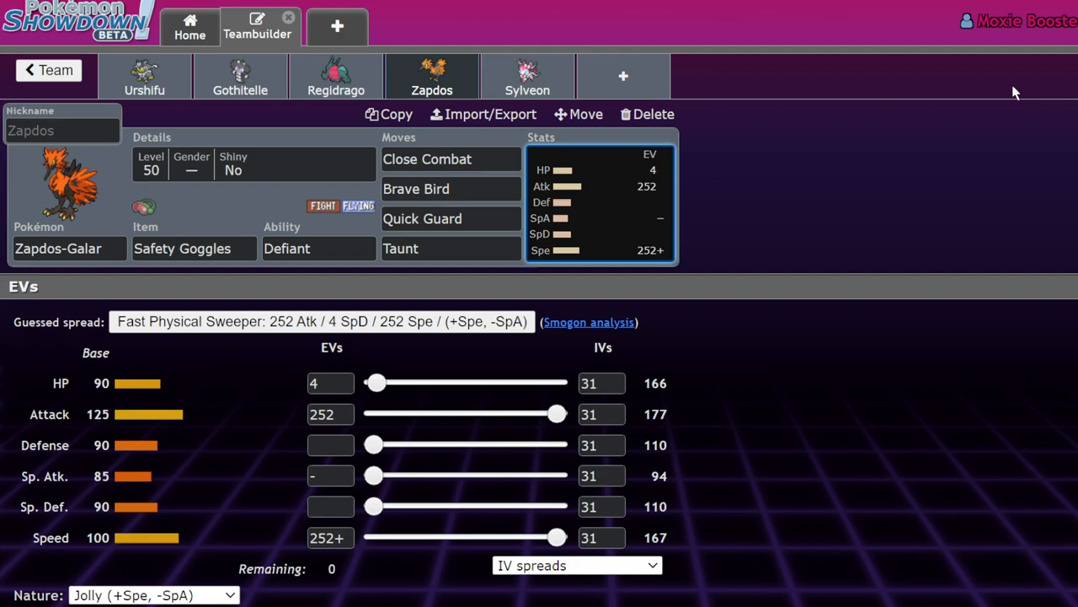
click(194, 247)
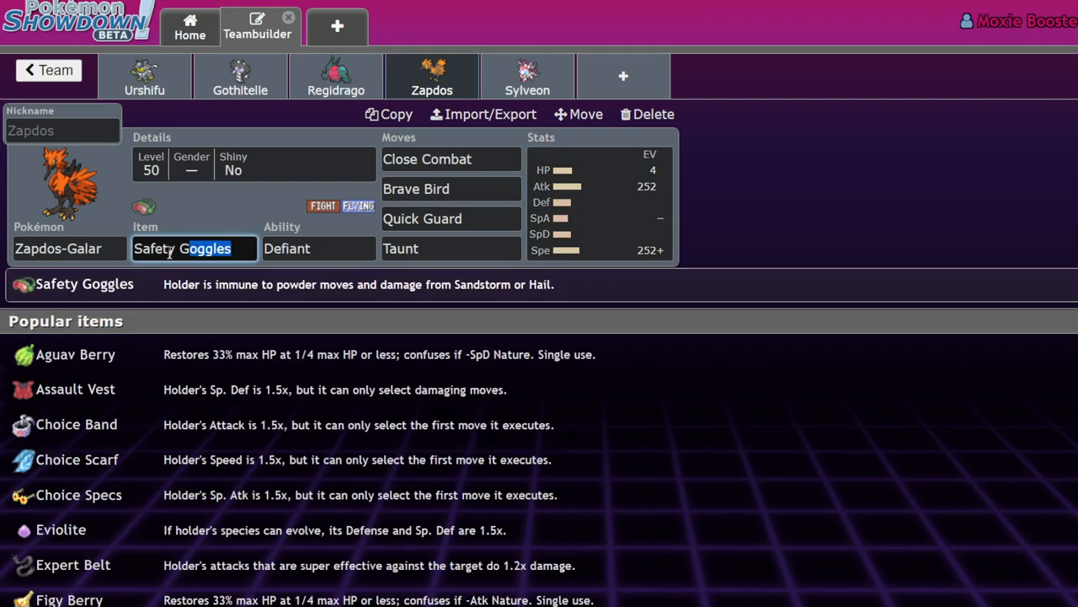
text(sas)
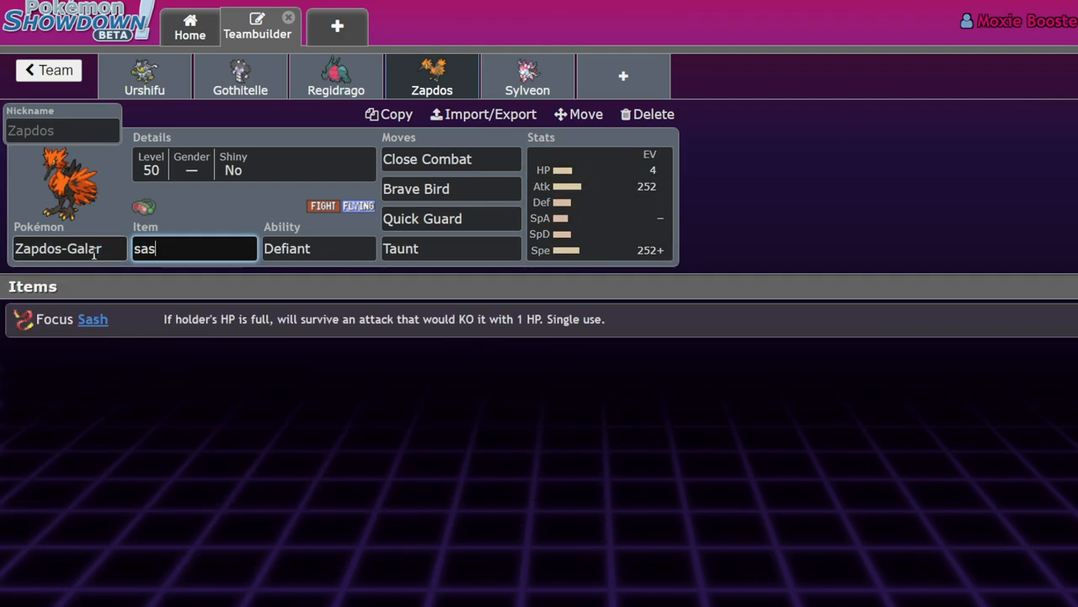
click(318, 248)
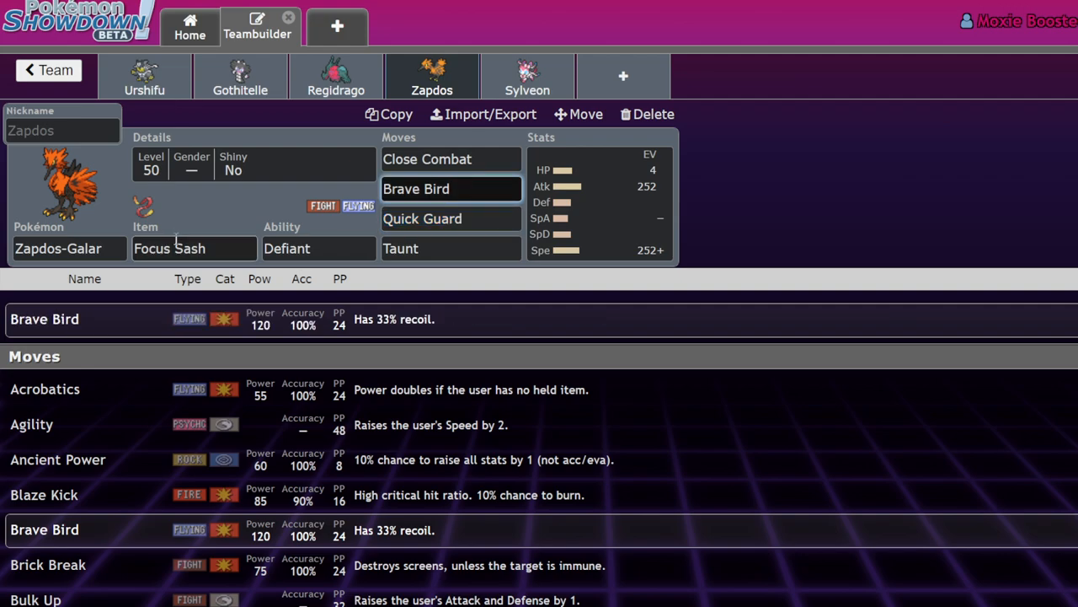
click(194, 248)
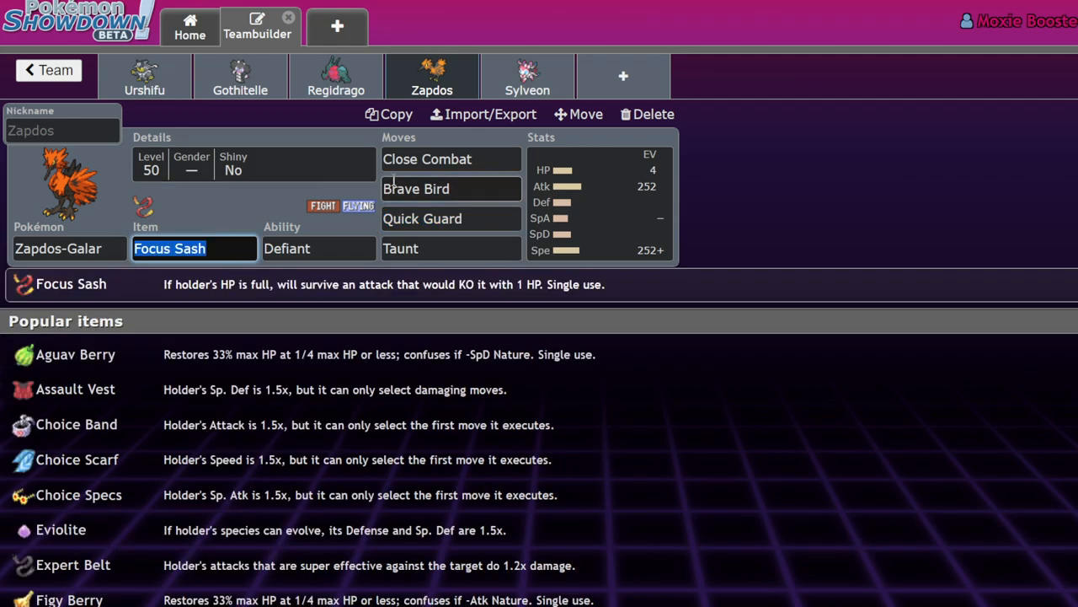
text(safe)
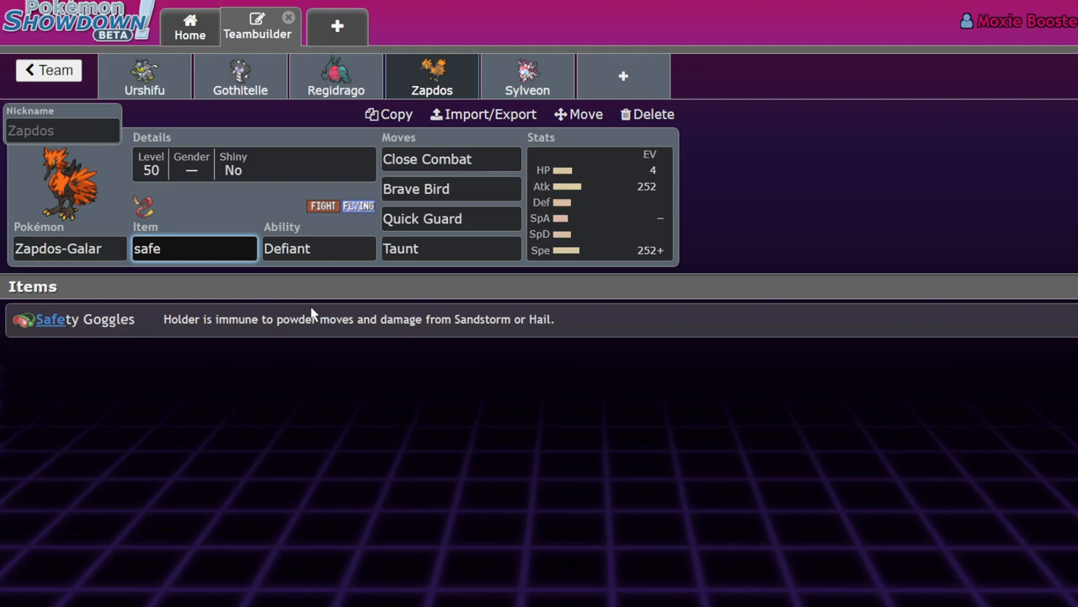
click(319, 248)
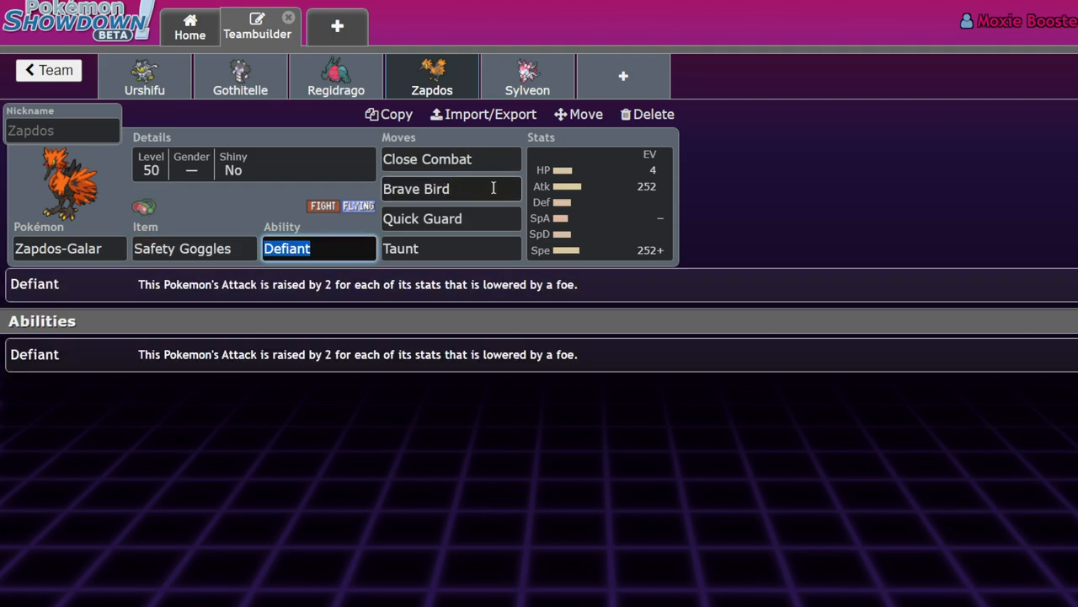
click(194, 248)
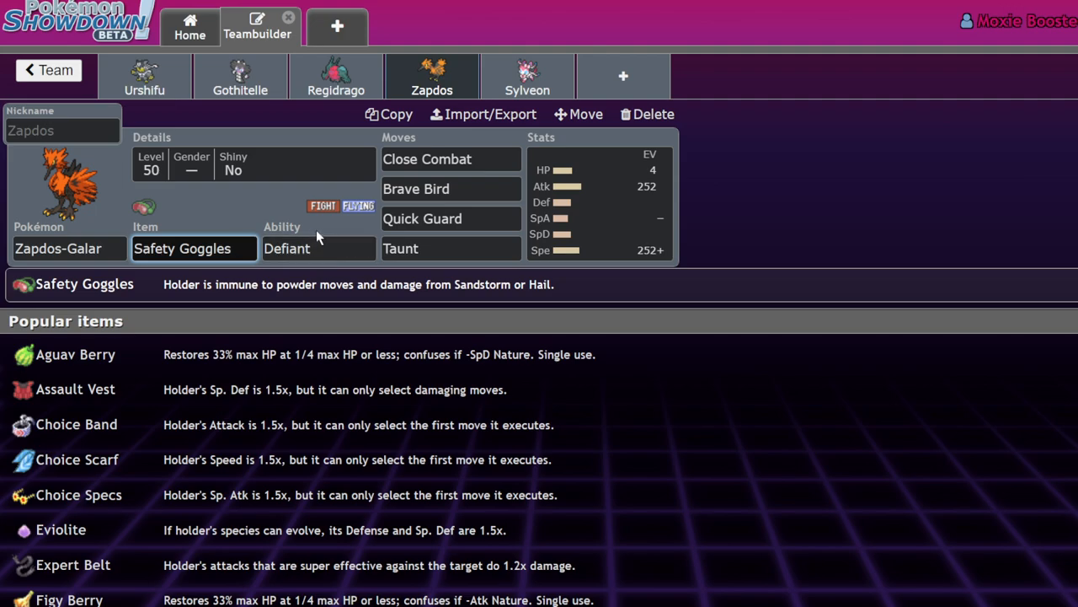
click(452, 189)
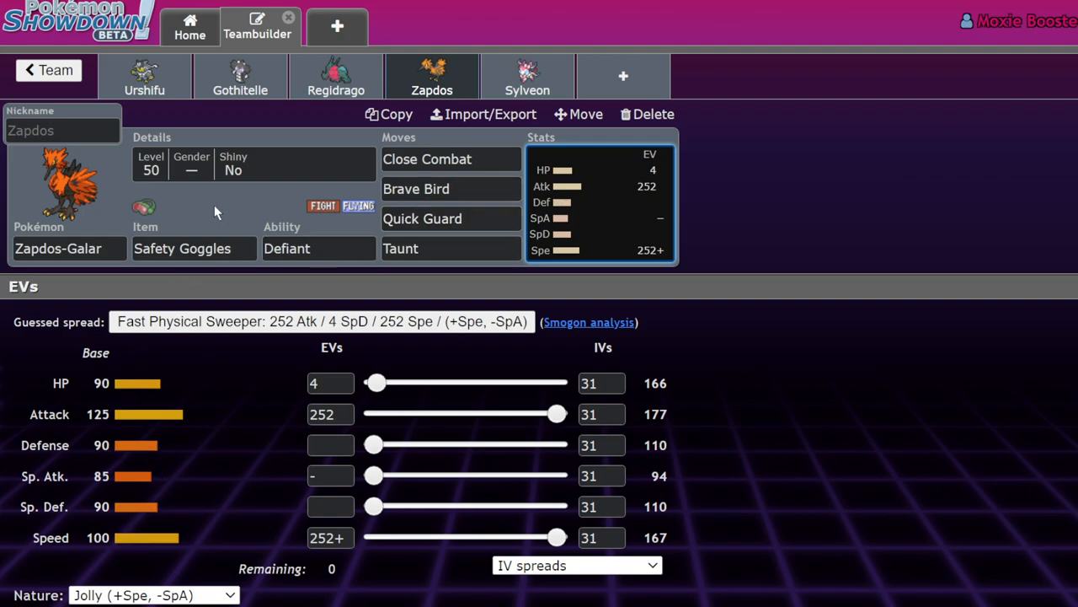
click(194, 248)
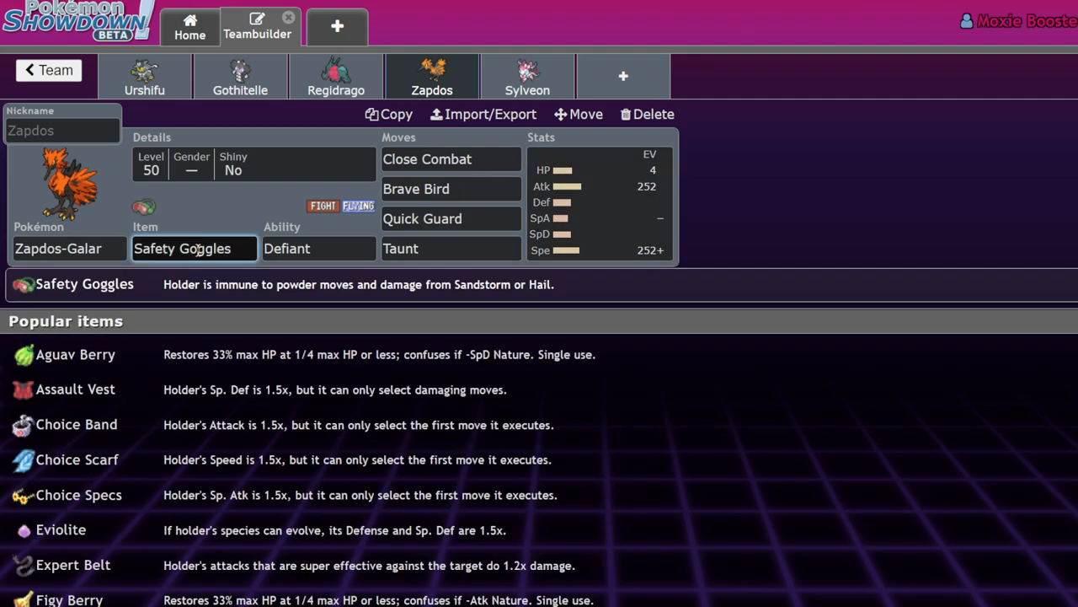
click(451, 189)
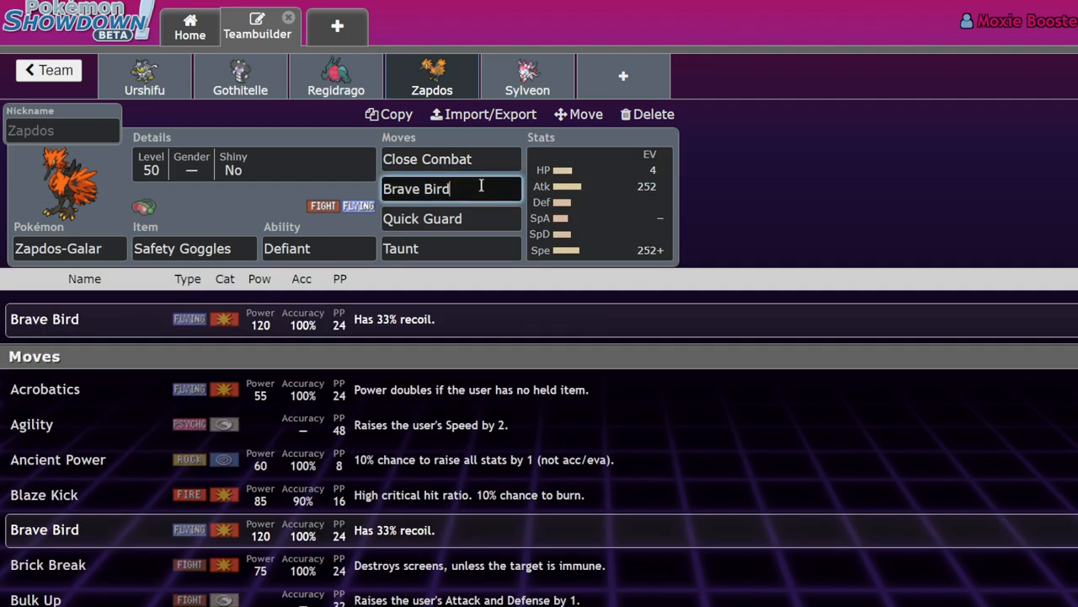
click(452, 219)
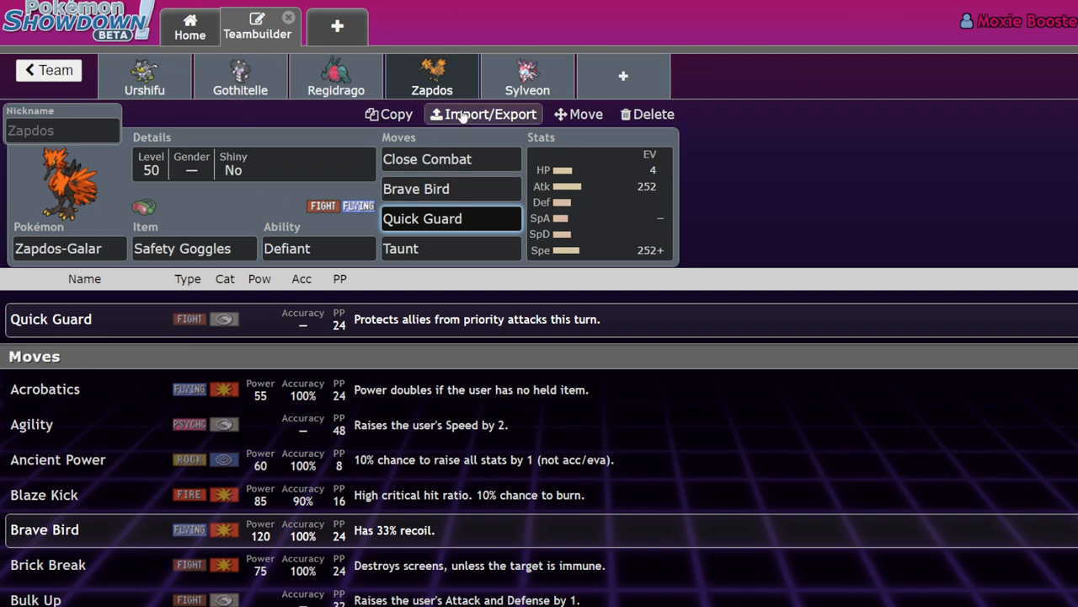
click(451, 248)
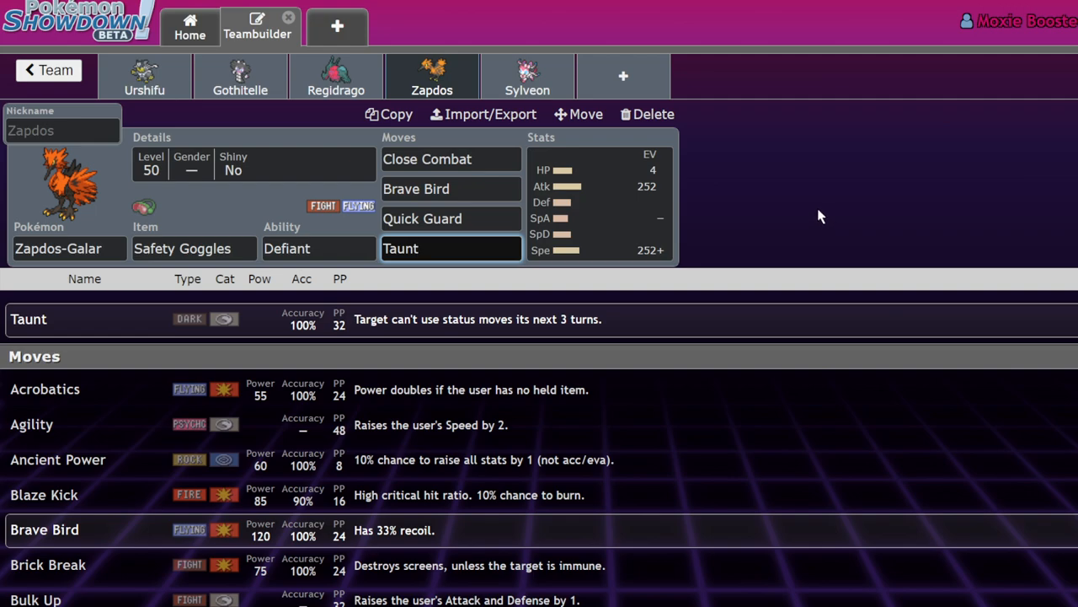
mouse_move(820, 212)
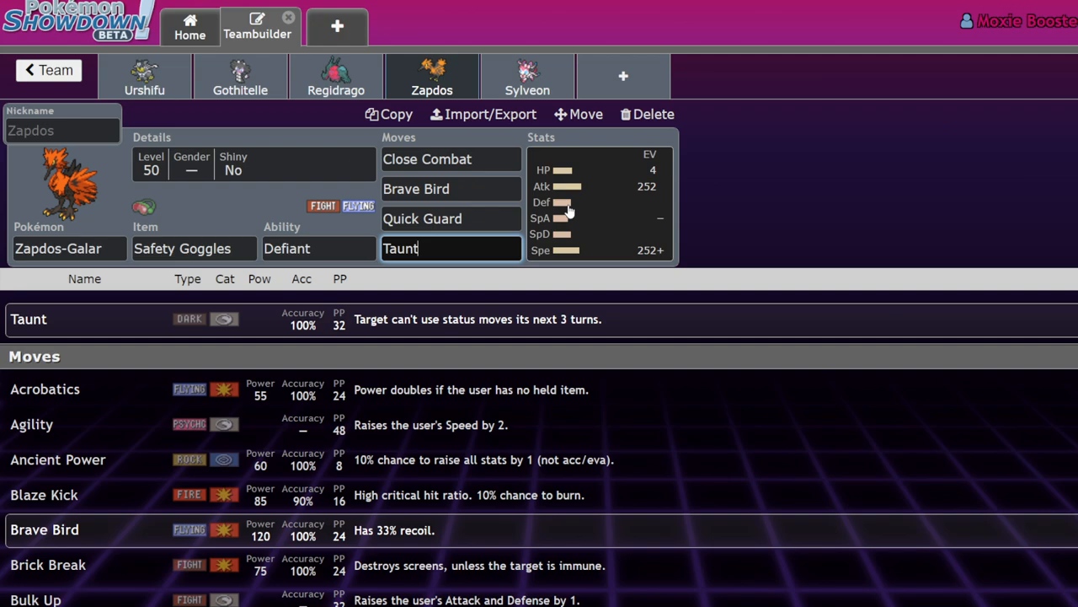
click(193, 247)
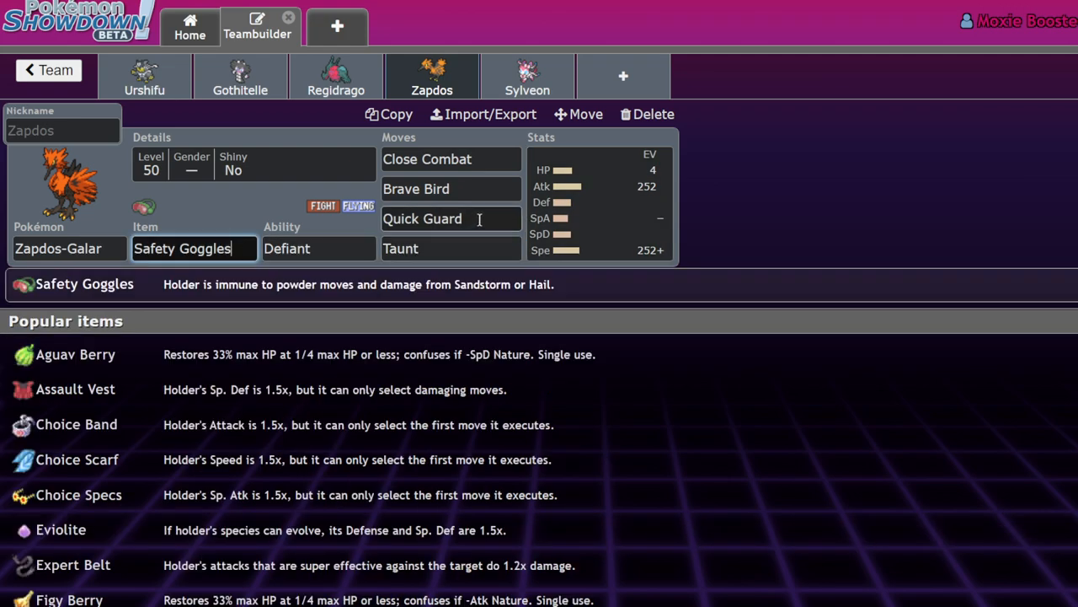
click(451, 248)
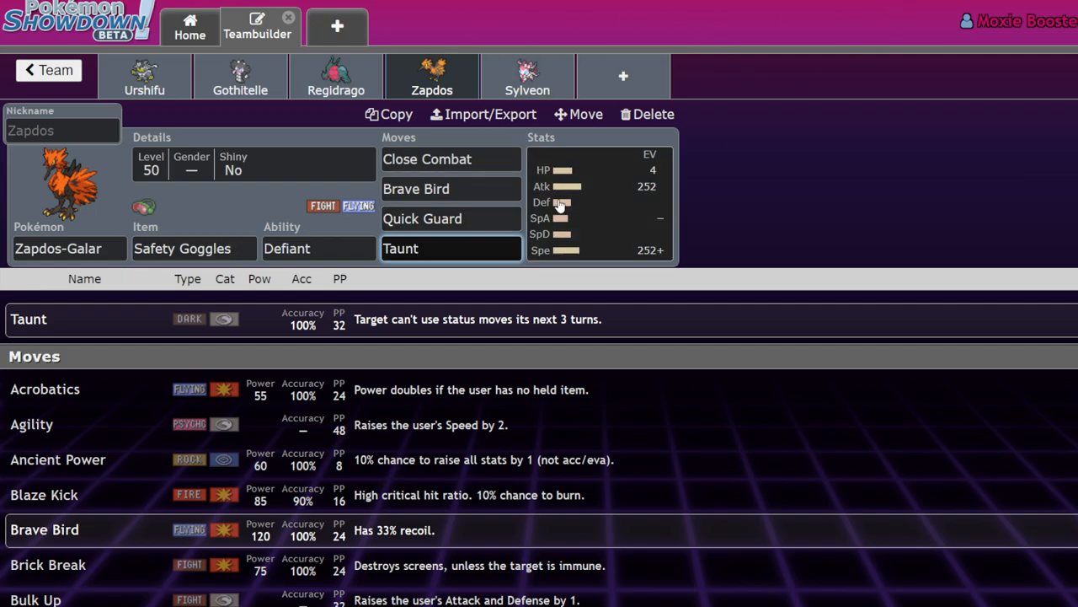
click(599, 203)
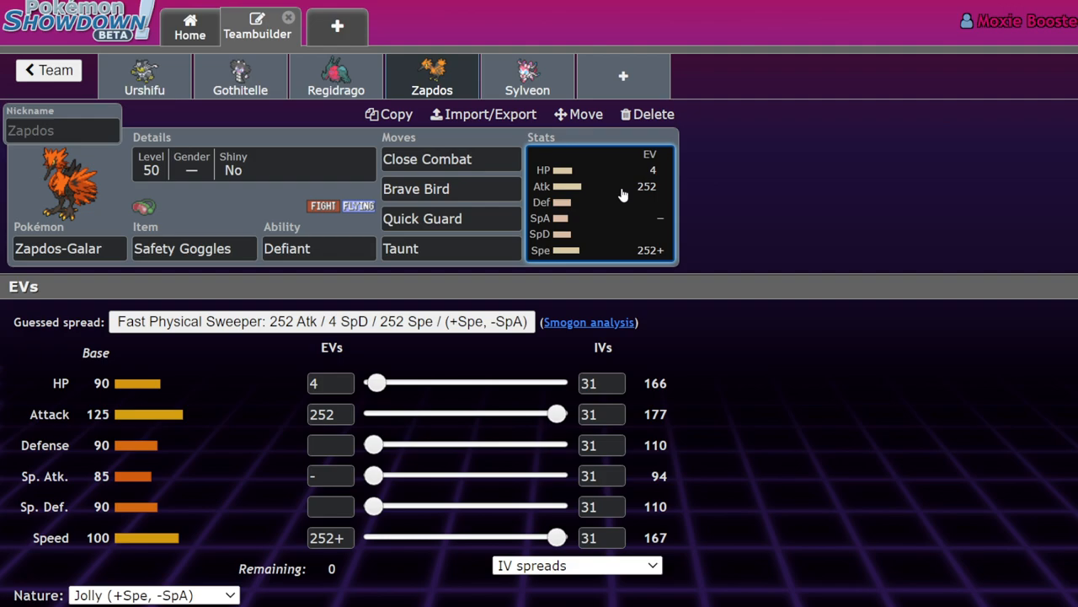
mouse_move(893, 341)
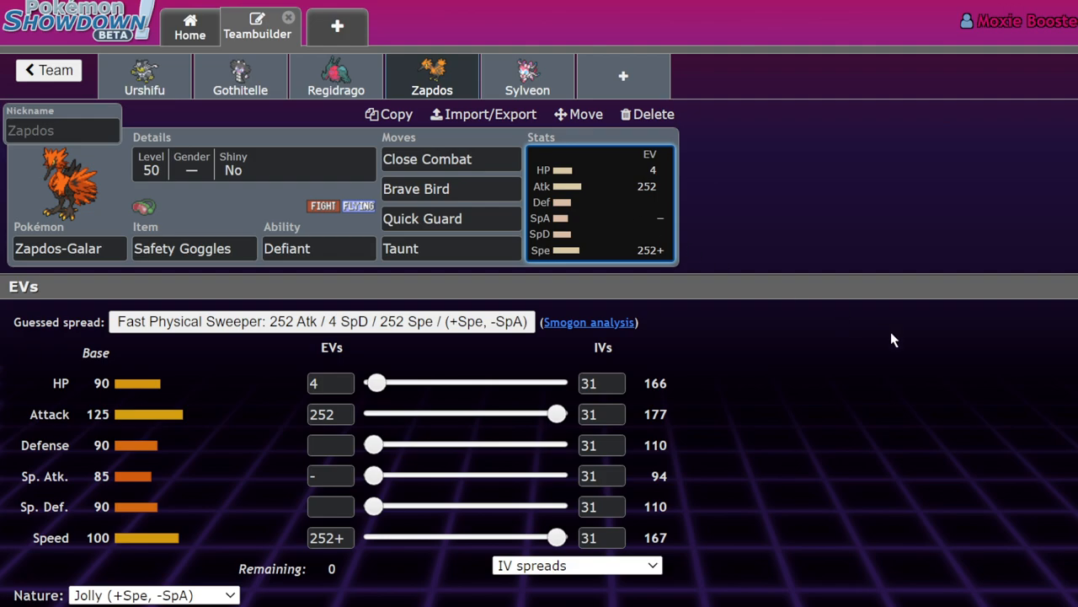
mouse_move(893, 334)
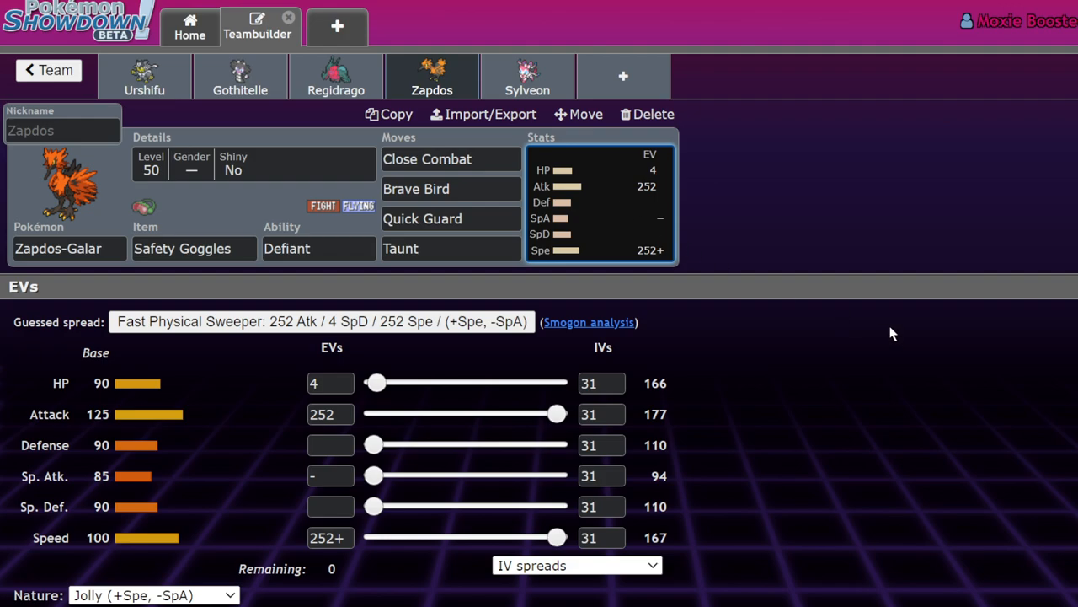
mouse_move(883, 305)
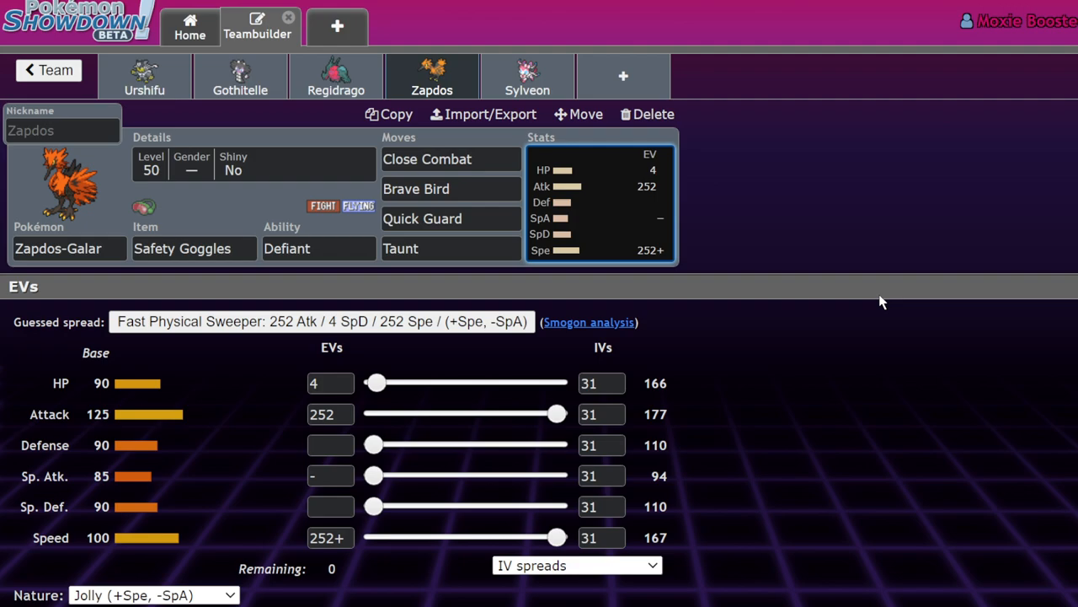
mouse_move(295, 273)
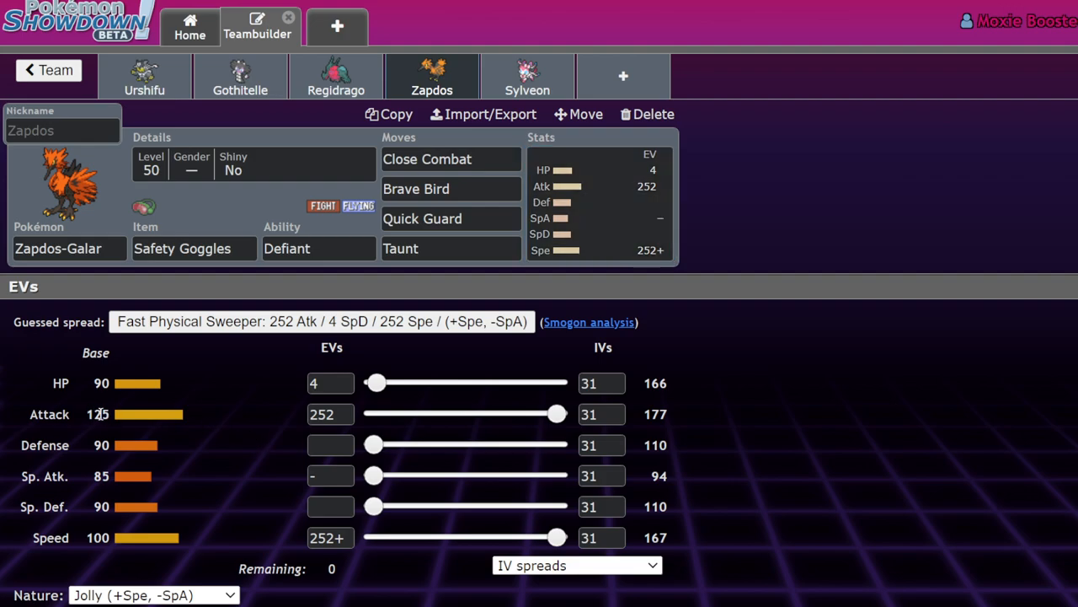
click(451, 188)
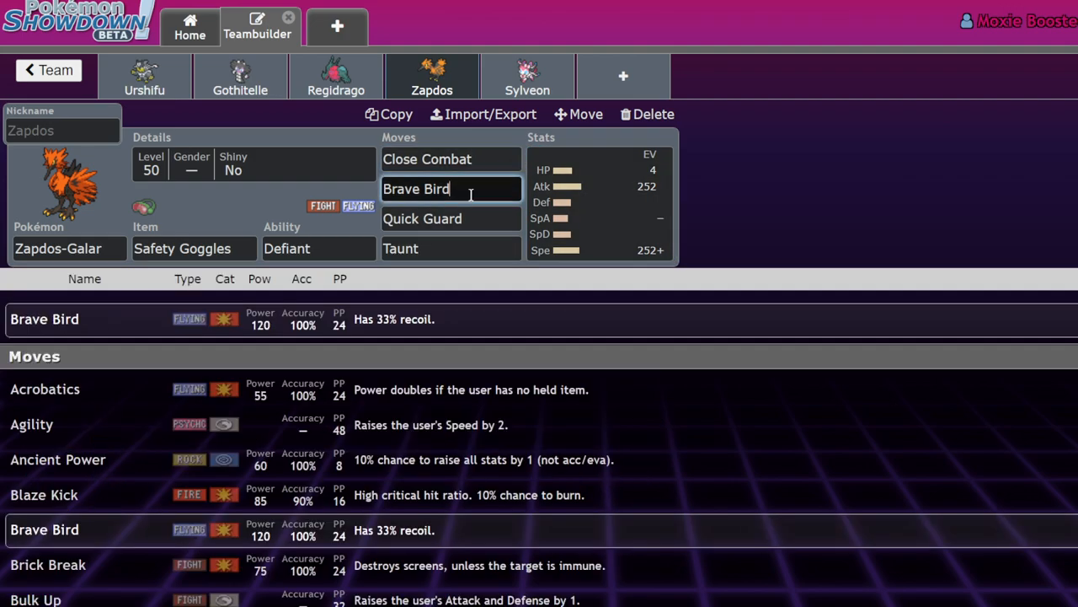
click(598, 202)
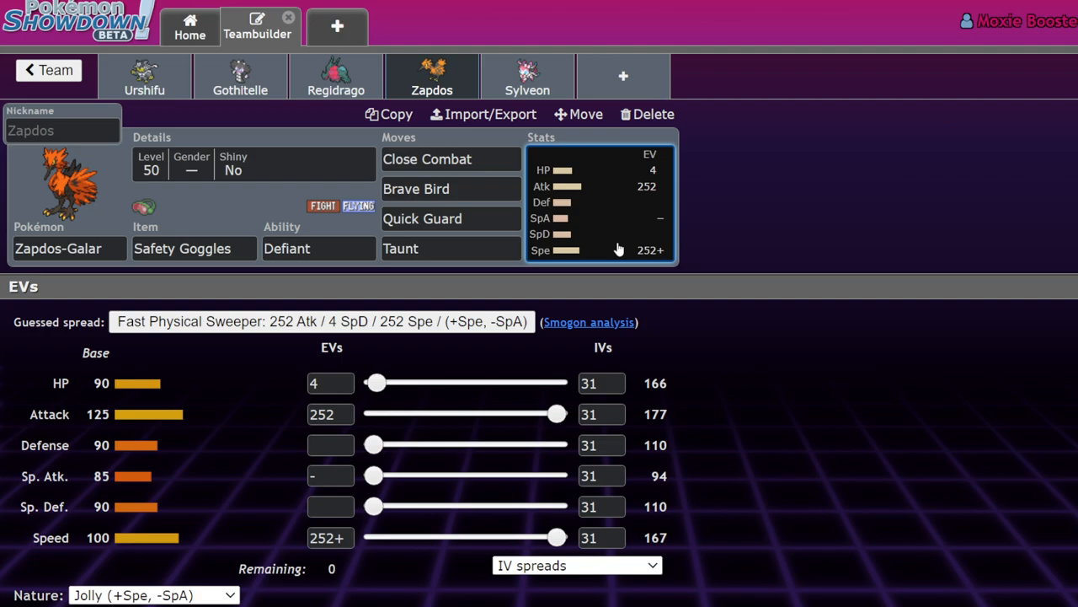
mouse_move(620, 246)
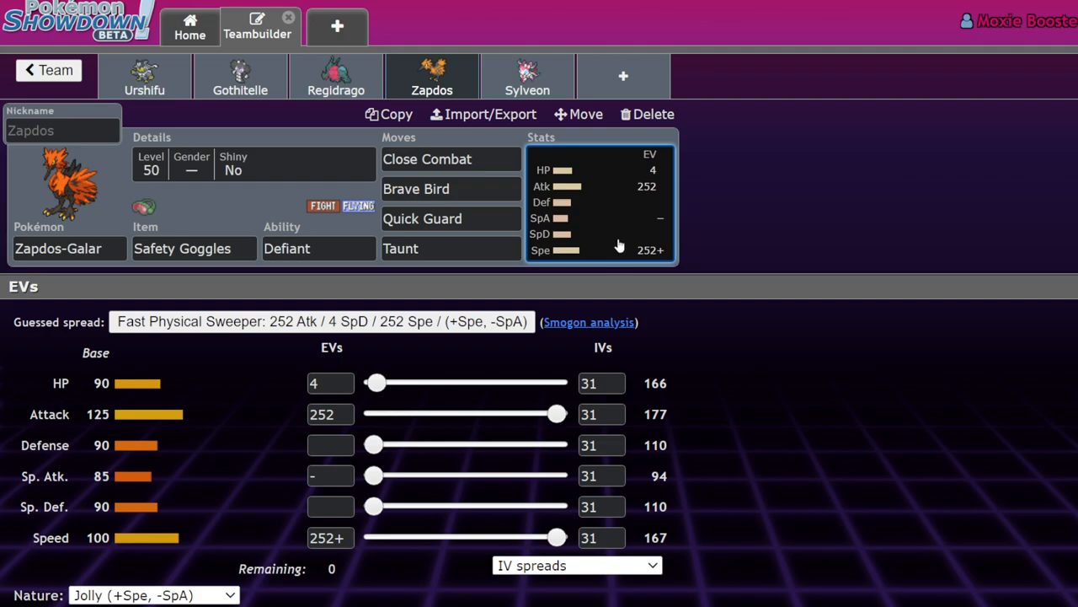
mouse_move(601, 200)
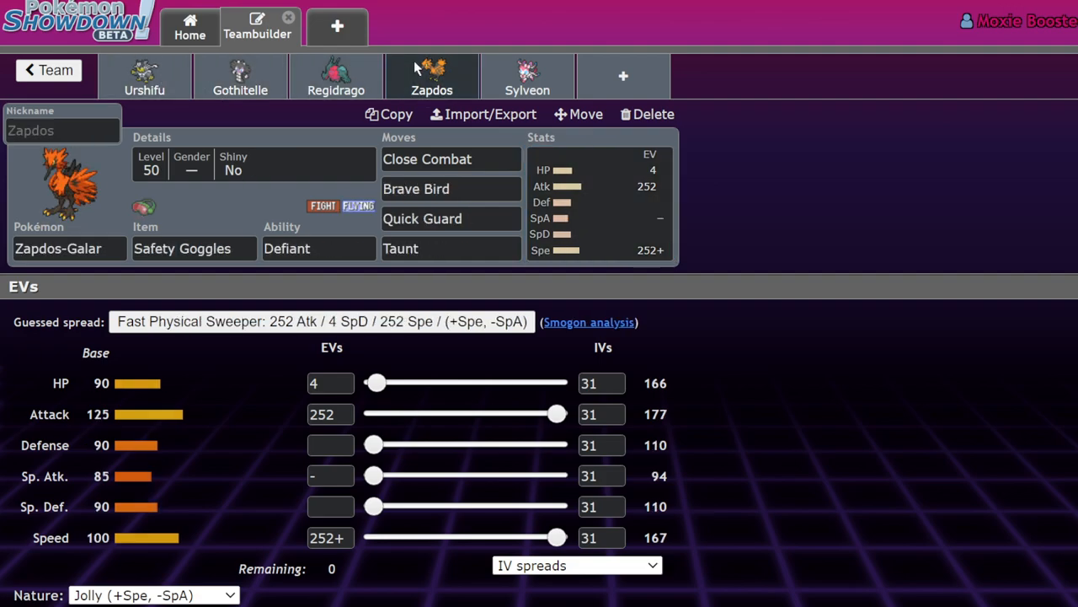
mouse_move(552, 88)
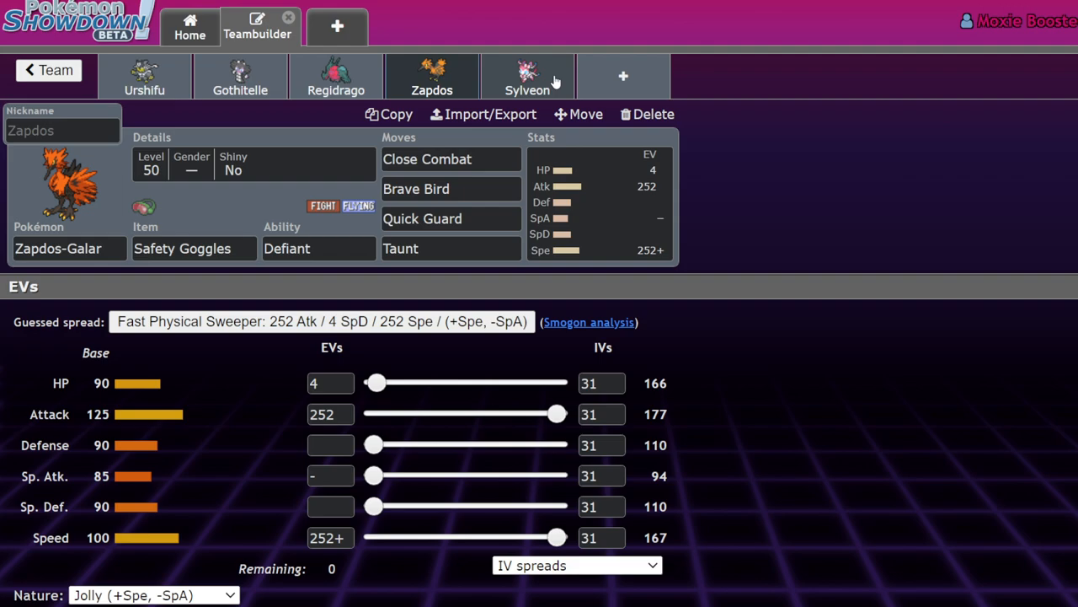
Step: Review Sylveon's Life Orb, Pixilate set and its Hyper Voice move options, checking Urshifu in between
click(527, 76)
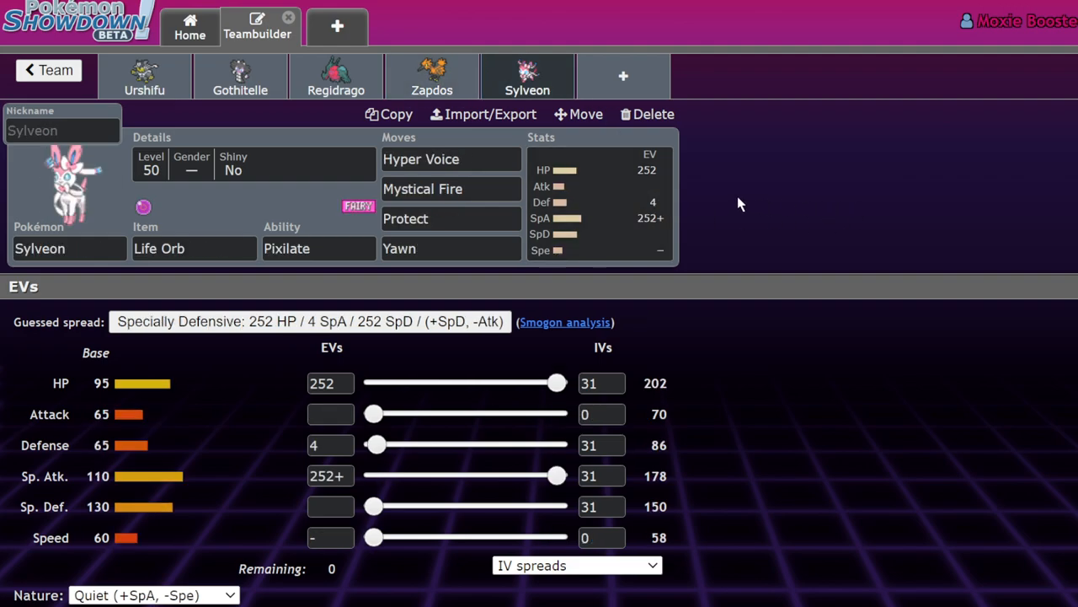
mouse_move(267, 285)
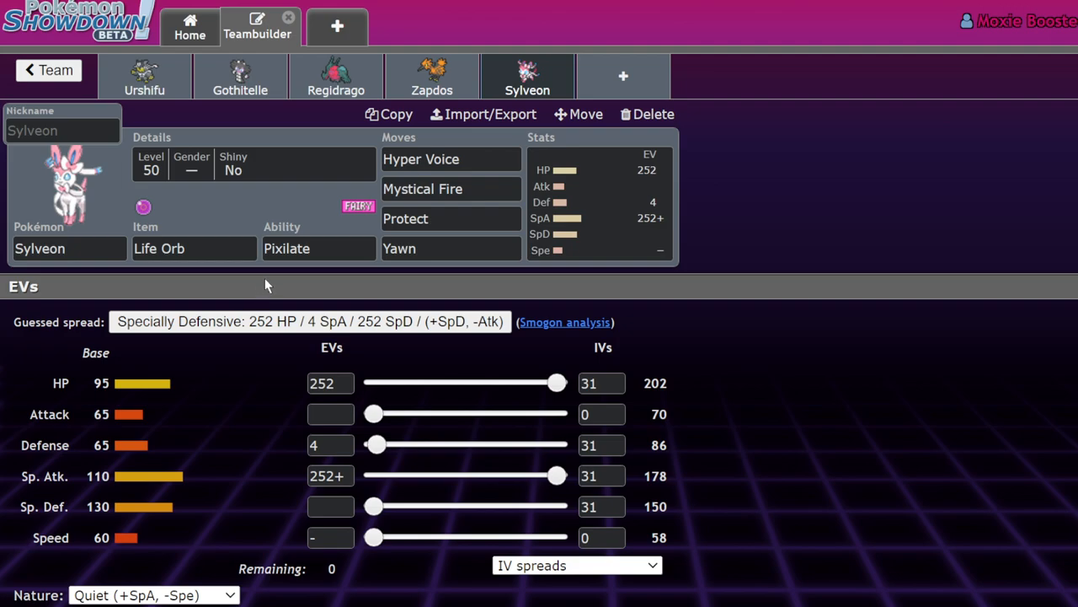
click(422, 159)
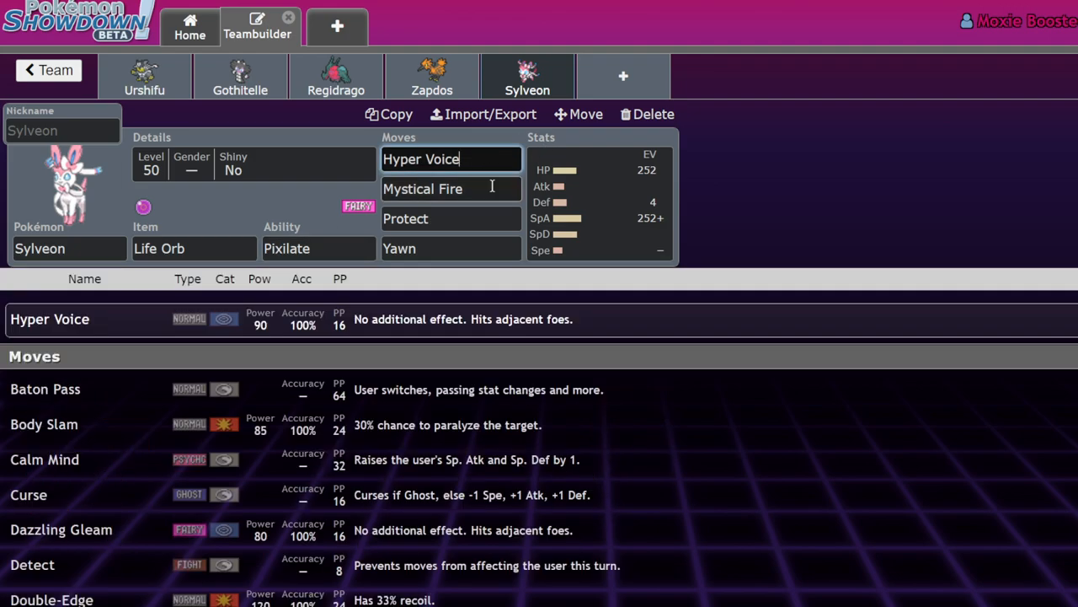
click(451, 189)
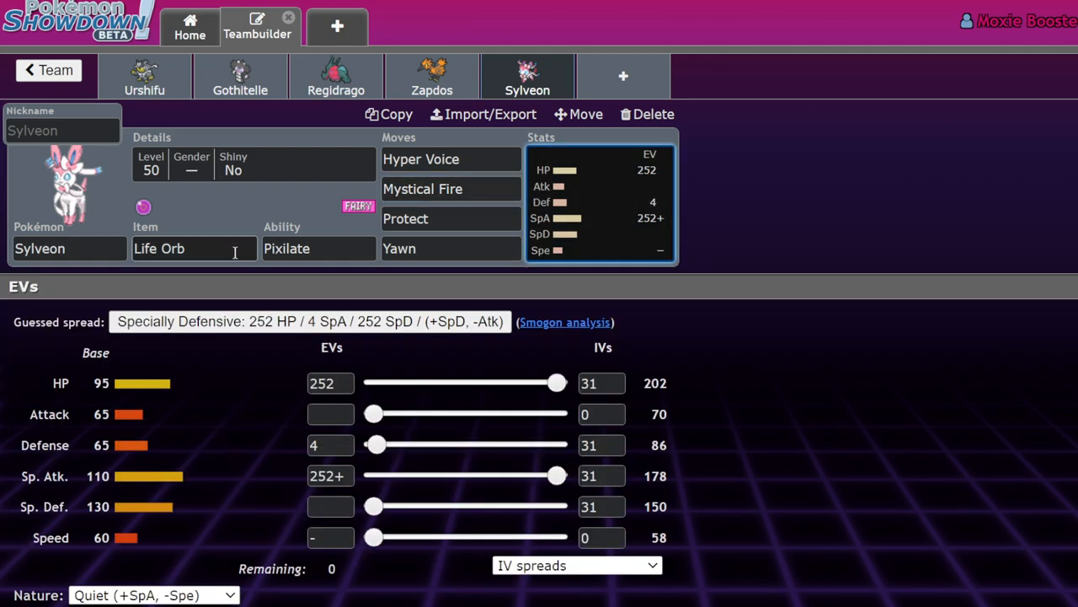
mouse_move(711, 246)
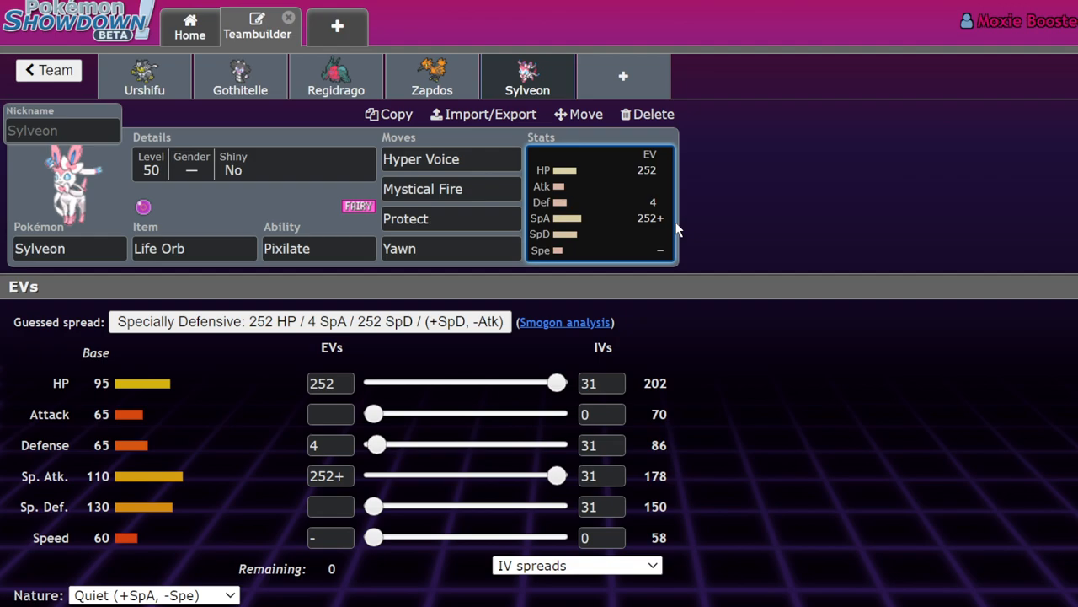
click(145, 76)
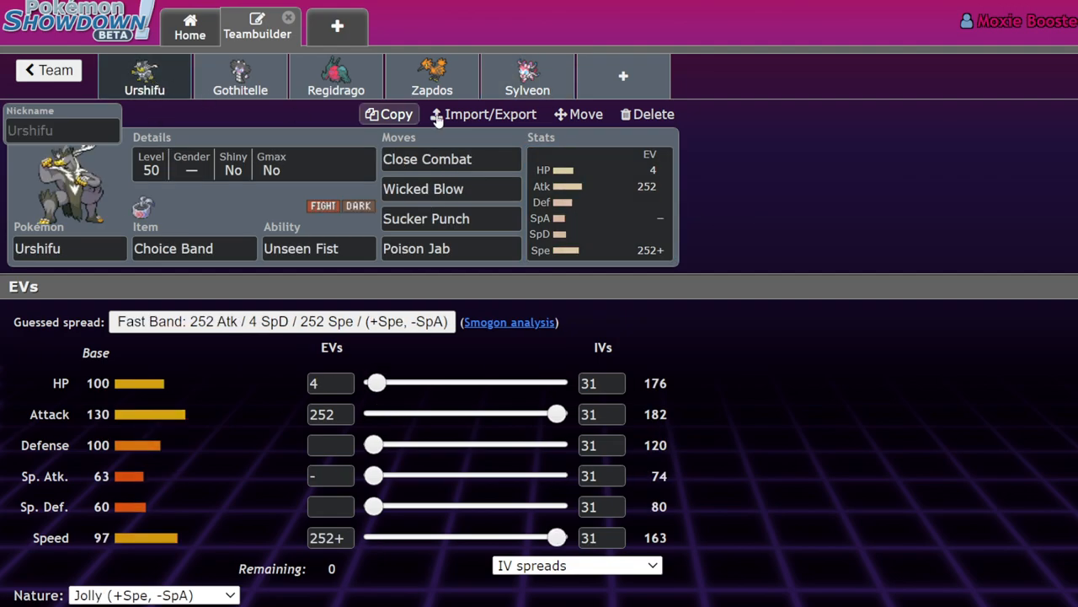
click(528, 76)
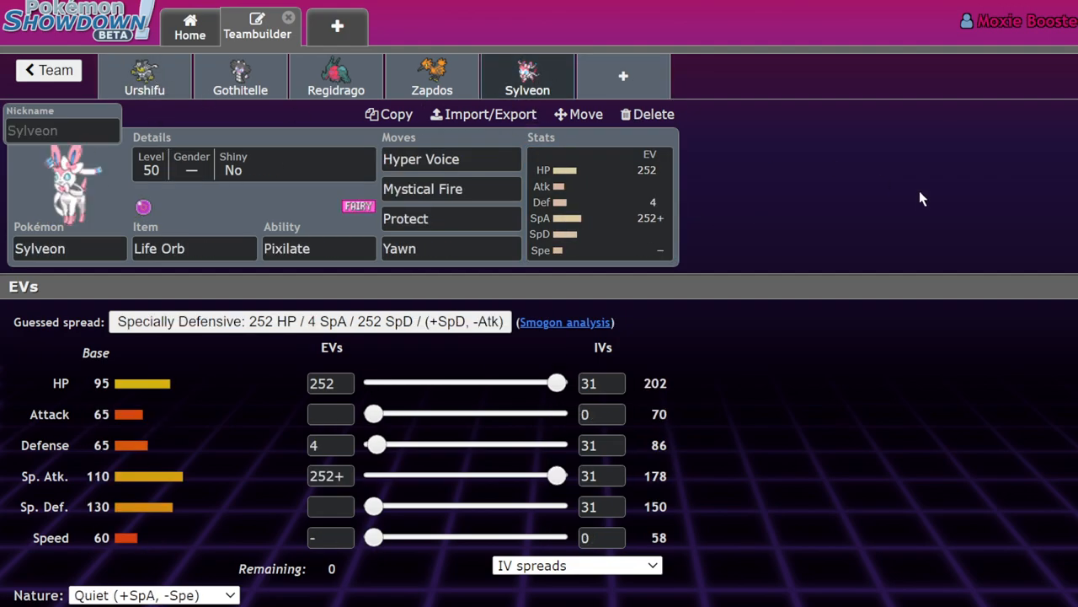
mouse_move(903, 196)
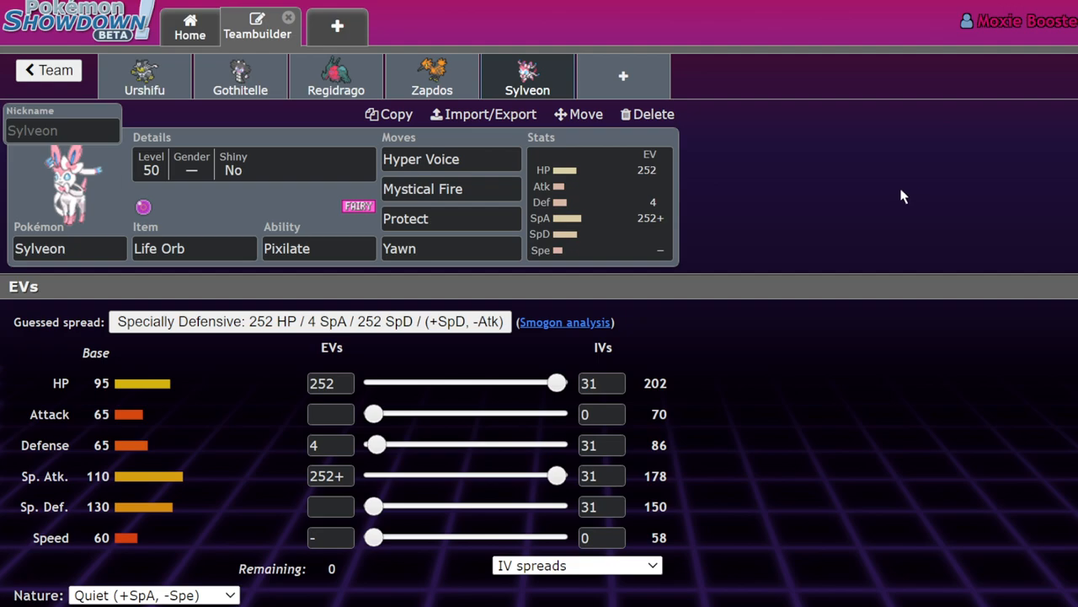
mouse_move(684, 212)
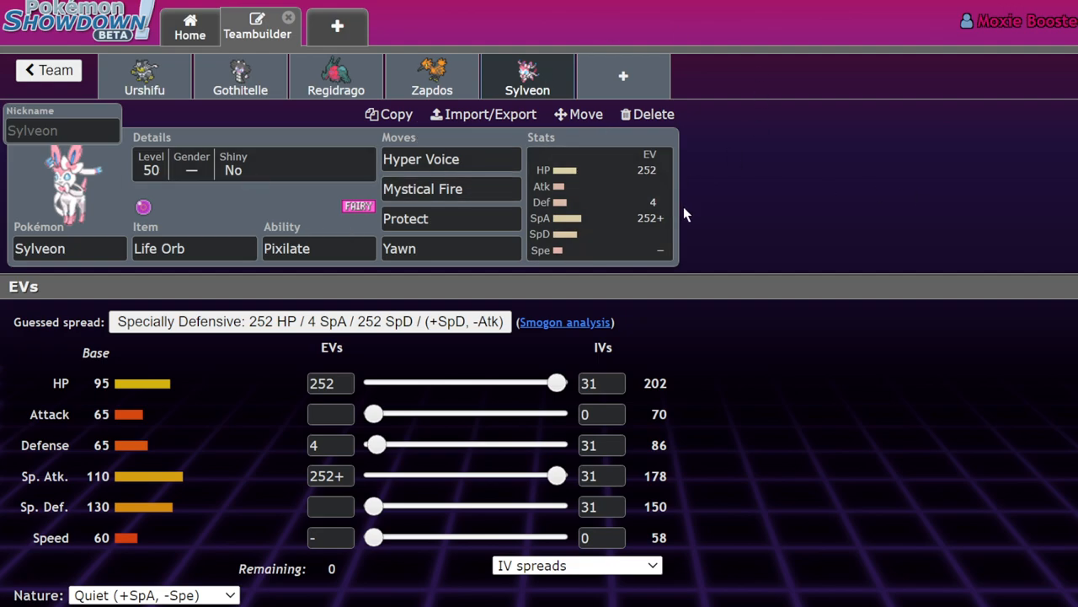
mouse_move(868, 96)
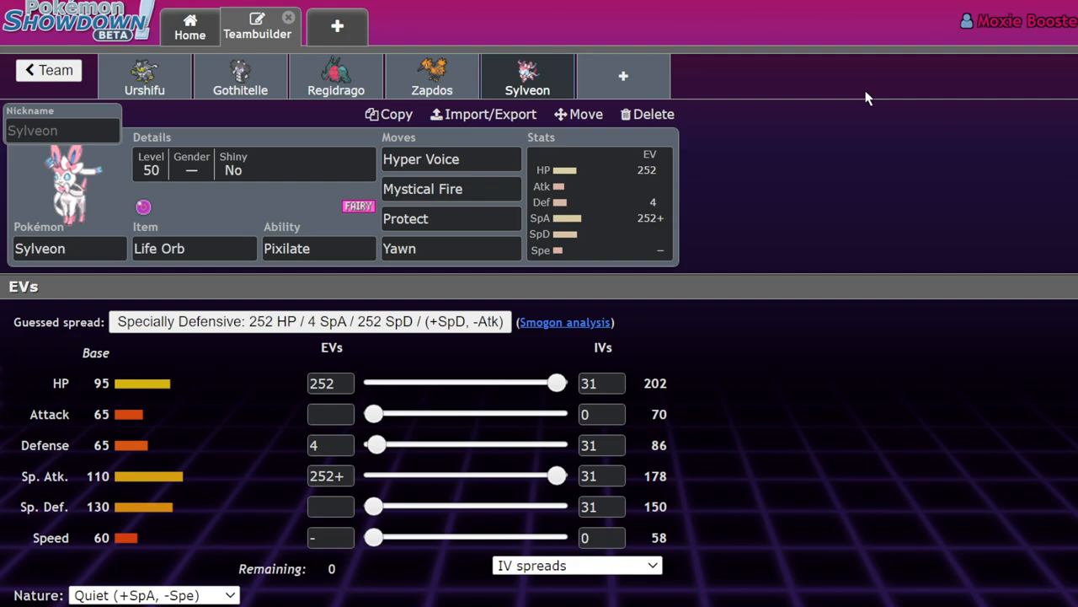
click(452, 219)
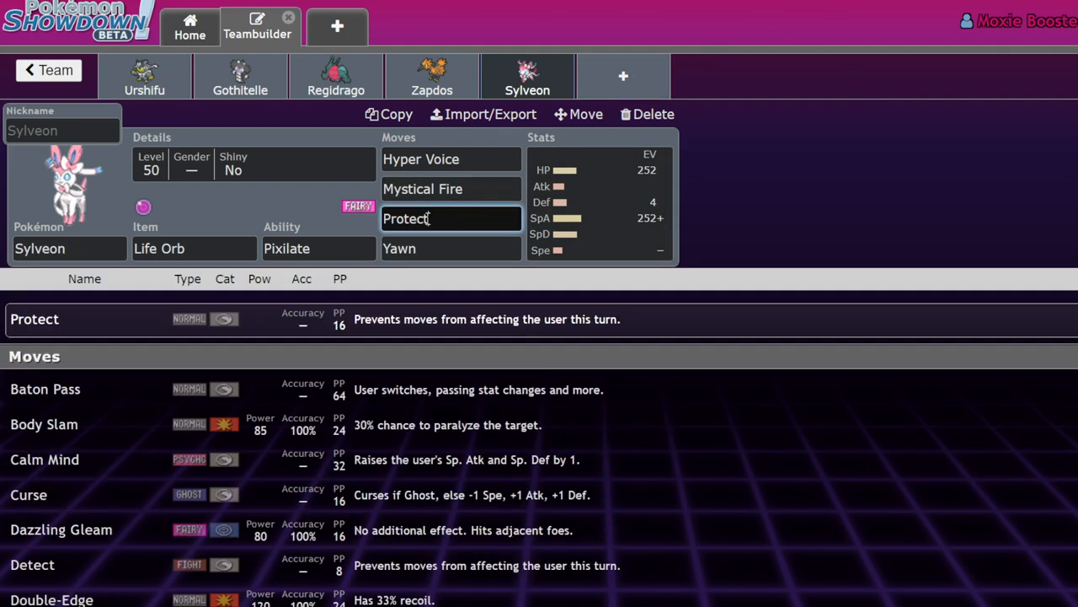
text(det)
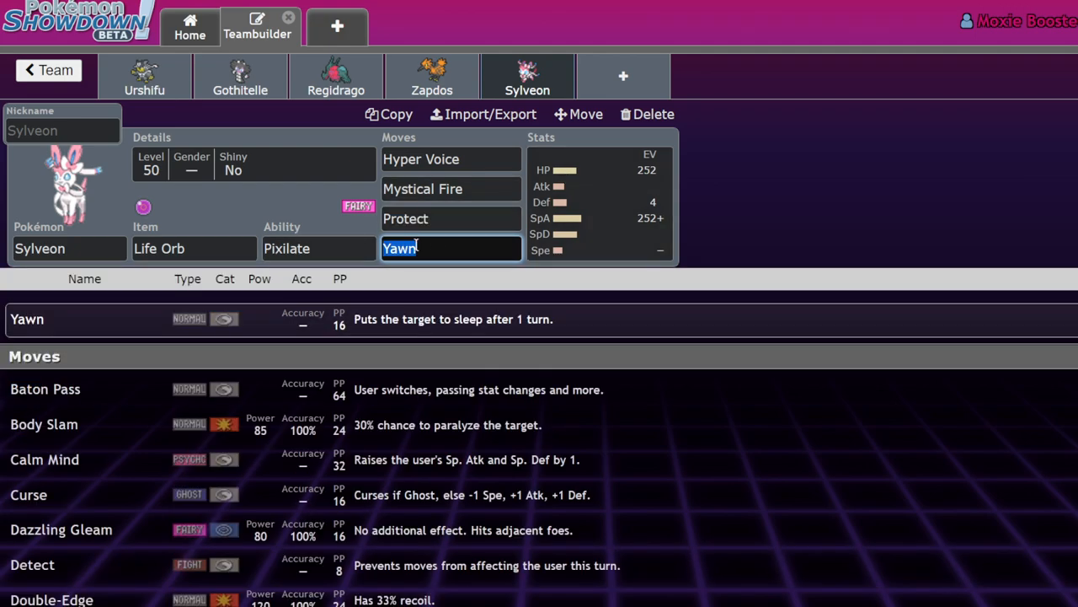
click(452, 219)
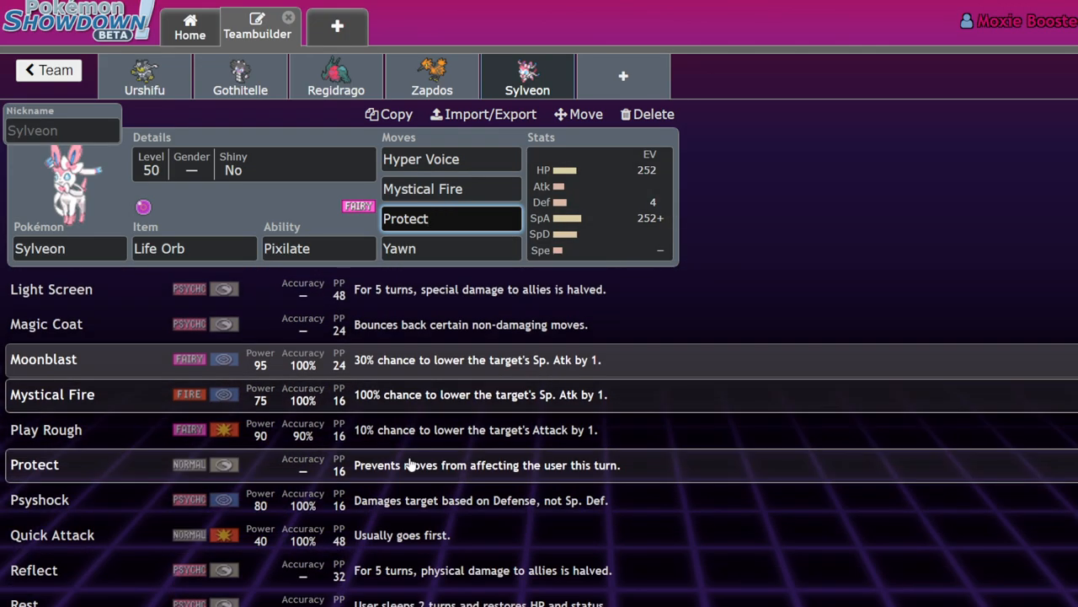
scroll(down, 3)
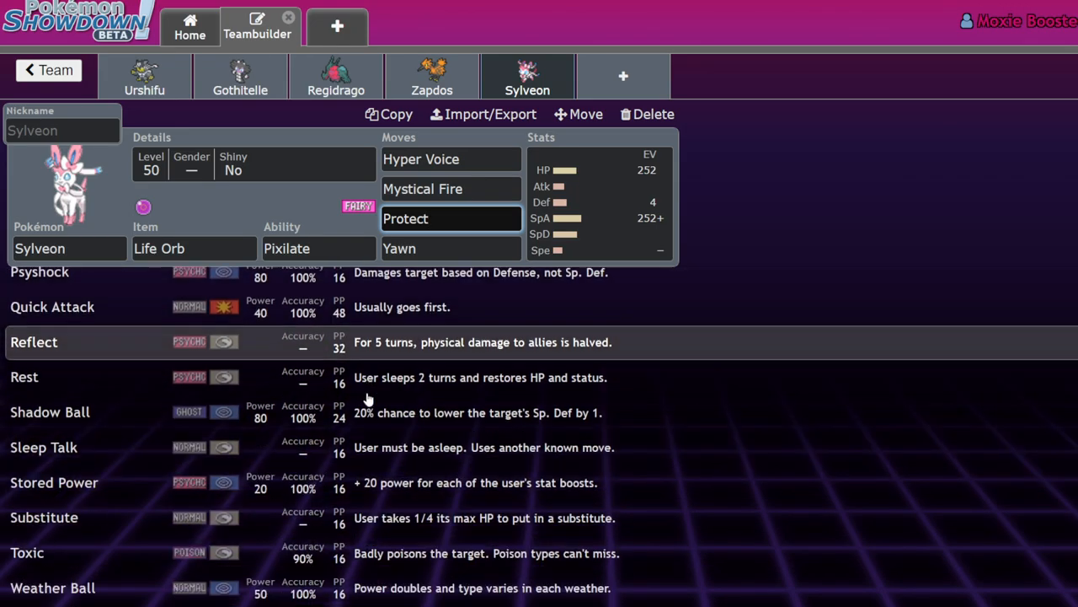
scroll(up, 3)
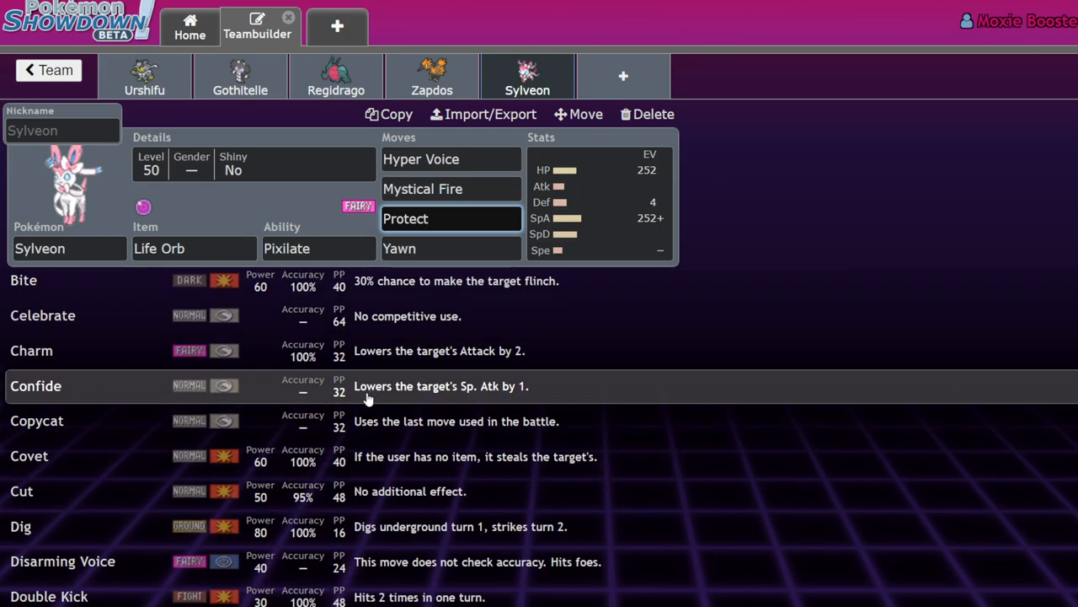
scroll(down, 3)
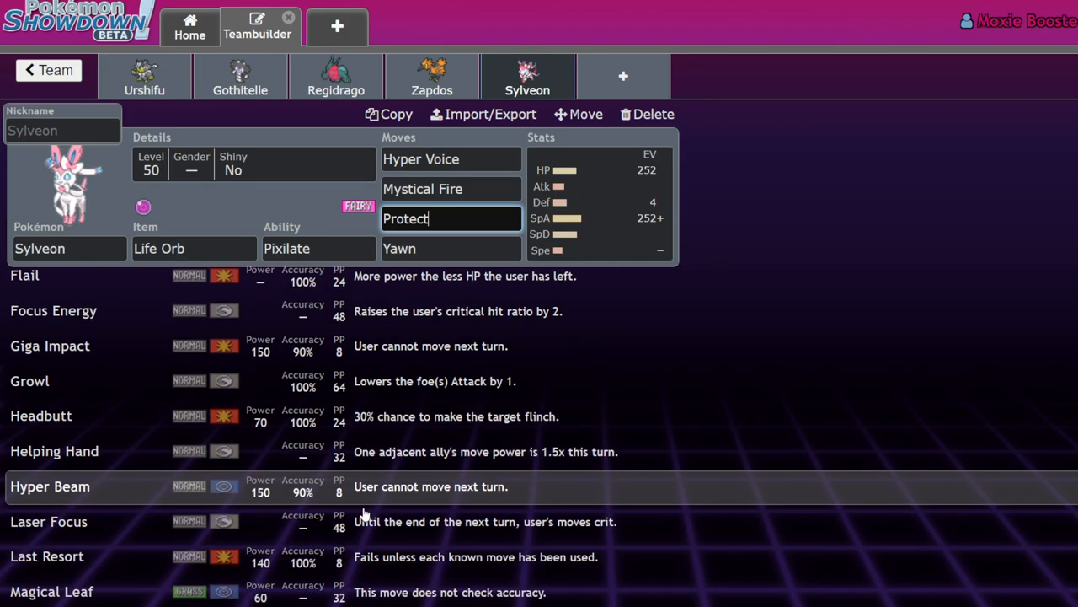
scroll(down, 3)
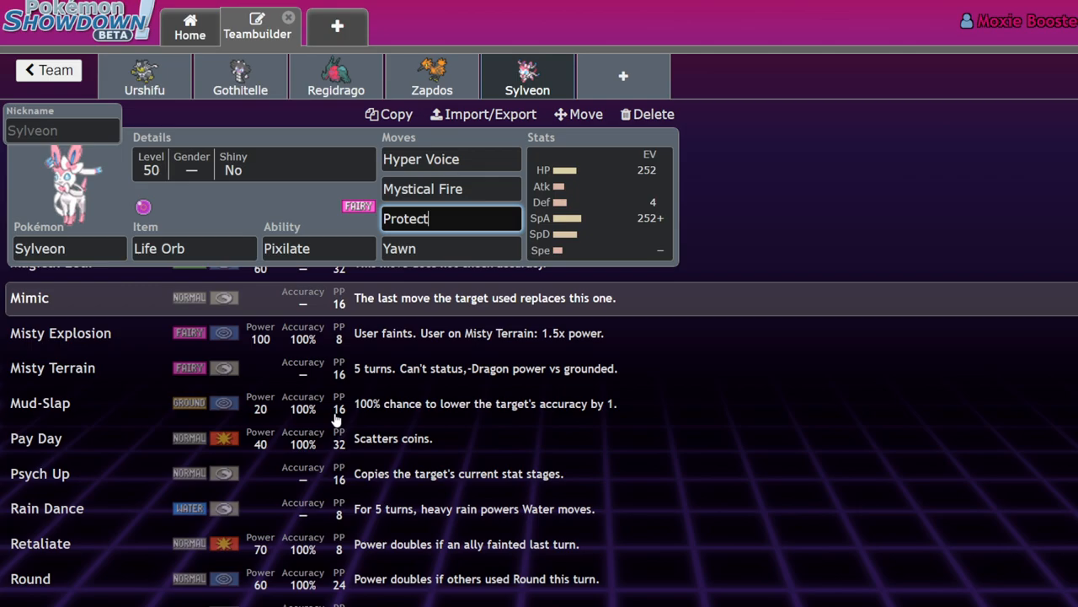
scroll(down, 3)
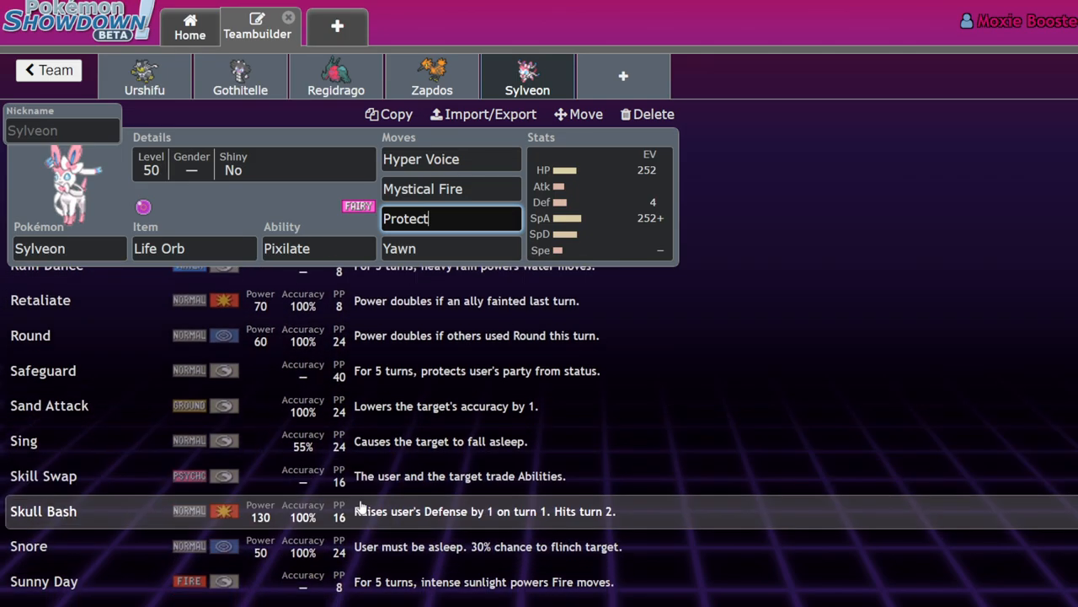
scroll(down, 3)
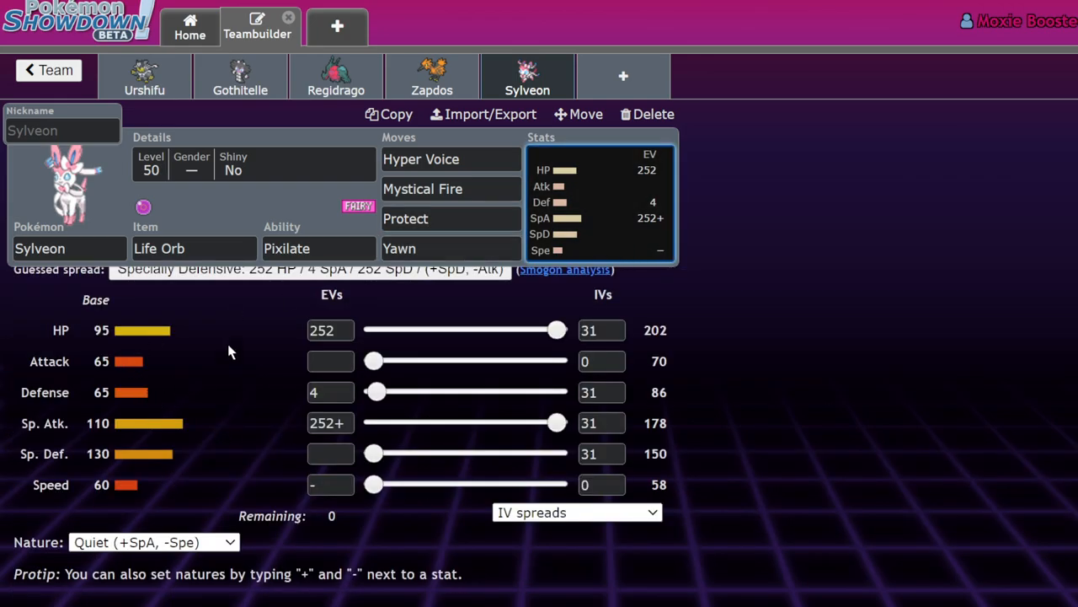
mouse_move(613, 256)
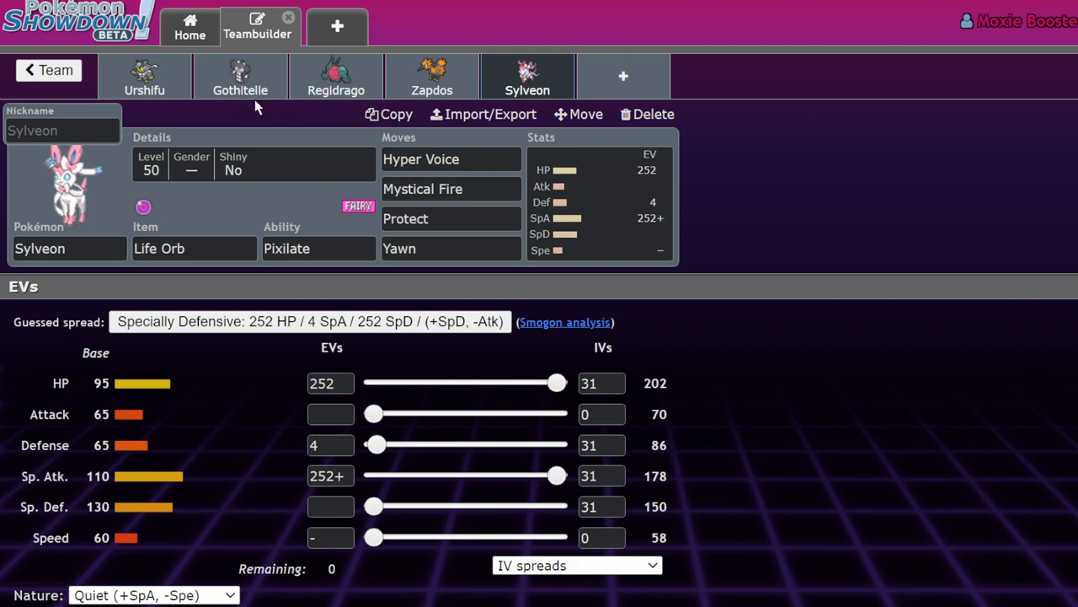
mouse_move(162, 120)
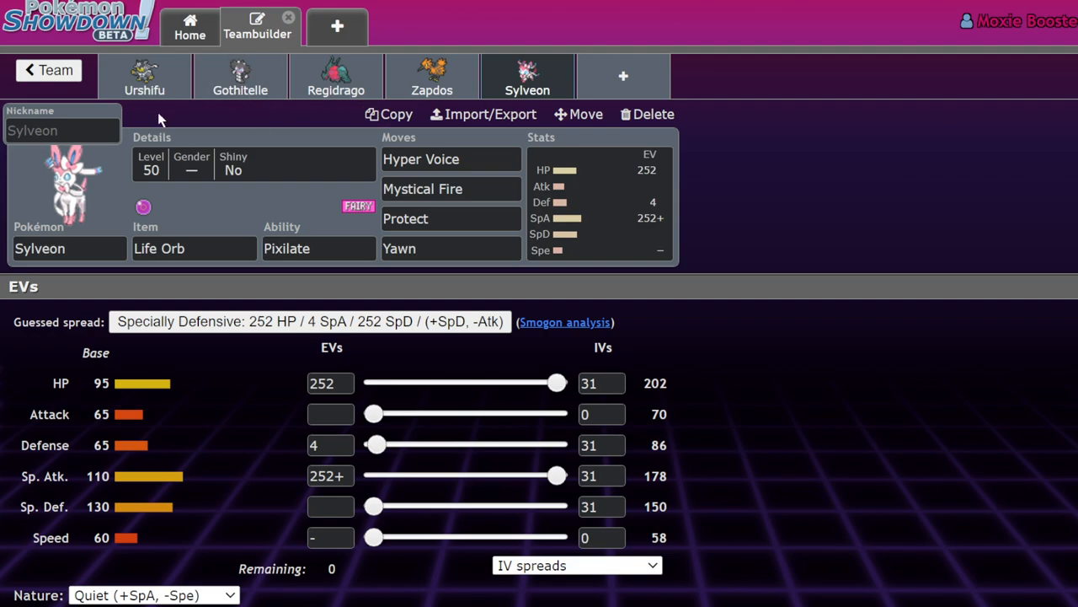
Step: Review Gothitelle, Zapdos-Galar, Regidrago and Urshifu sets, then return to Home with Spikemuth Cup selected
click(239, 76)
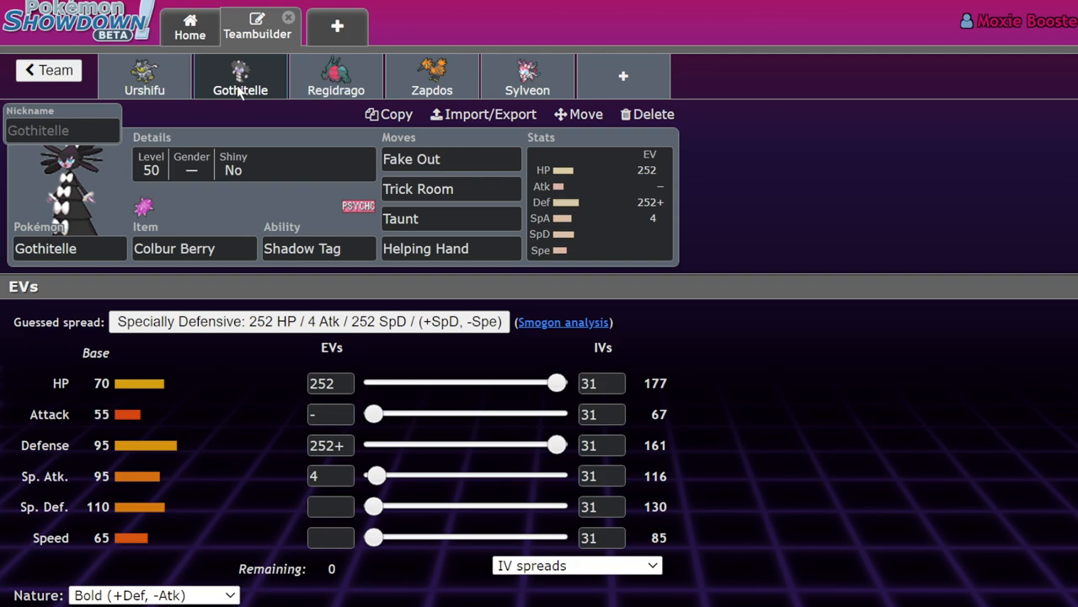
click(432, 76)
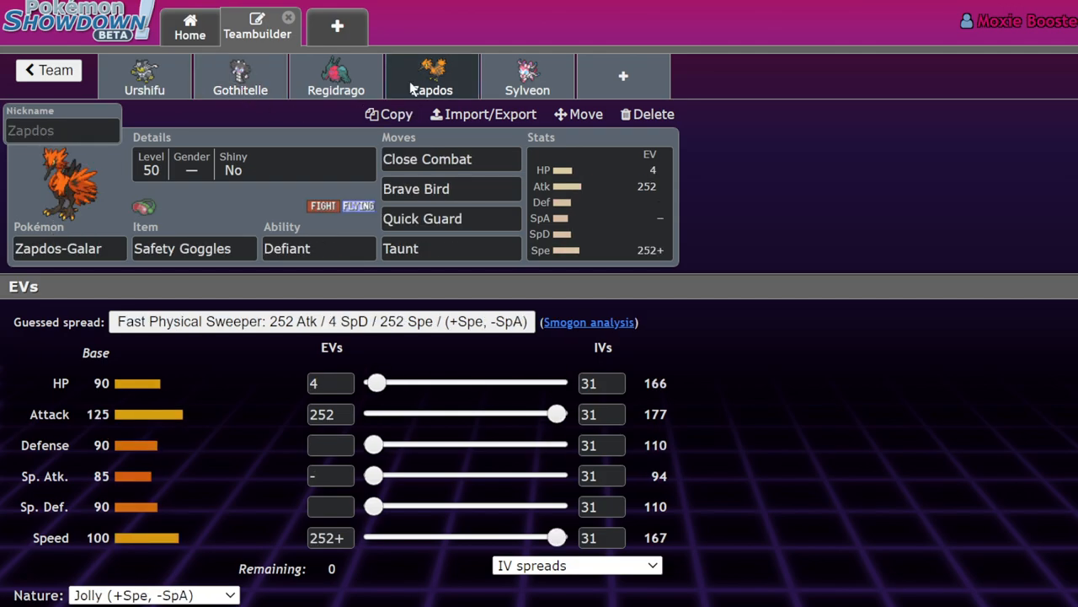
click(336, 76)
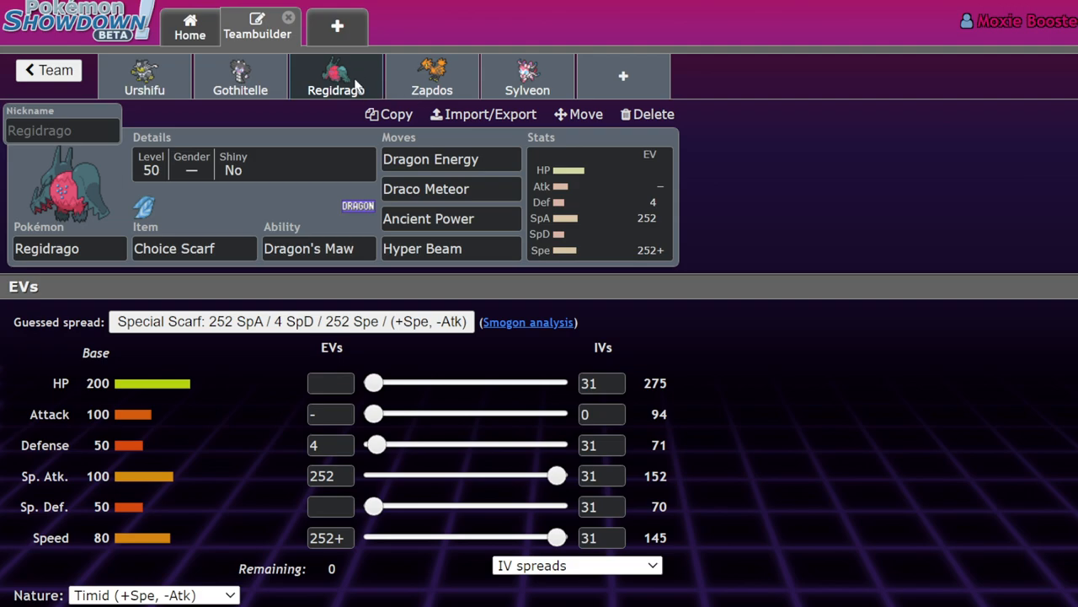
click(145, 76)
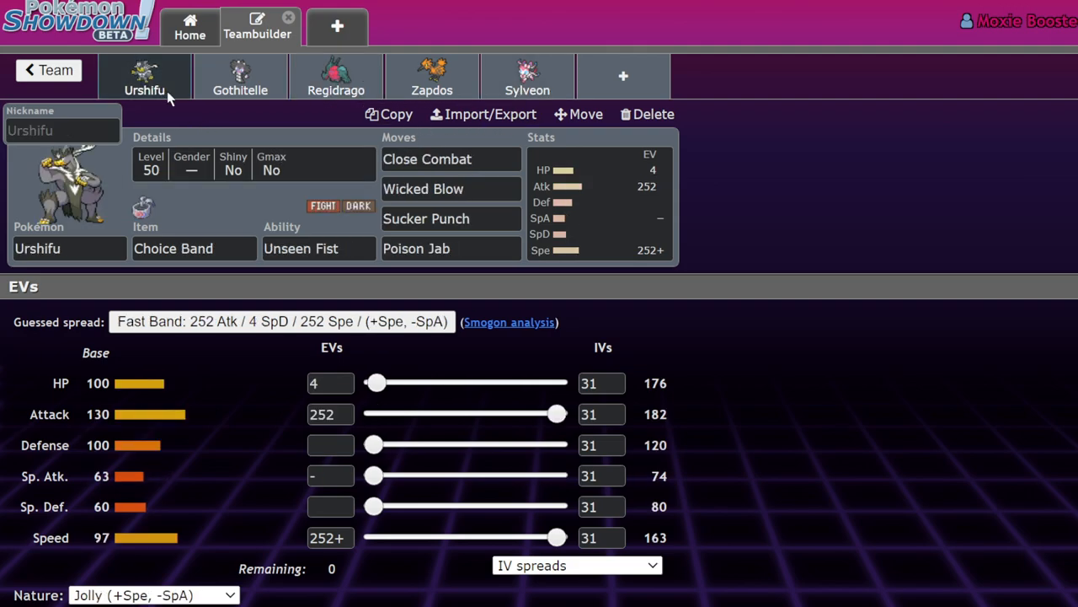
click(239, 76)
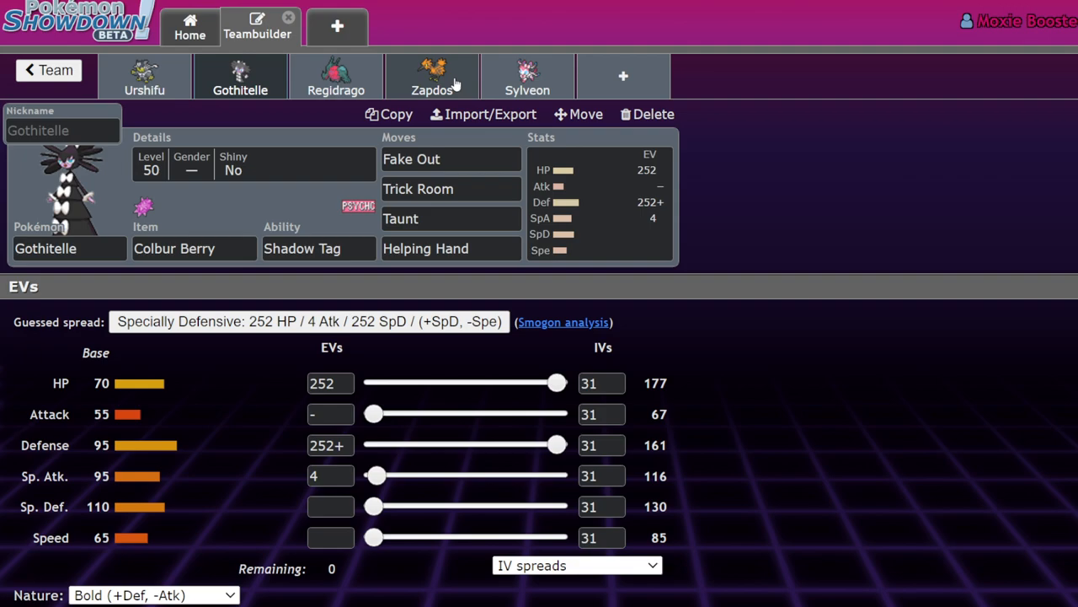
click(431, 75)
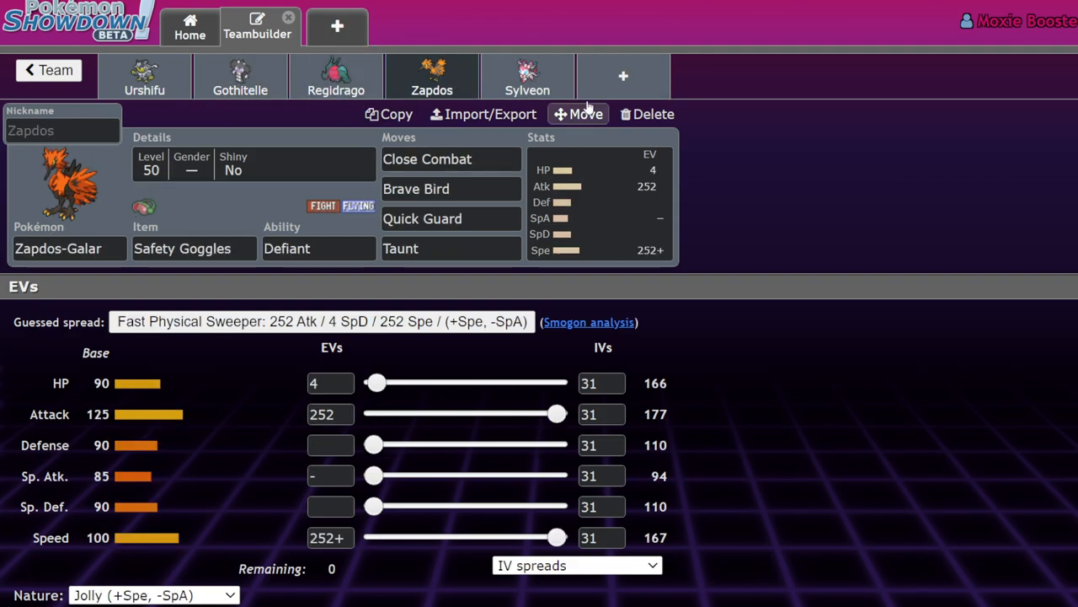
click(527, 76)
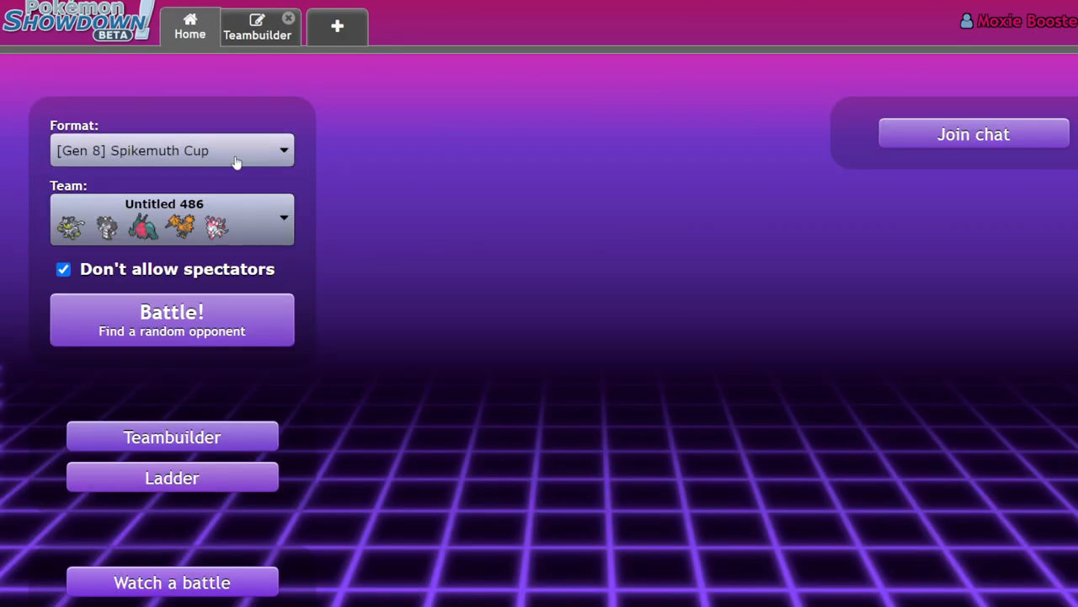
click(172, 150)
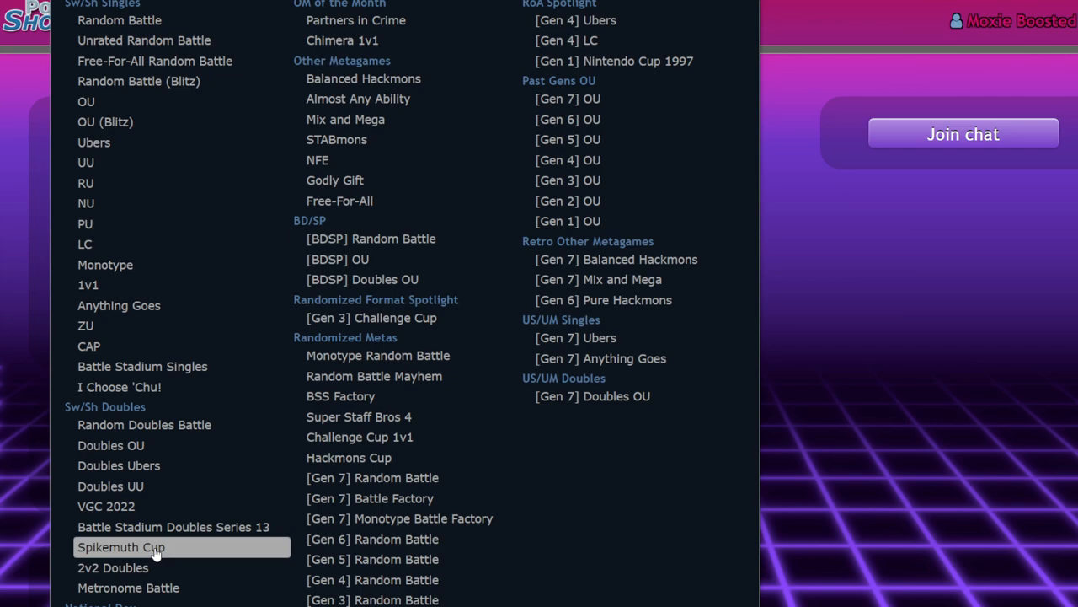
click(122, 546)
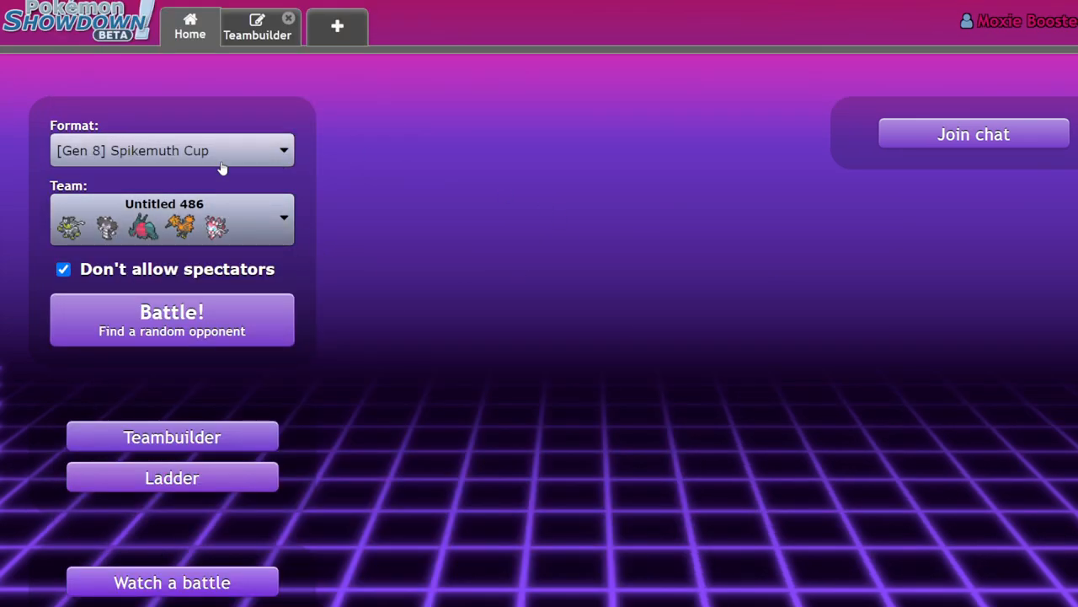
mouse_move(516, 243)
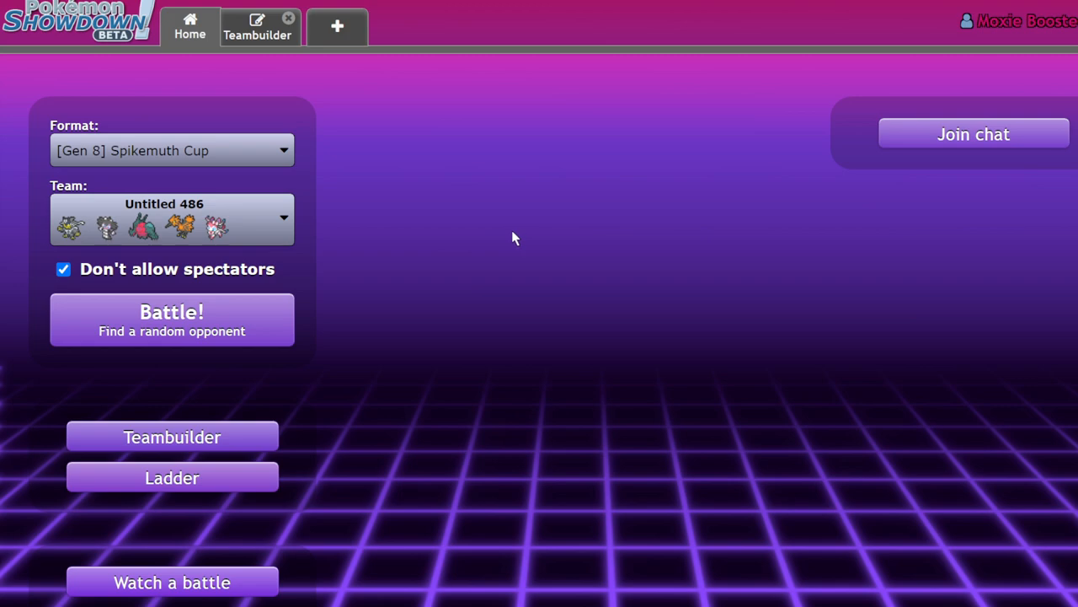
mouse_move(728, 327)
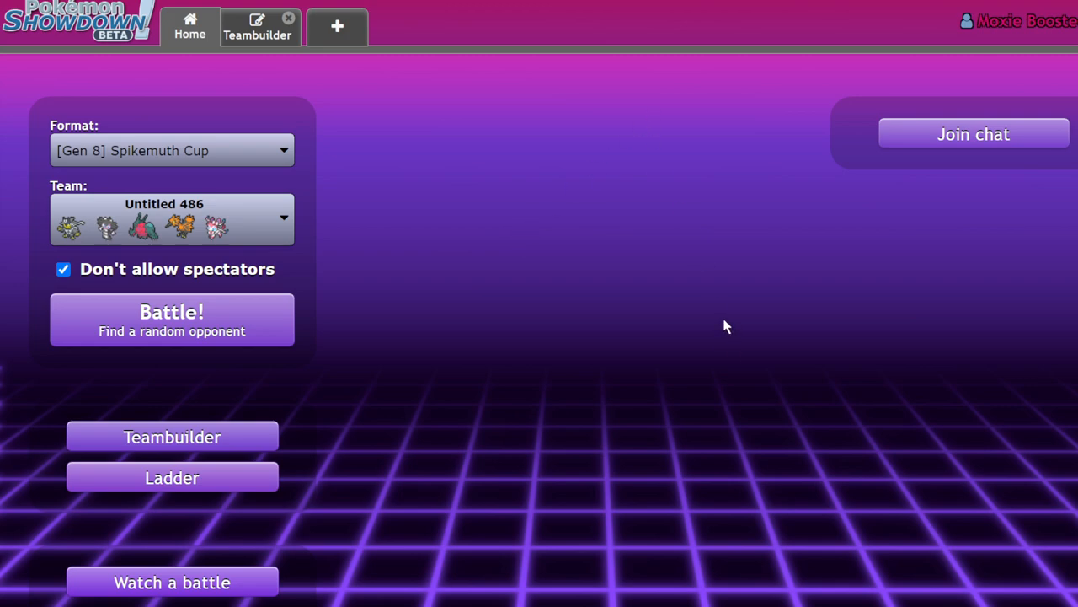
mouse_move(396, 153)
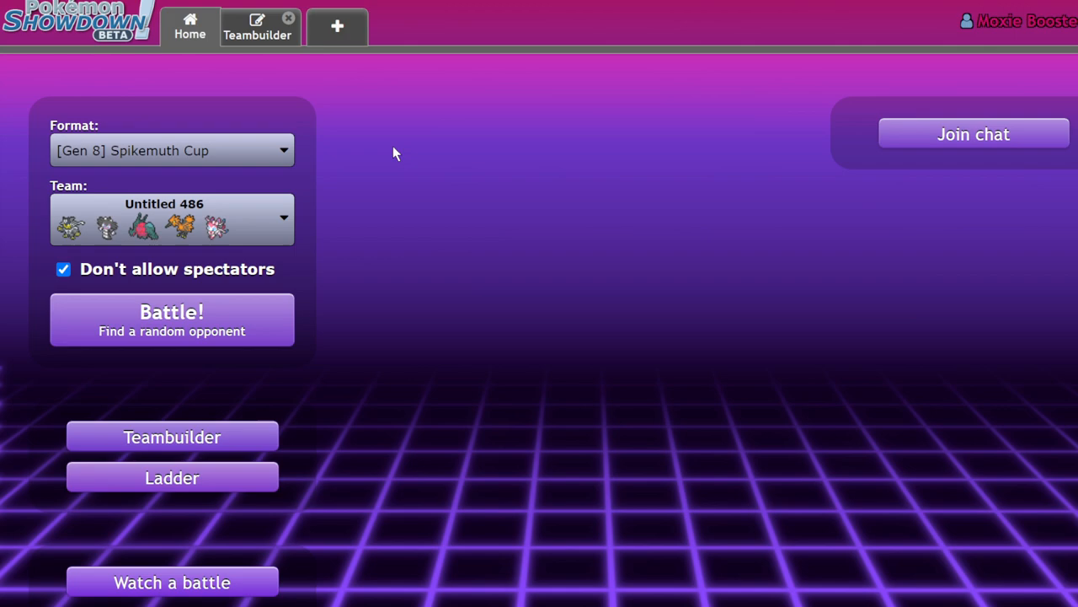
mouse_move(517, 320)
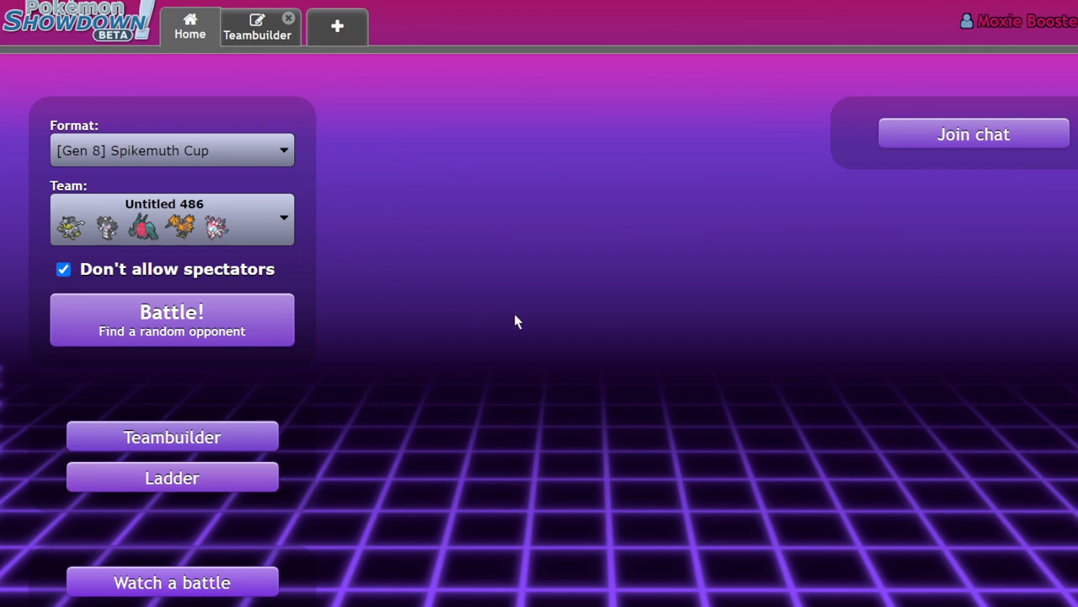
mouse_move(576, 172)
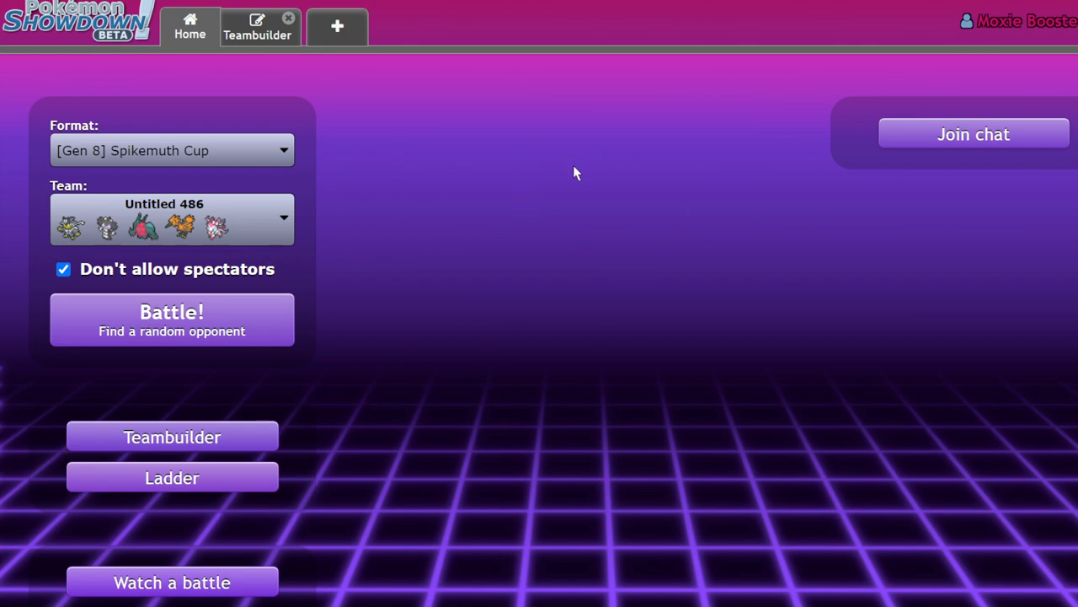
mouse_move(596, 182)
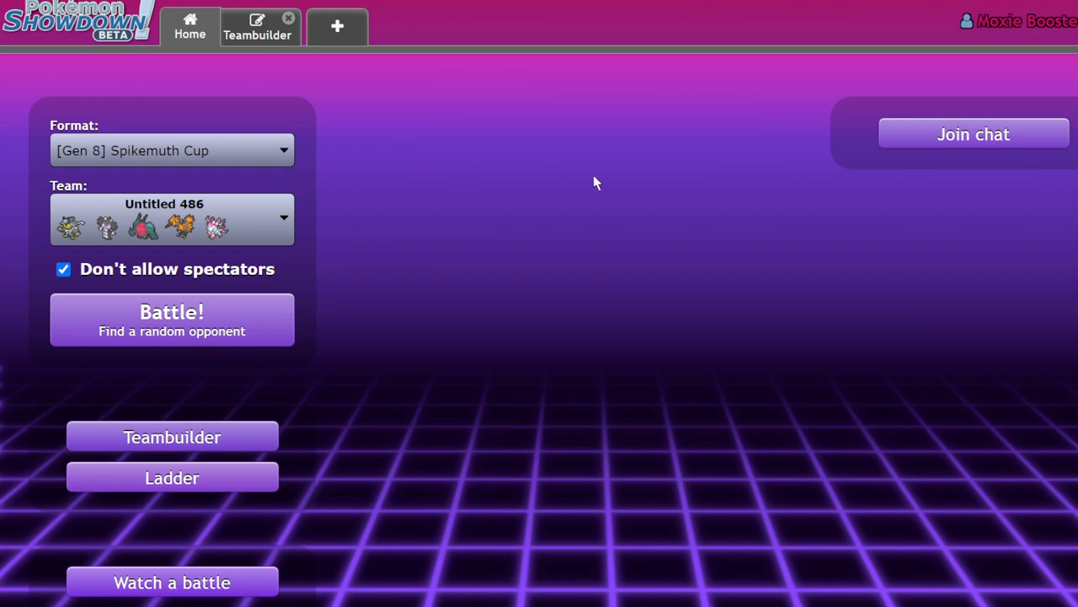
mouse_move(741, 256)
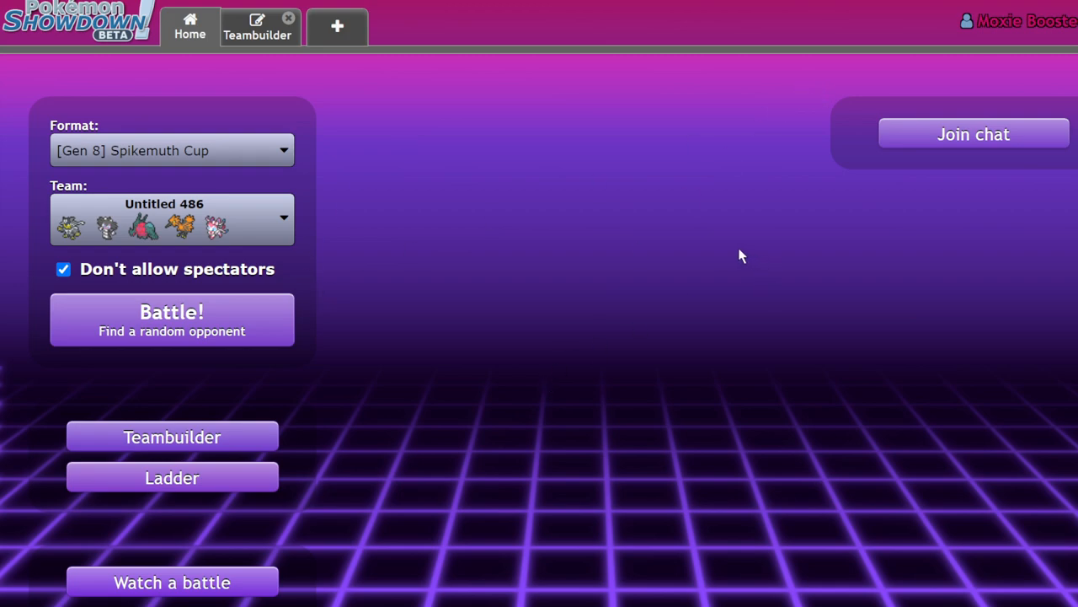
mouse_move(714, 246)
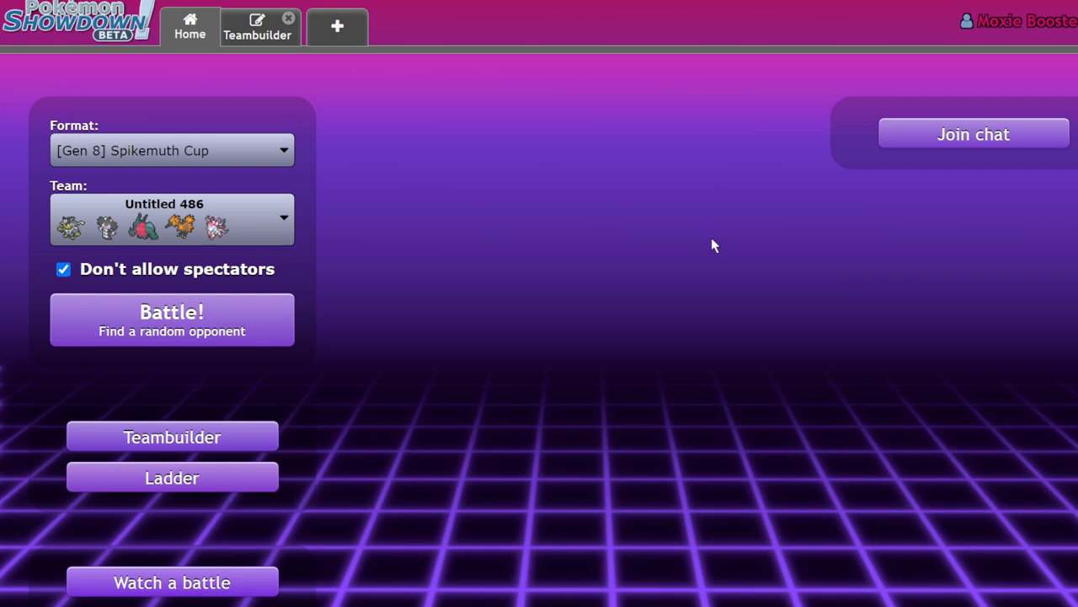